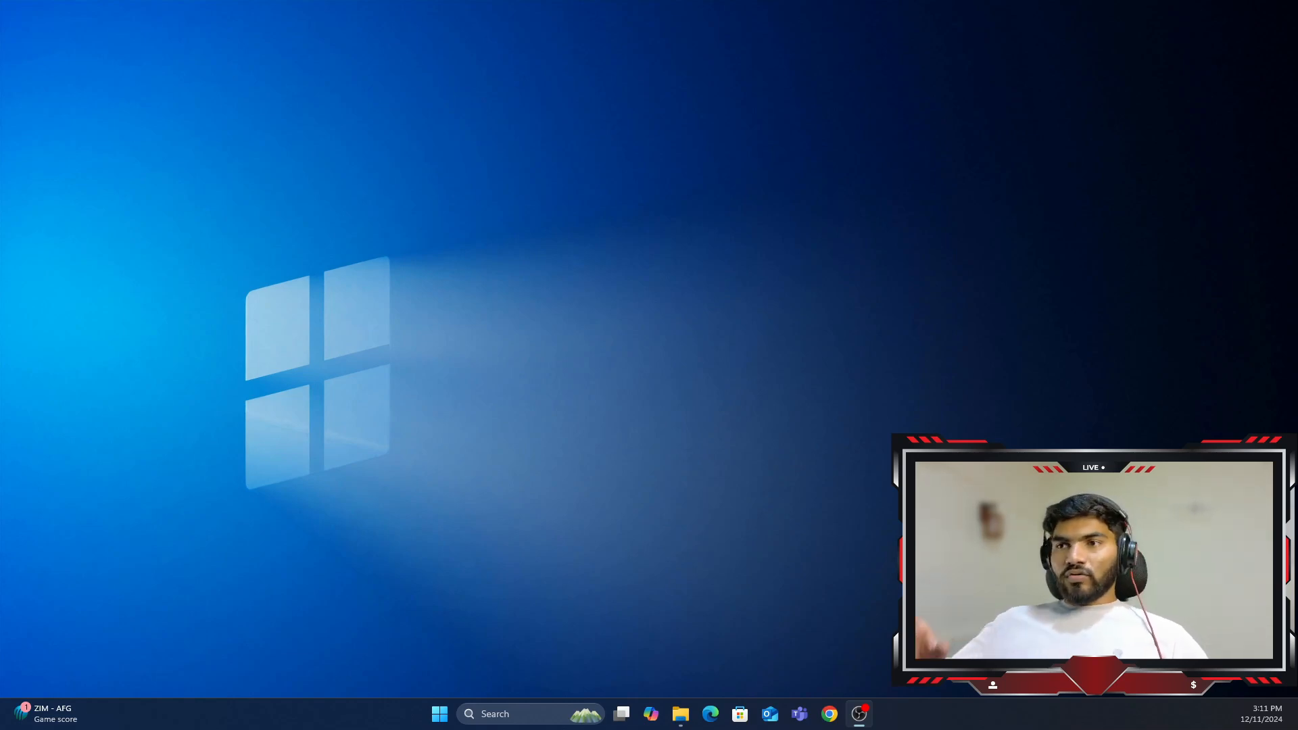
pyautogui.moveTo(877, 303)
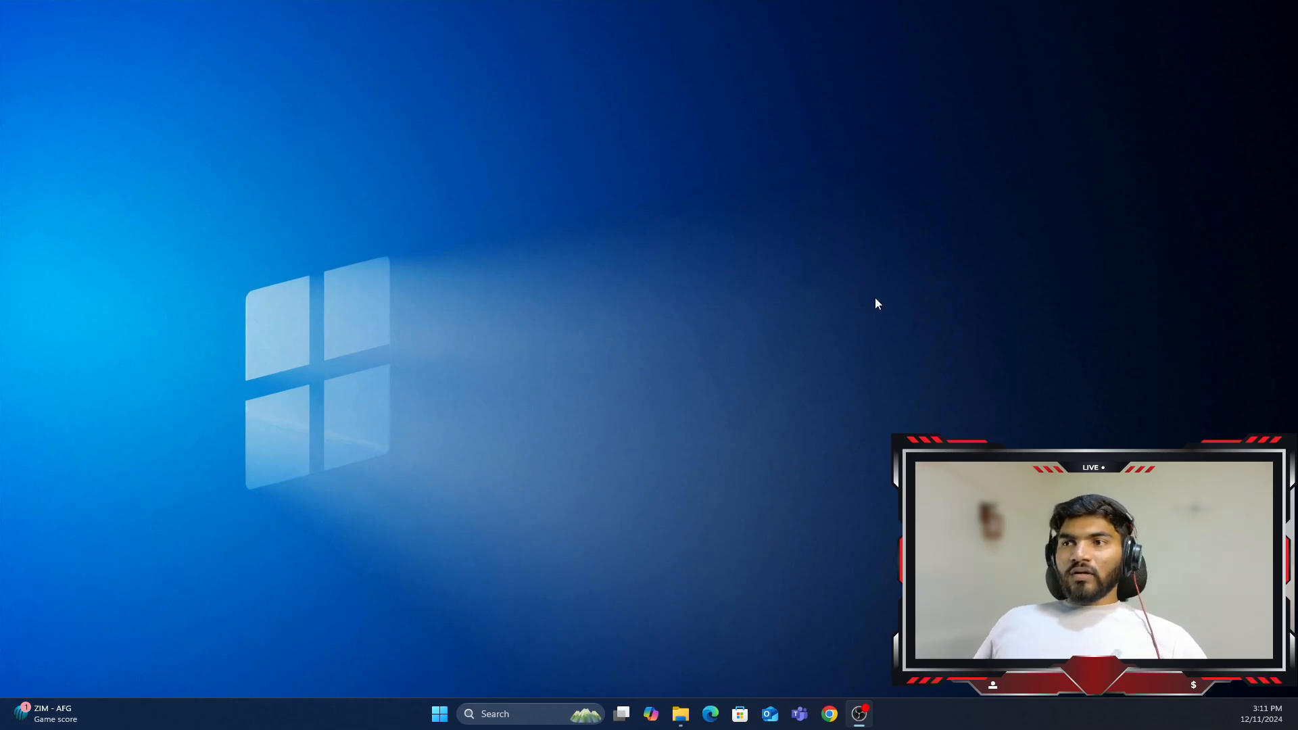
# Step: Launch Chrome and search Google for 'vbox'
pyautogui.click(827, 714)
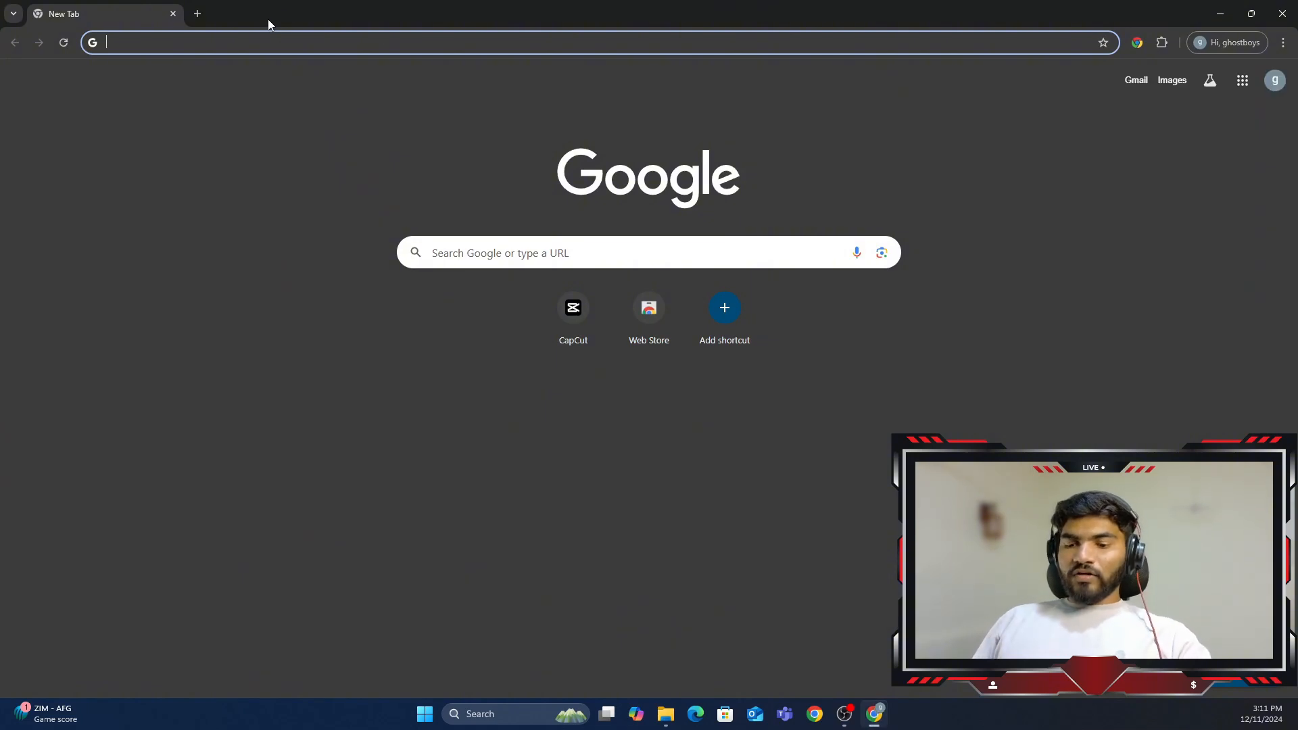
pyautogui.write('vbox')
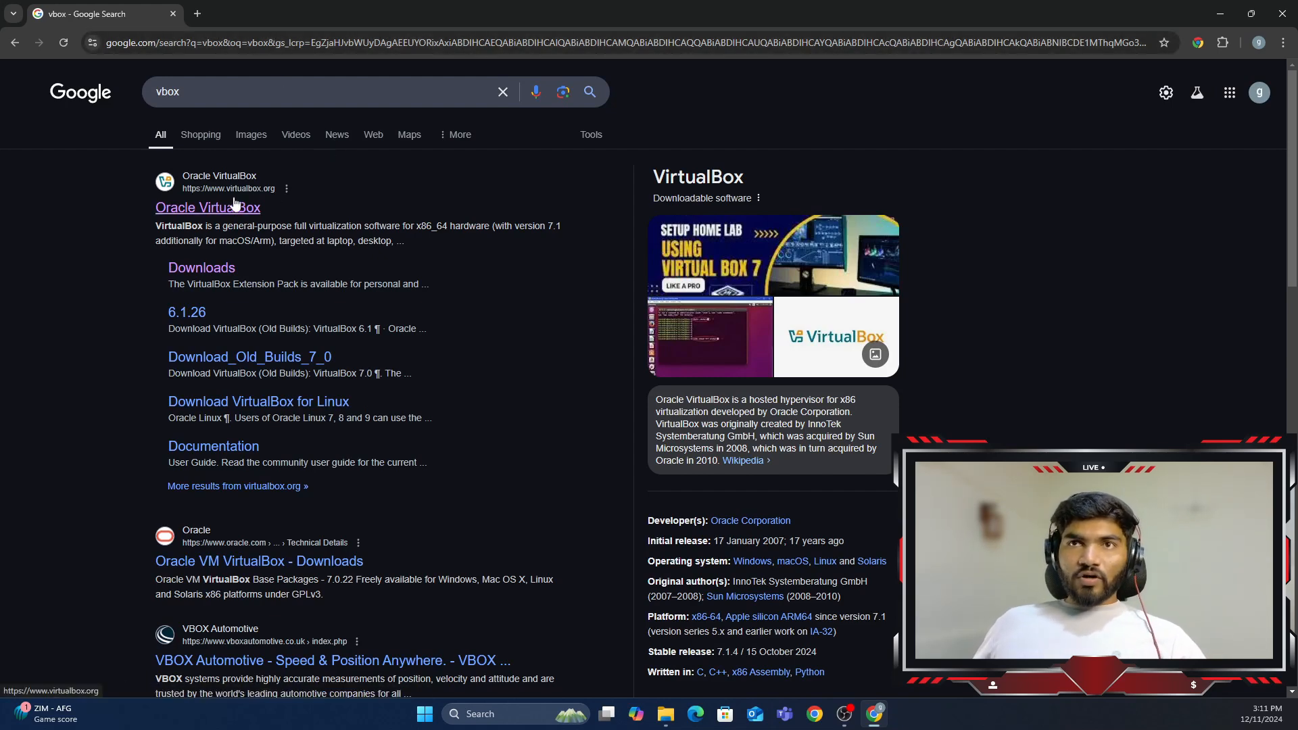
# Step: Open the official VirtualBox site and reach the Windows hosts download on its Downloads page
pyautogui.click(207, 206)
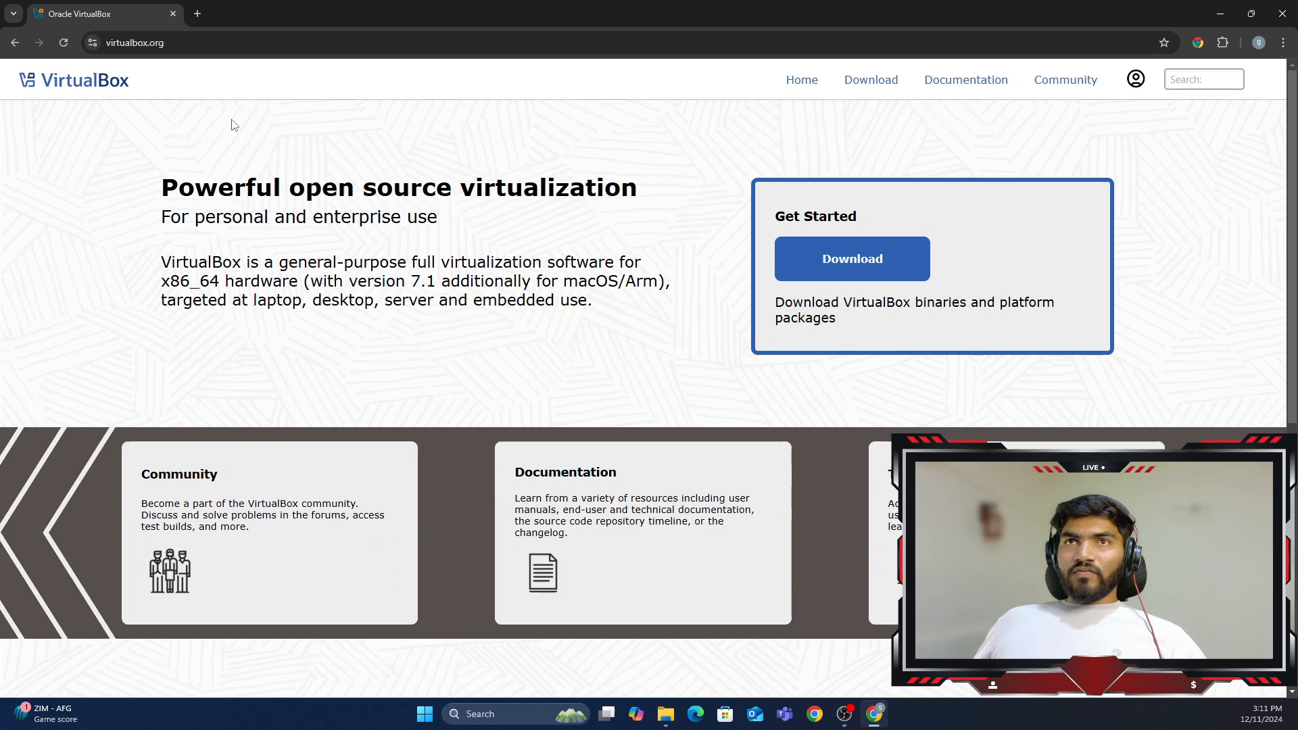
pyautogui.click(870, 79)
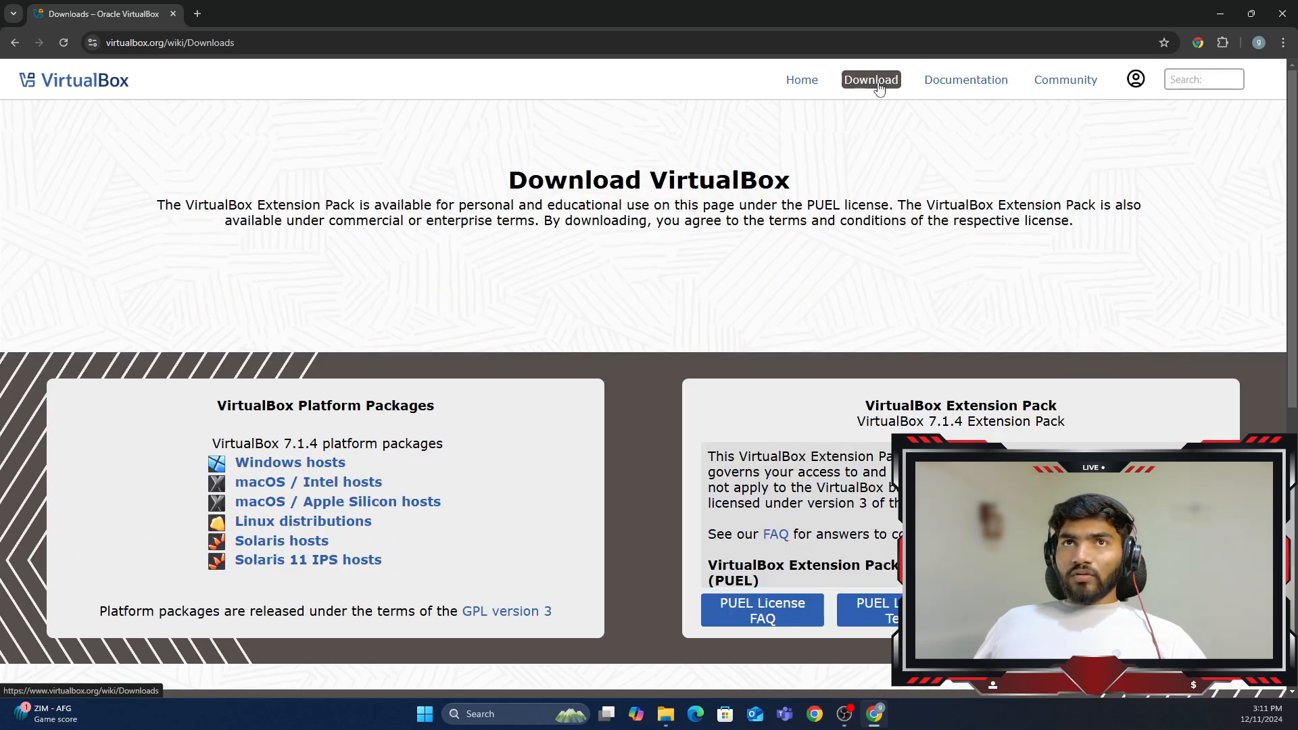
pyautogui.moveTo(291, 461)
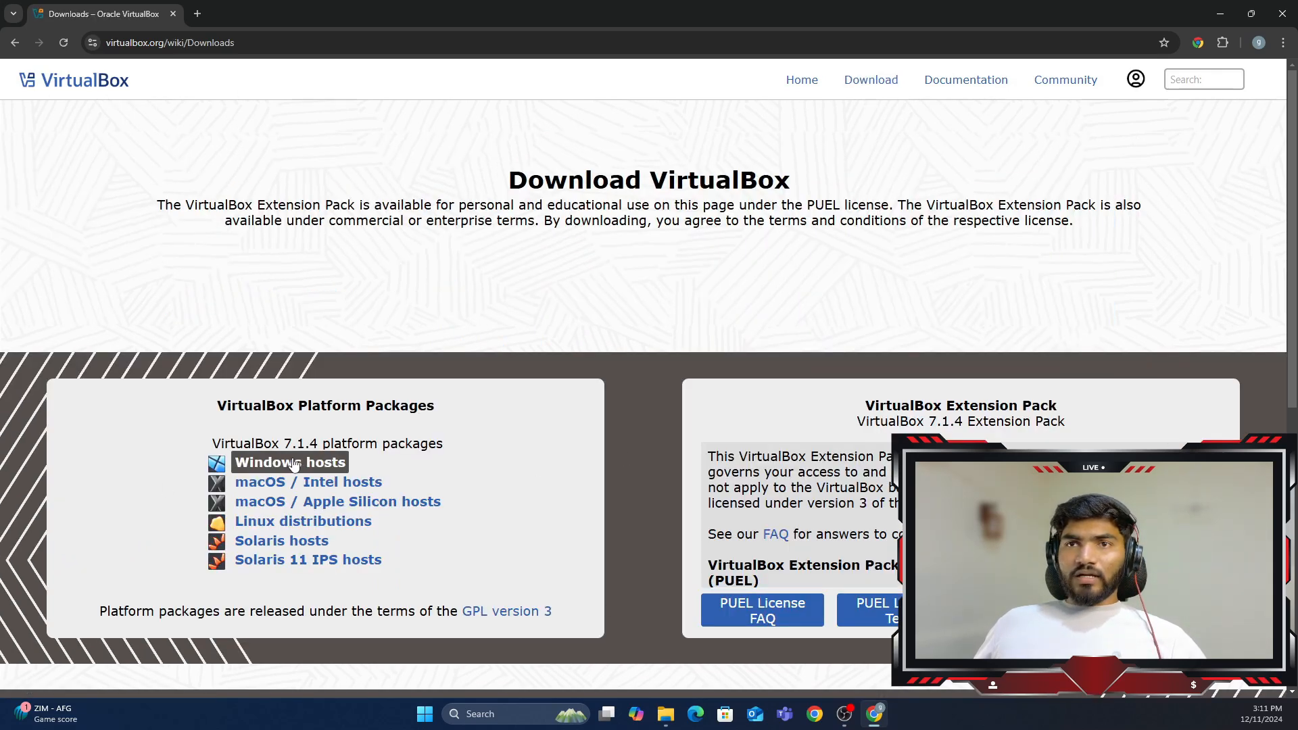
pyautogui.moveTo(289, 462)
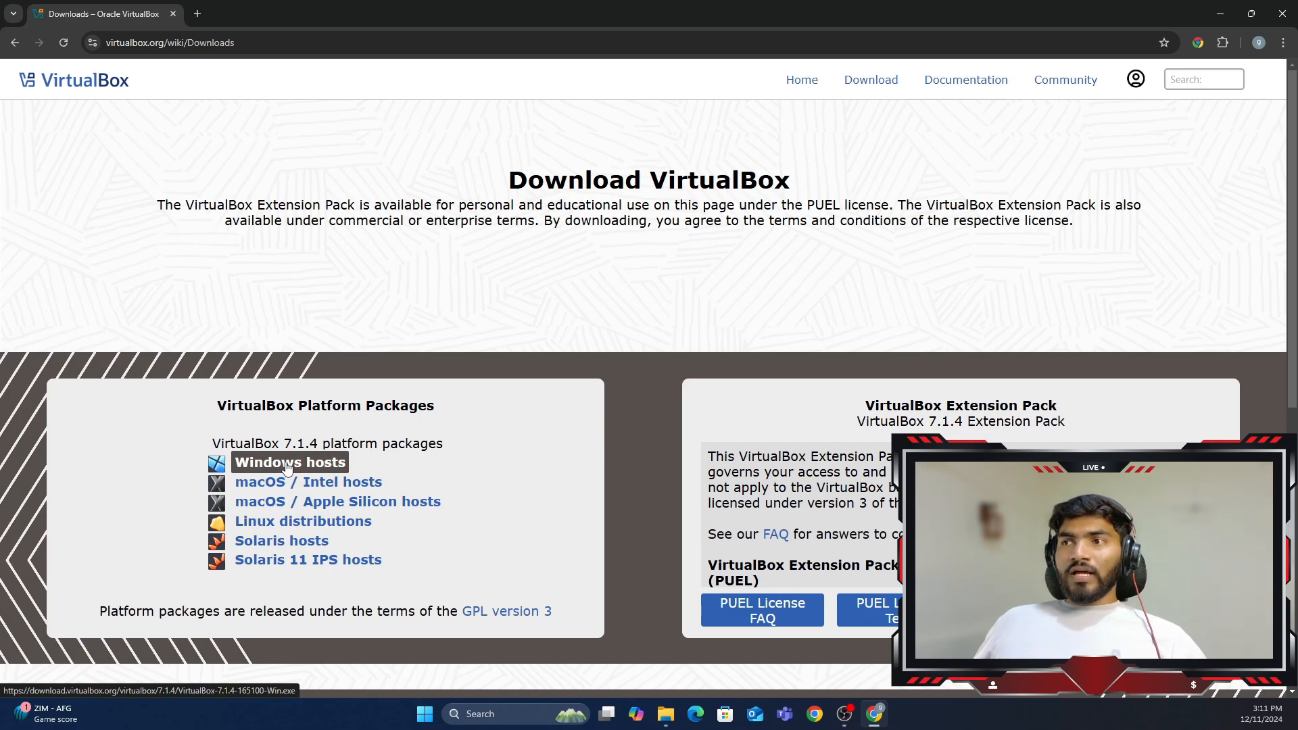
pyautogui.scroll(-3)
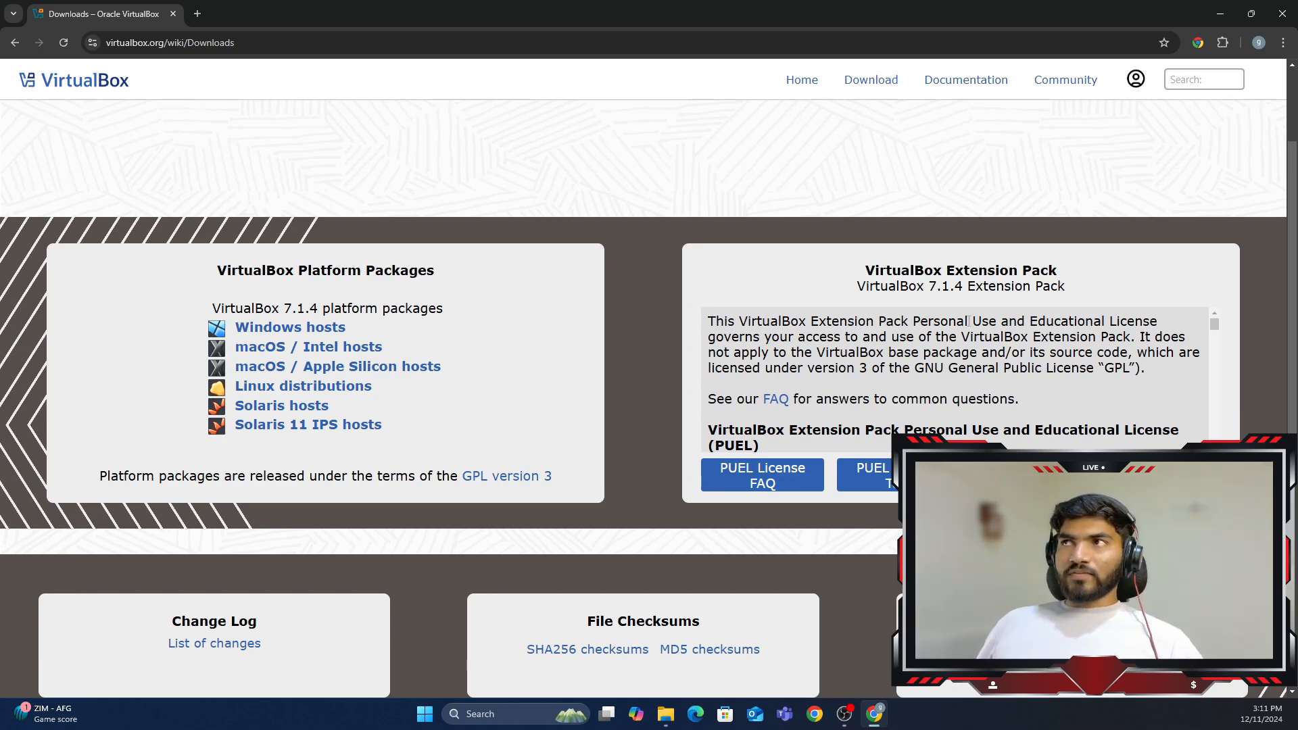
pyautogui.moveTo(816, 259)
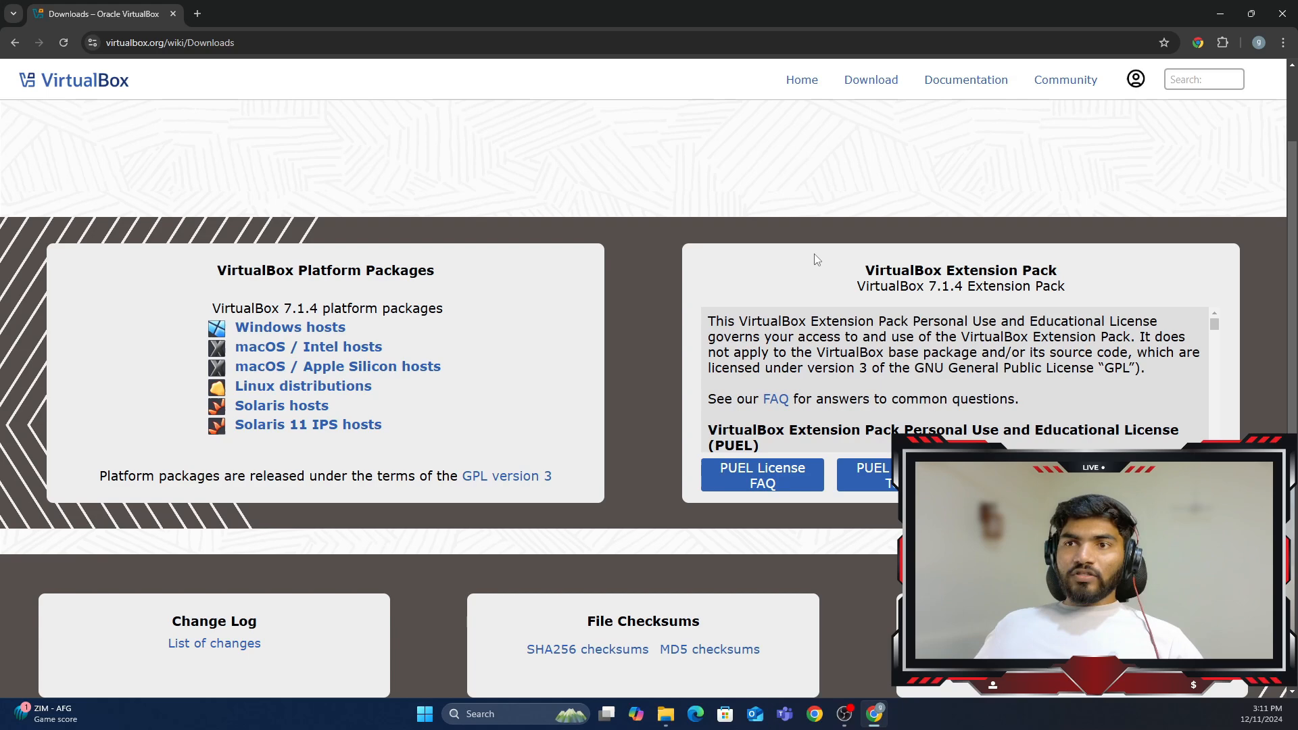
pyautogui.write('v')
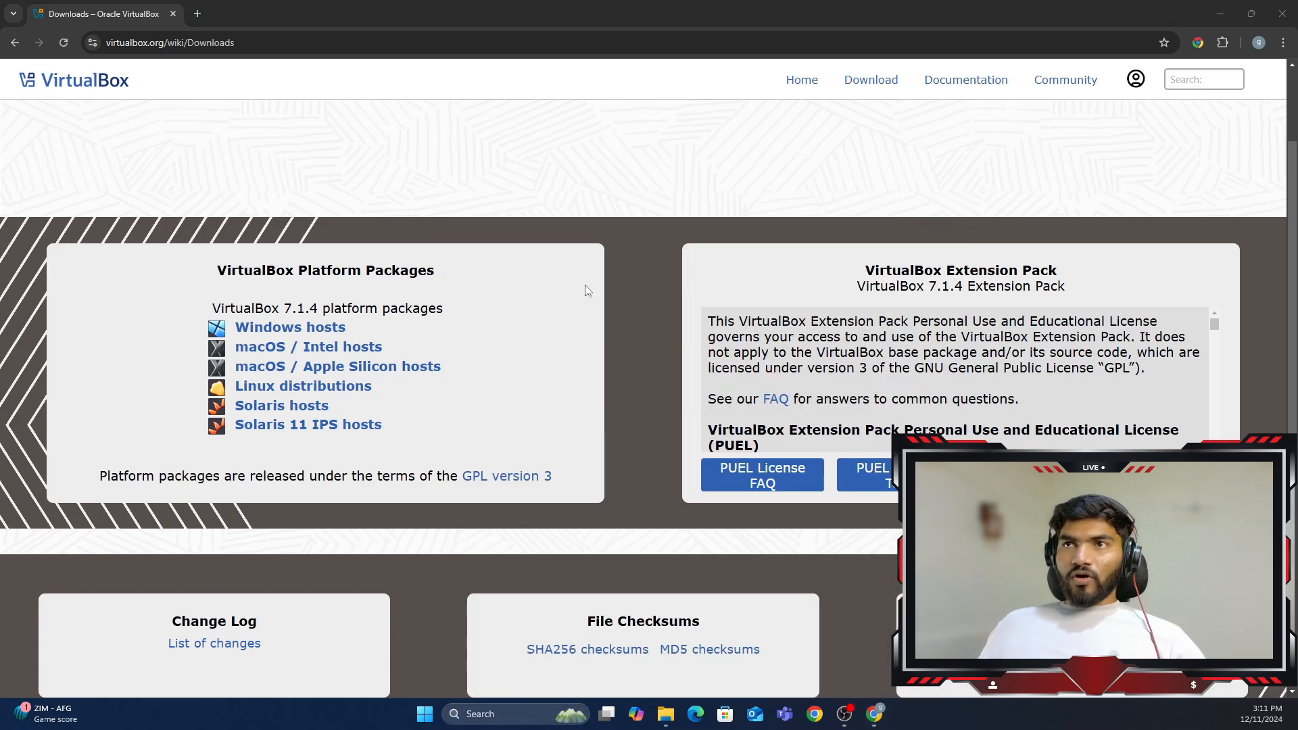
pyautogui.click(890, 715)
pyautogui.write('windows 10 iso')
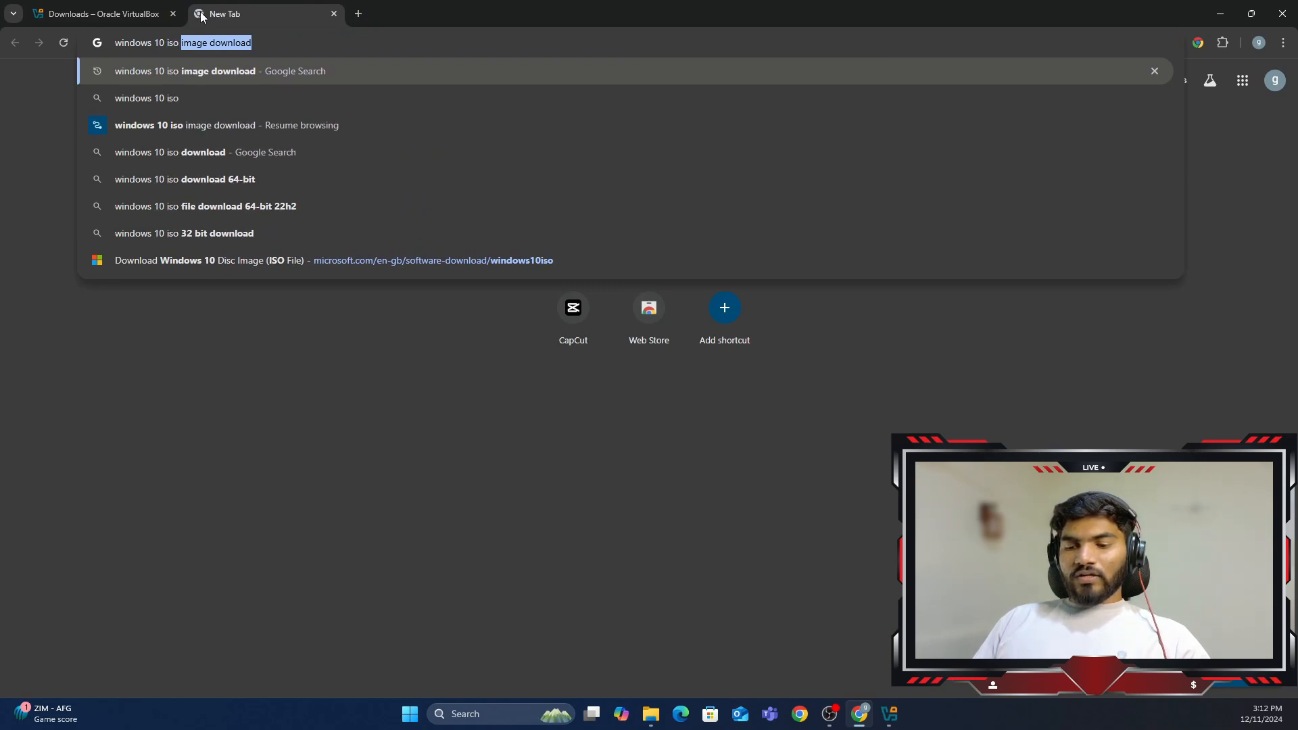
# Step: Search 'windows 10 iso image download', confirm the multi-edition ISO, and pick a product language
pyautogui.press('Return')
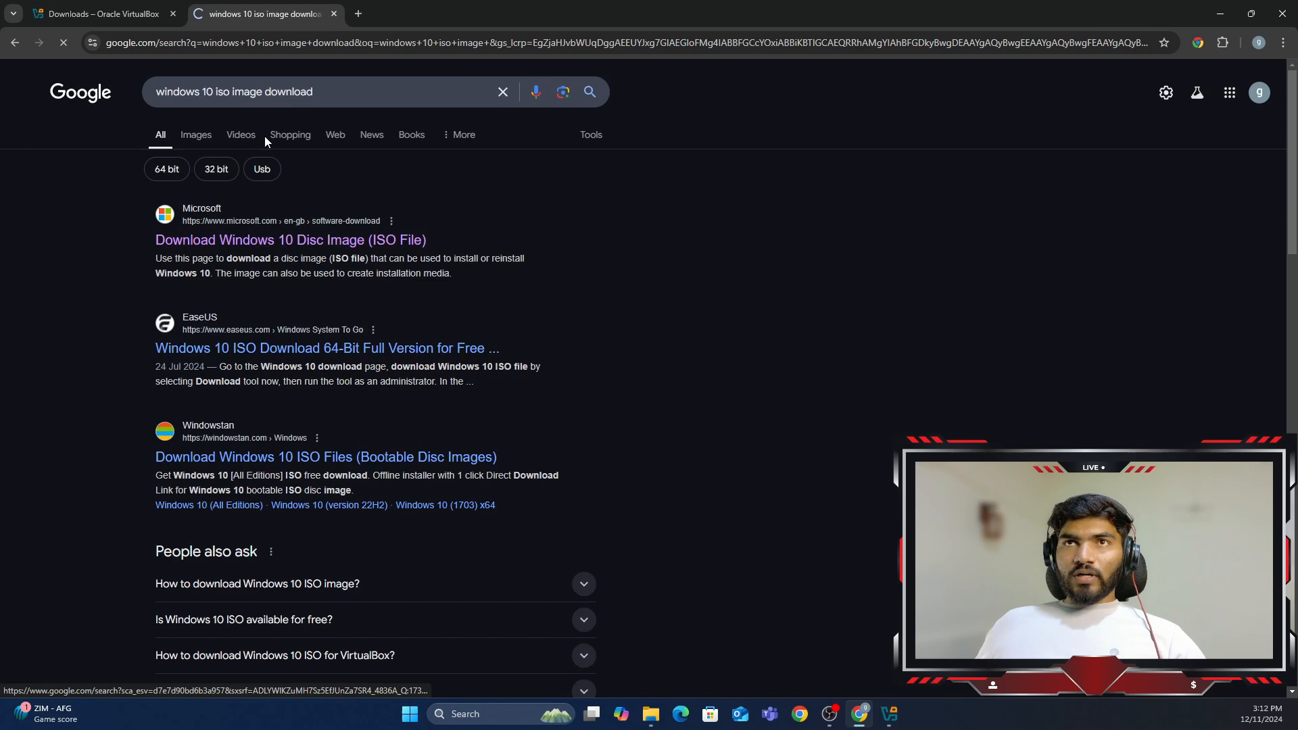
pyautogui.click(291, 240)
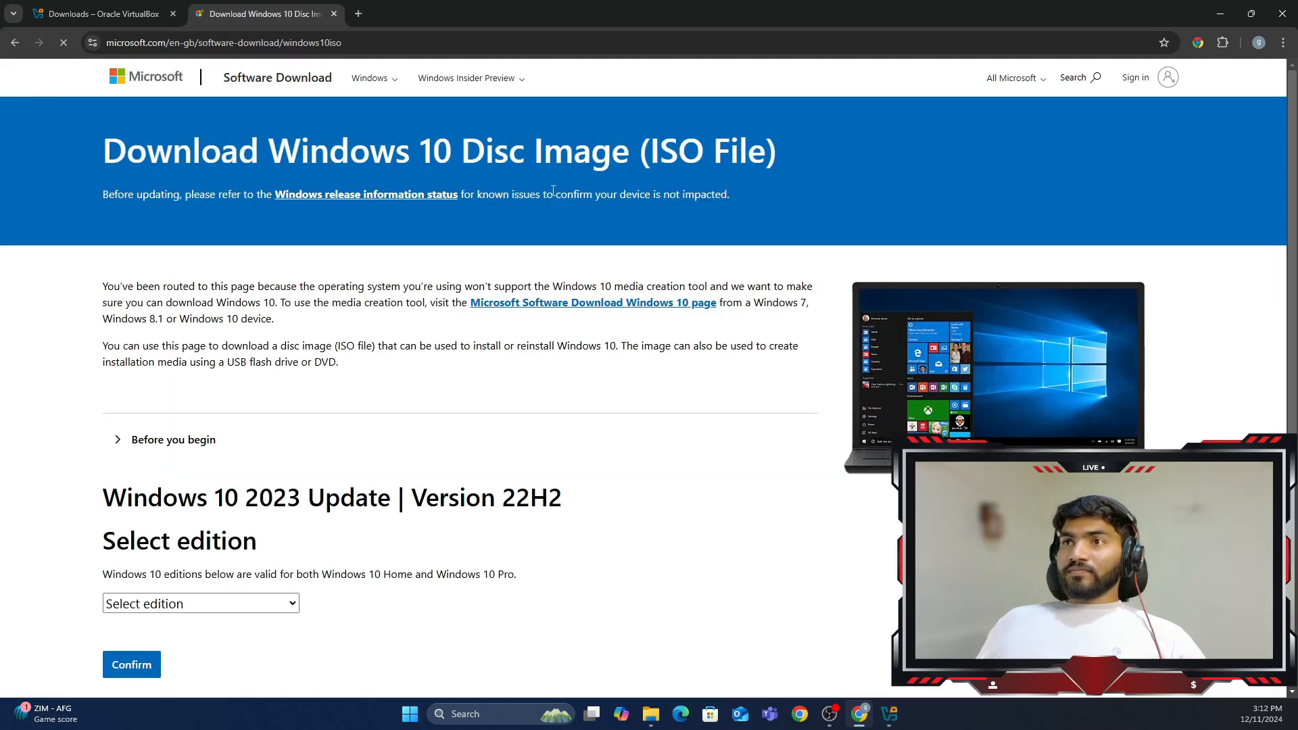
pyautogui.scroll(-3)
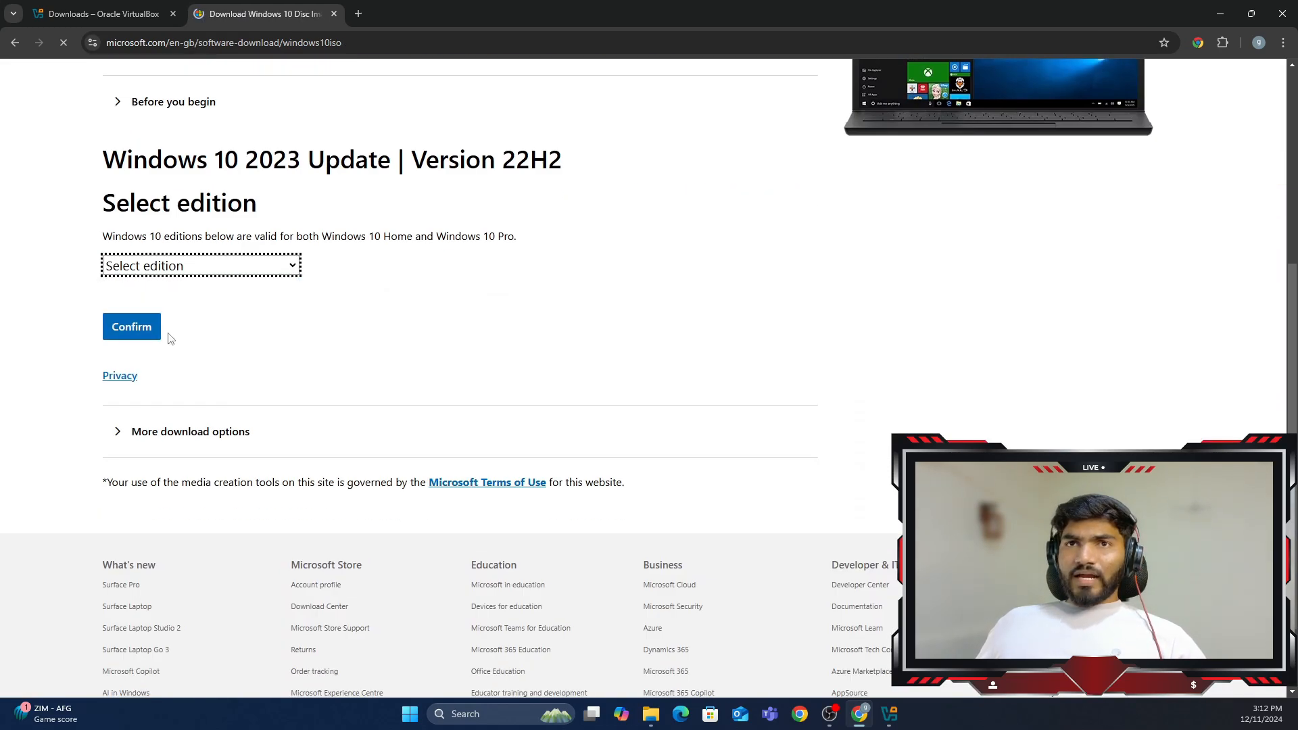
pyautogui.click(130, 326)
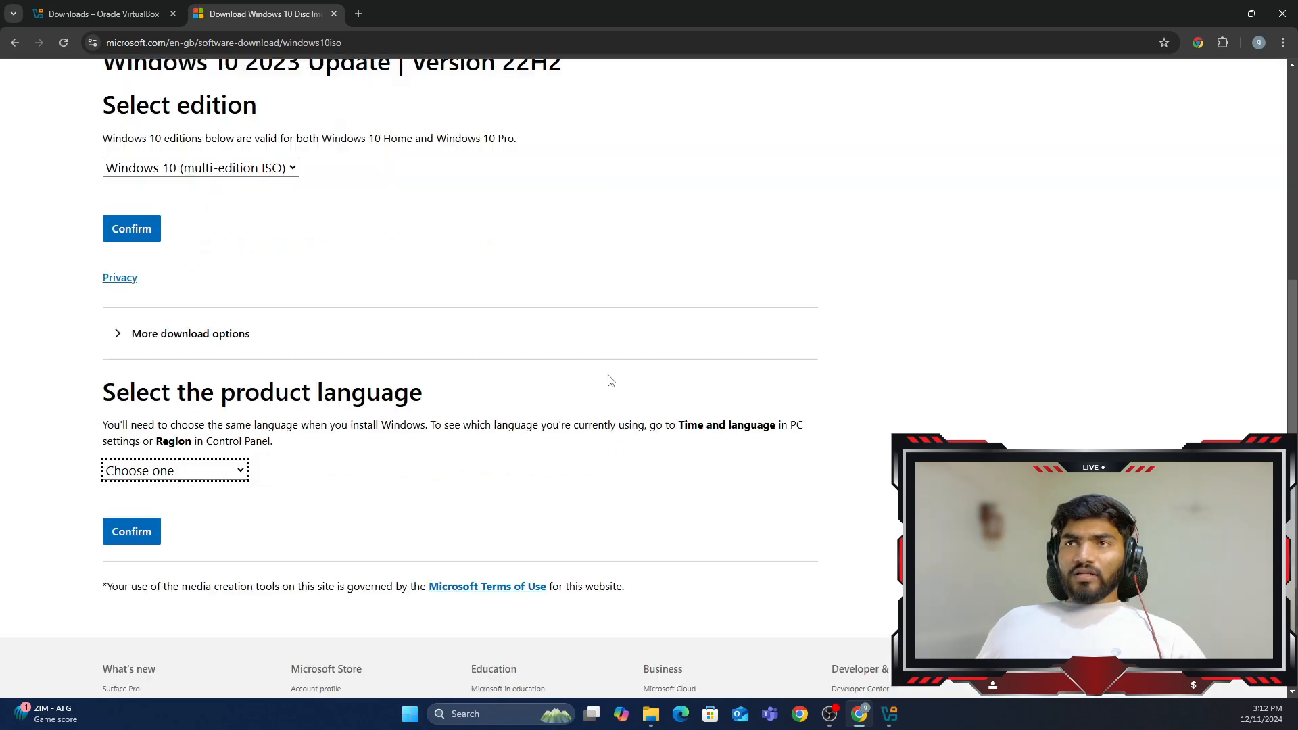
pyautogui.click(174, 471)
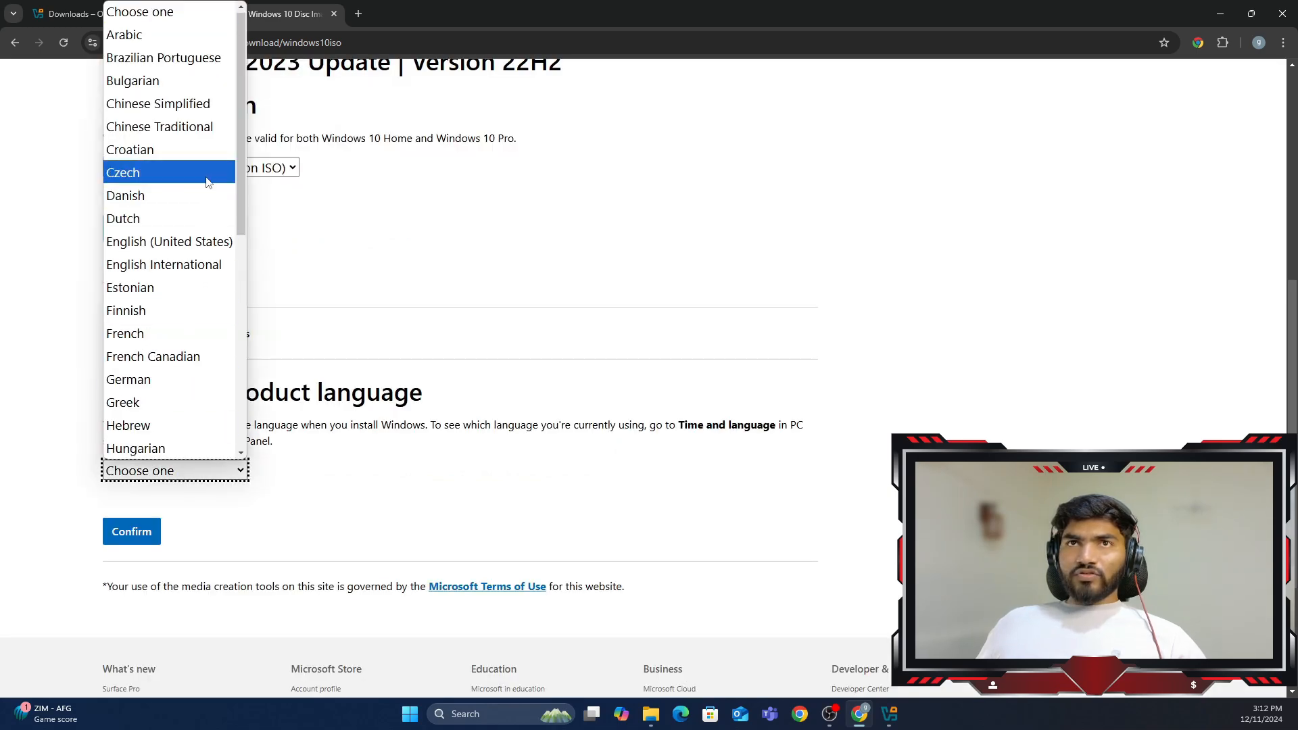
pyautogui.click(131, 531)
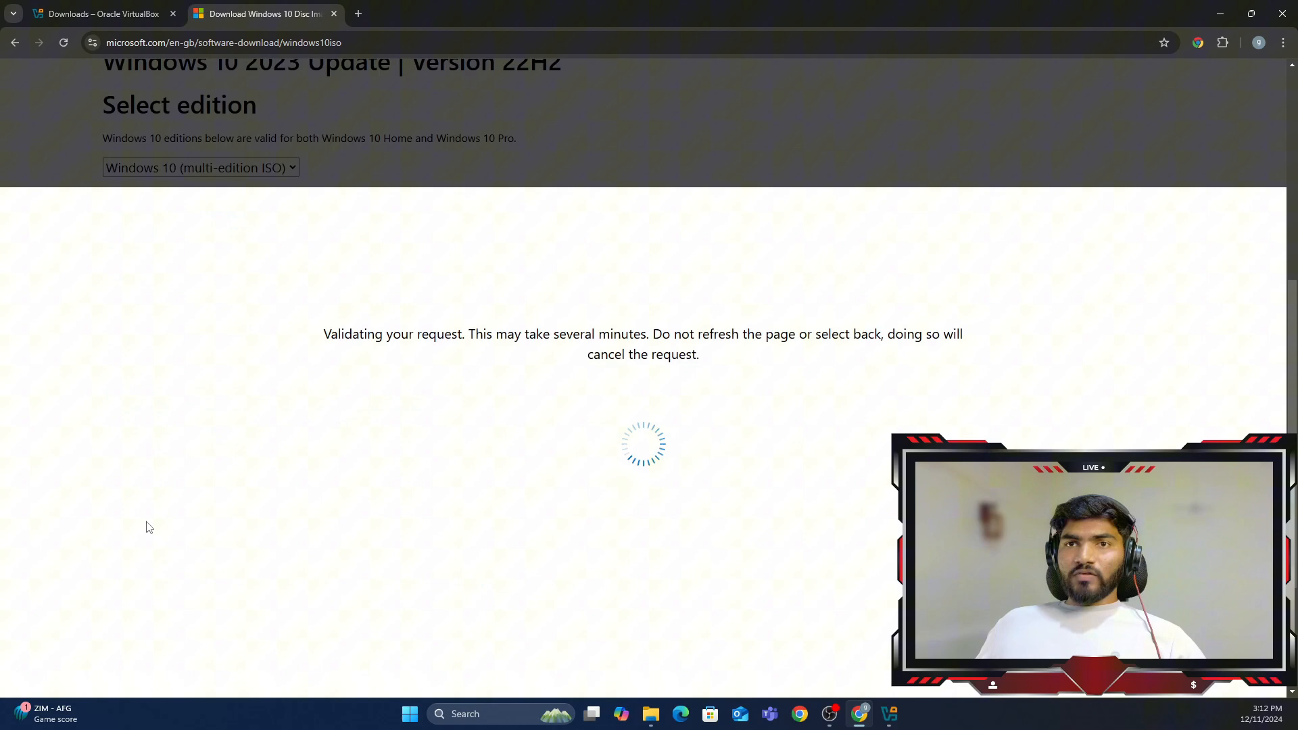
pyautogui.moveTo(517, 409)
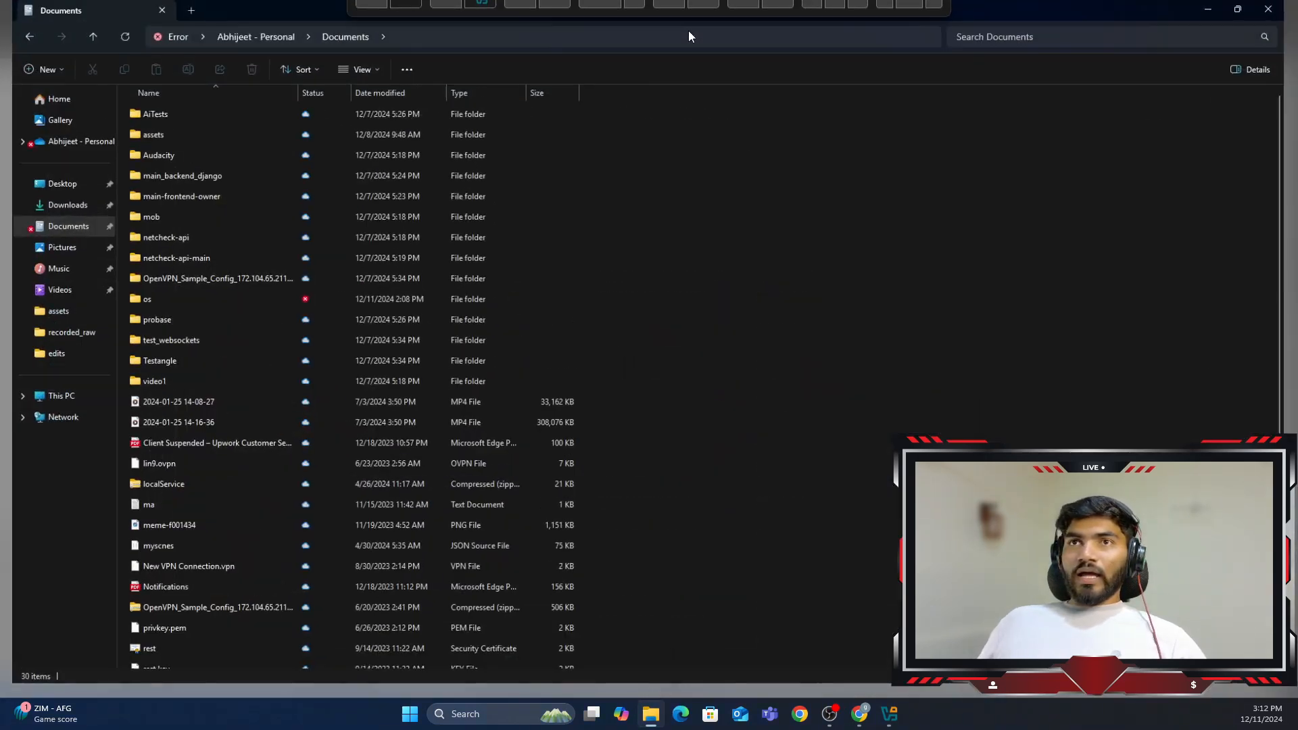
# Step: Select Win10_22H2_English_x64v1 in Documents' os folder, then minimize File Explorer
pyautogui.click(147, 299)
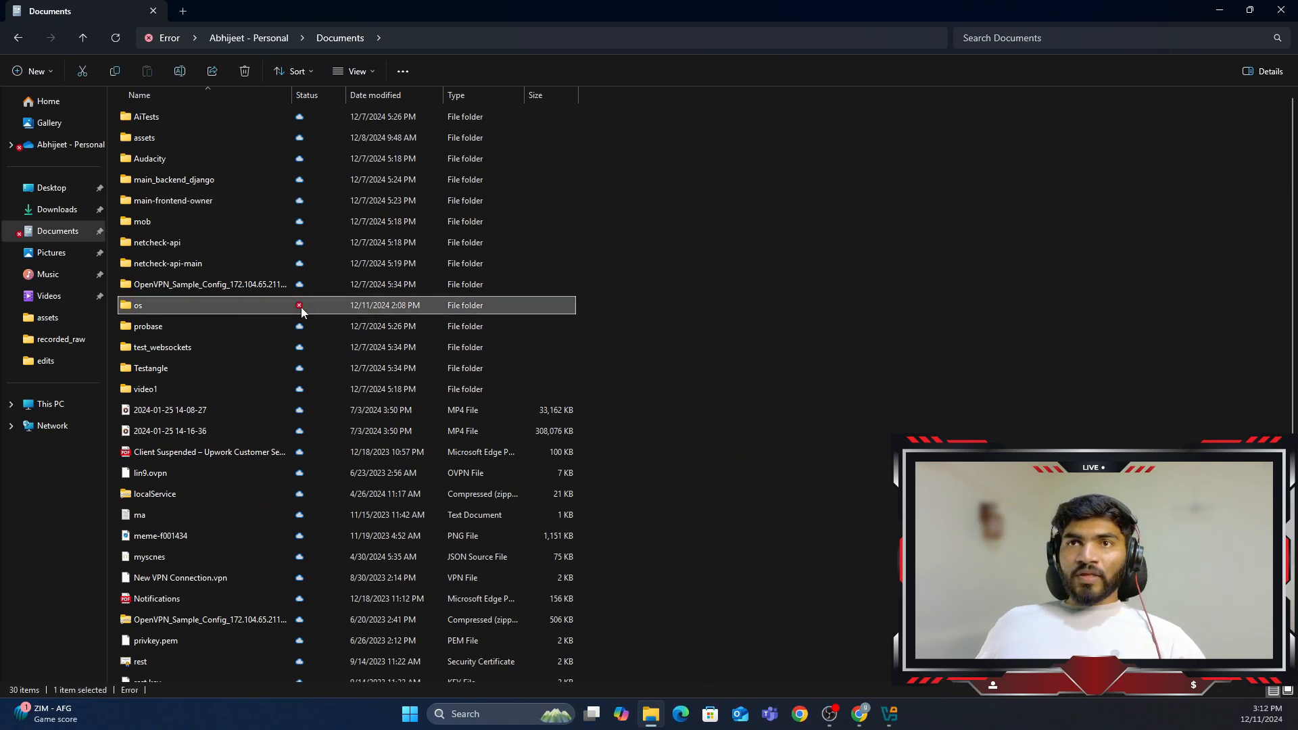
pyautogui.doubleClick(136, 305)
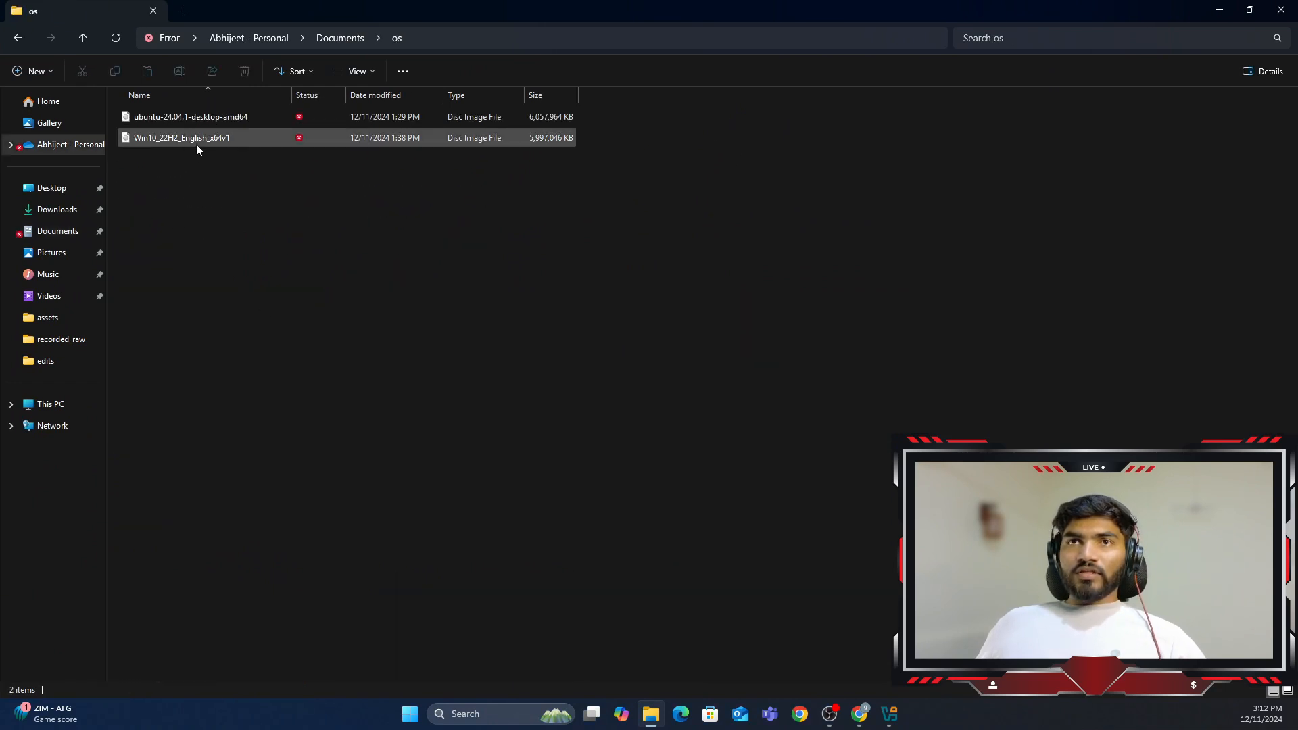
pyautogui.click(181, 137)
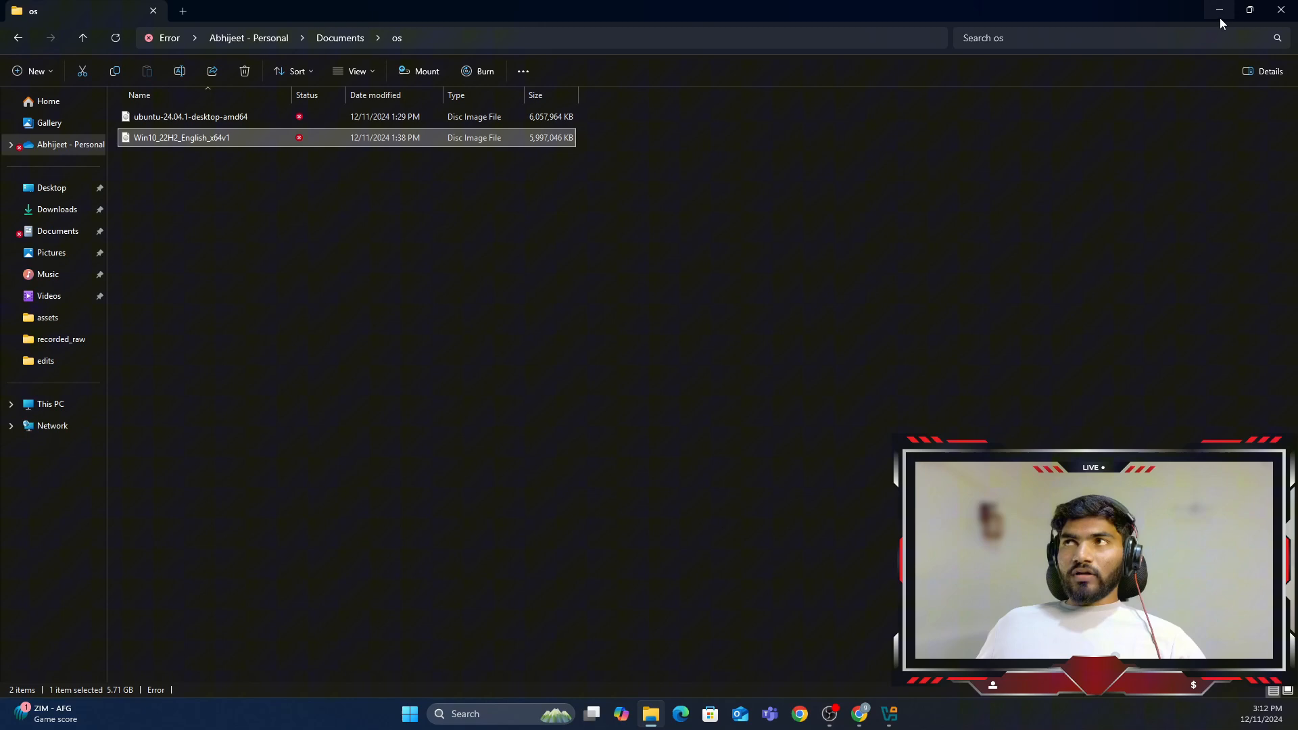
pyautogui.click(1219, 10)
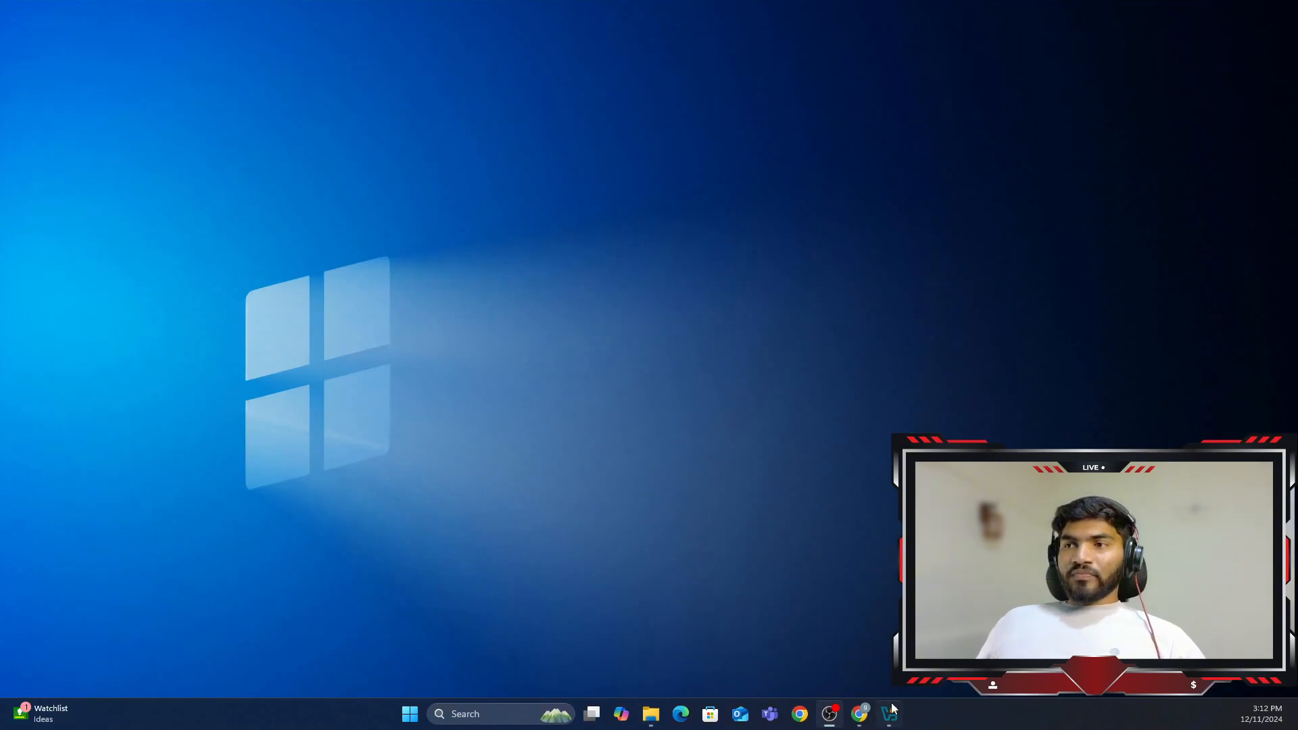
# Step: Open VirtualBox Manager, browse Documents\os for a machine file, and cancel back to welcome
pyautogui.click(888, 714)
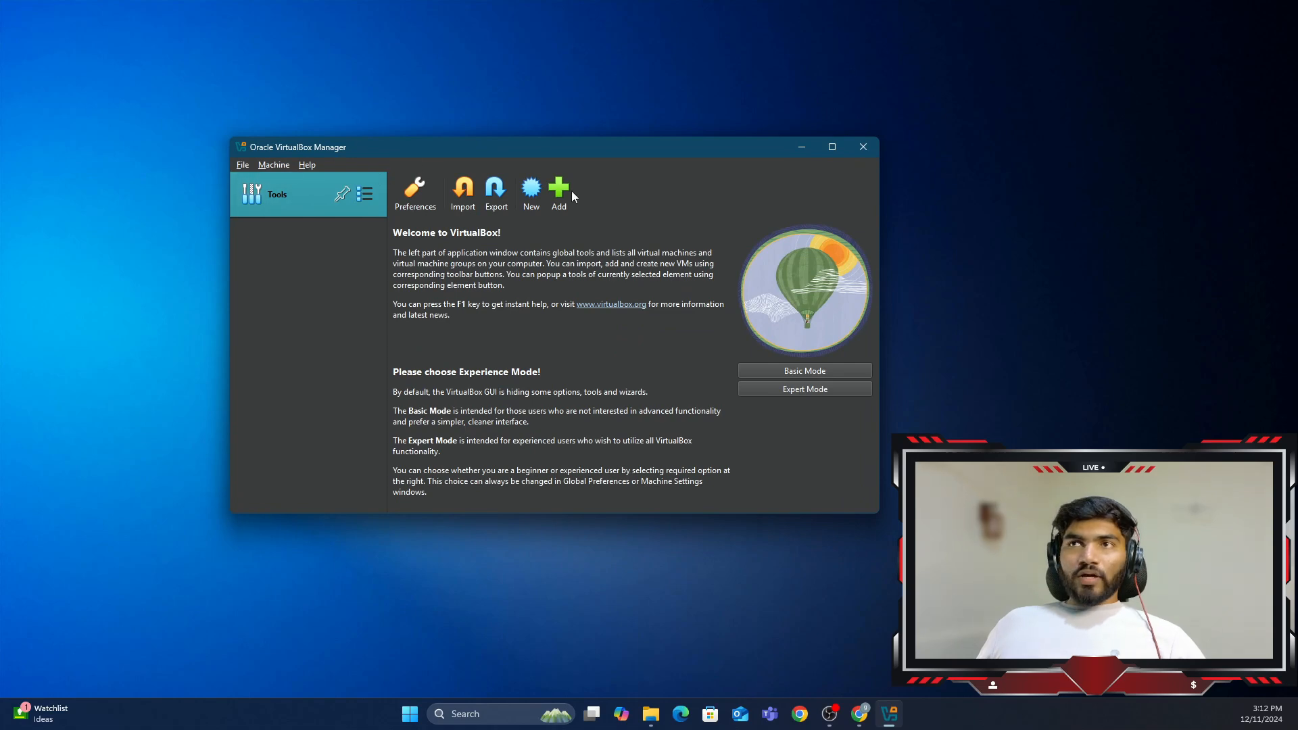
pyautogui.click(558, 190)
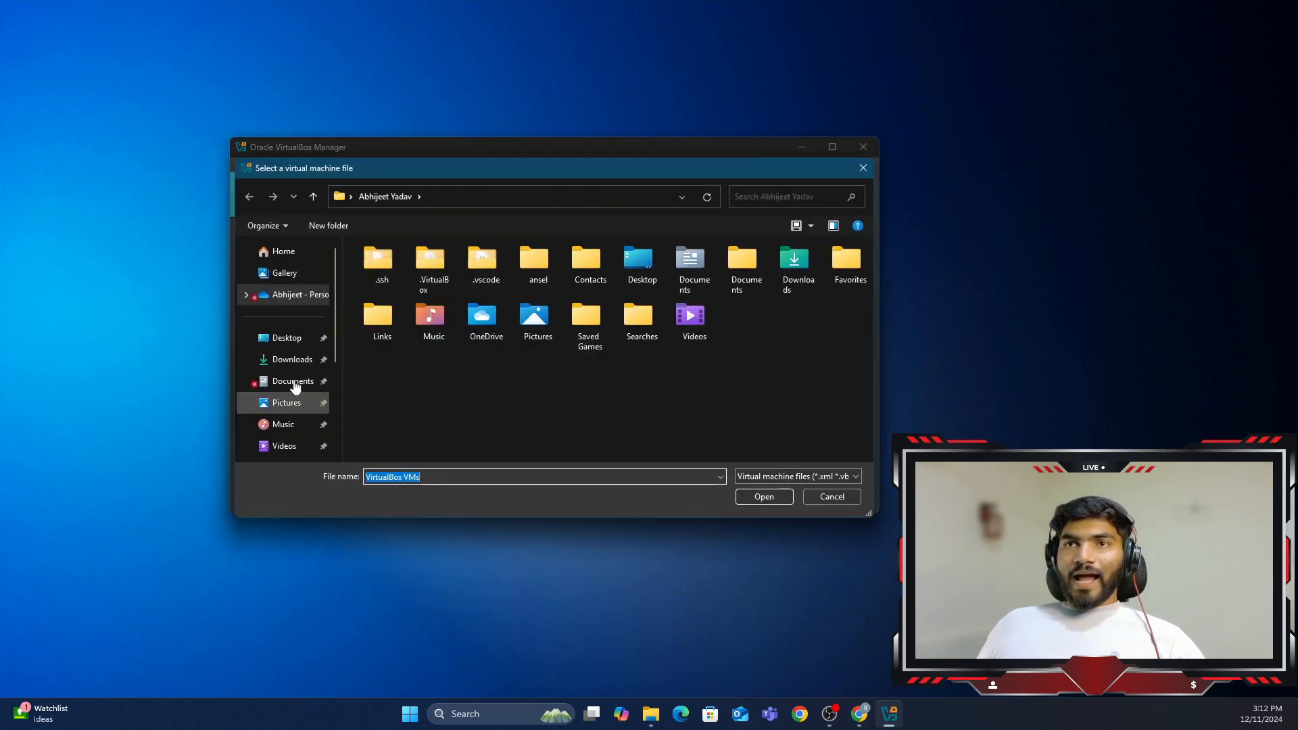
pyautogui.click(292, 381)
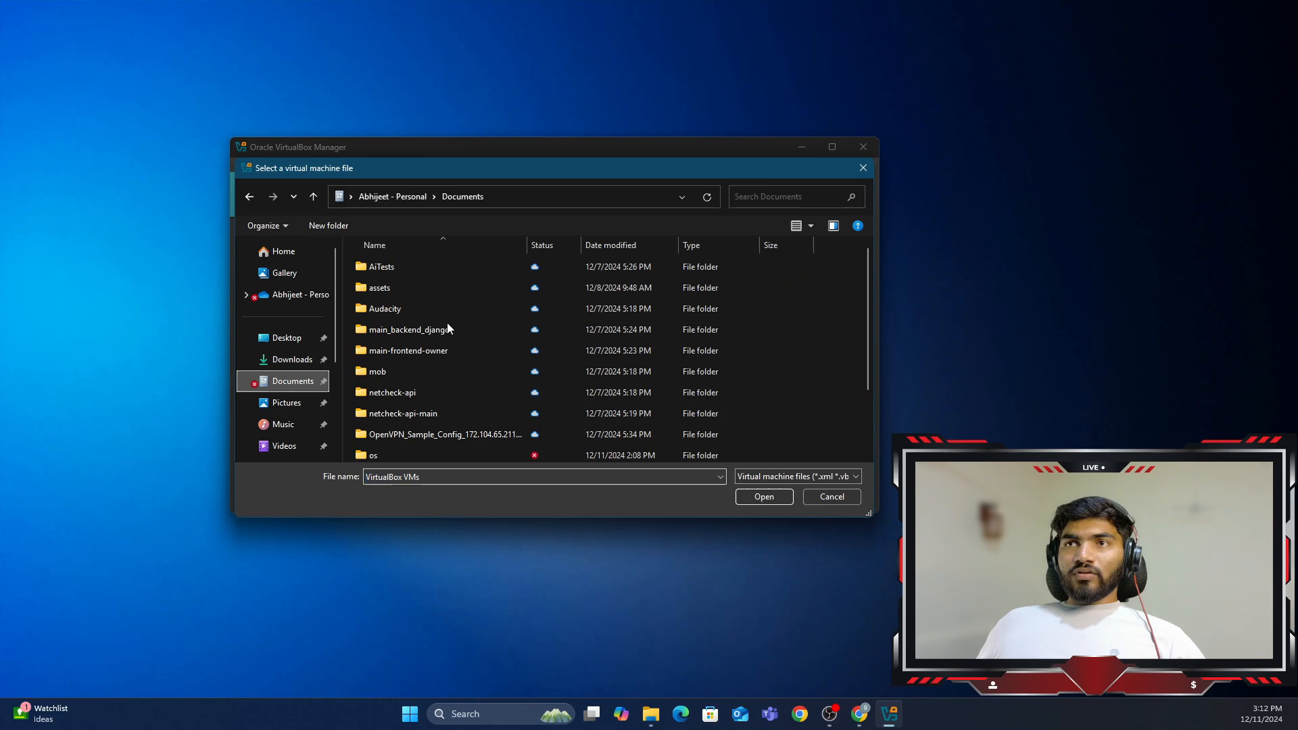
pyautogui.doubleClick(379, 455)
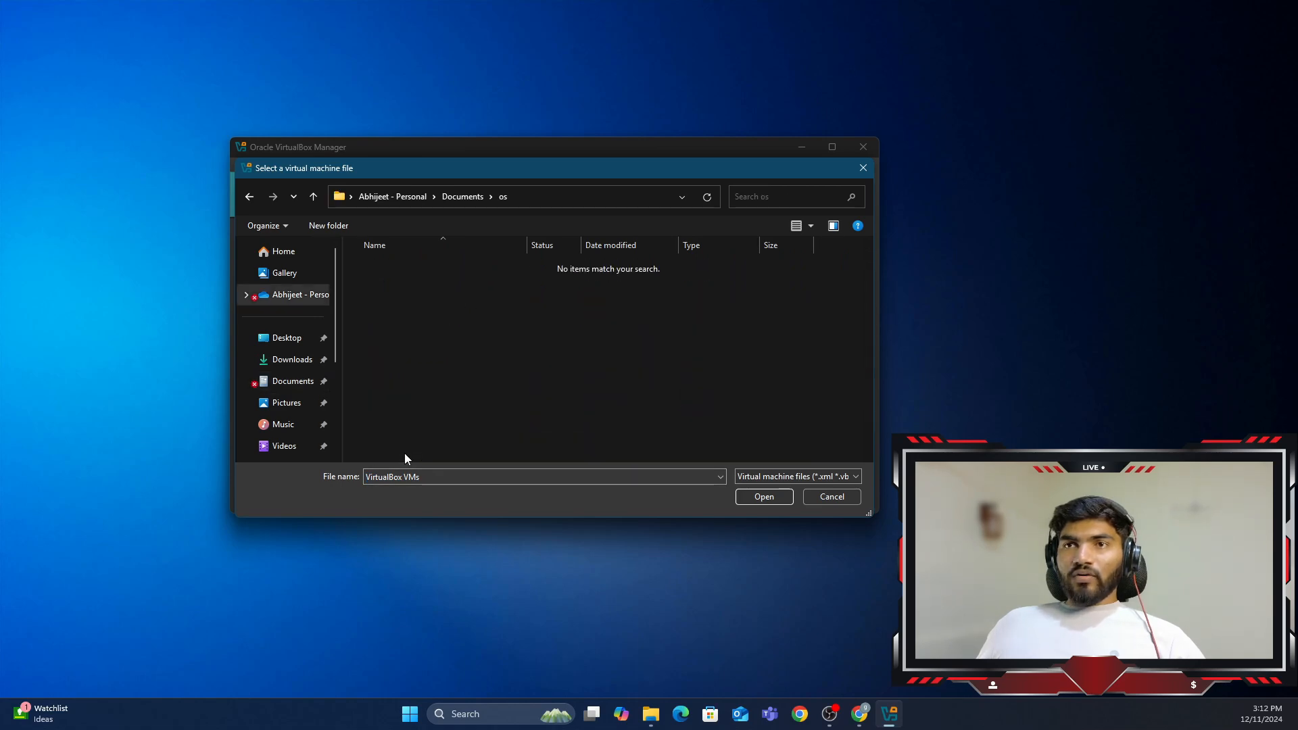
pyautogui.moveTo(577, 440)
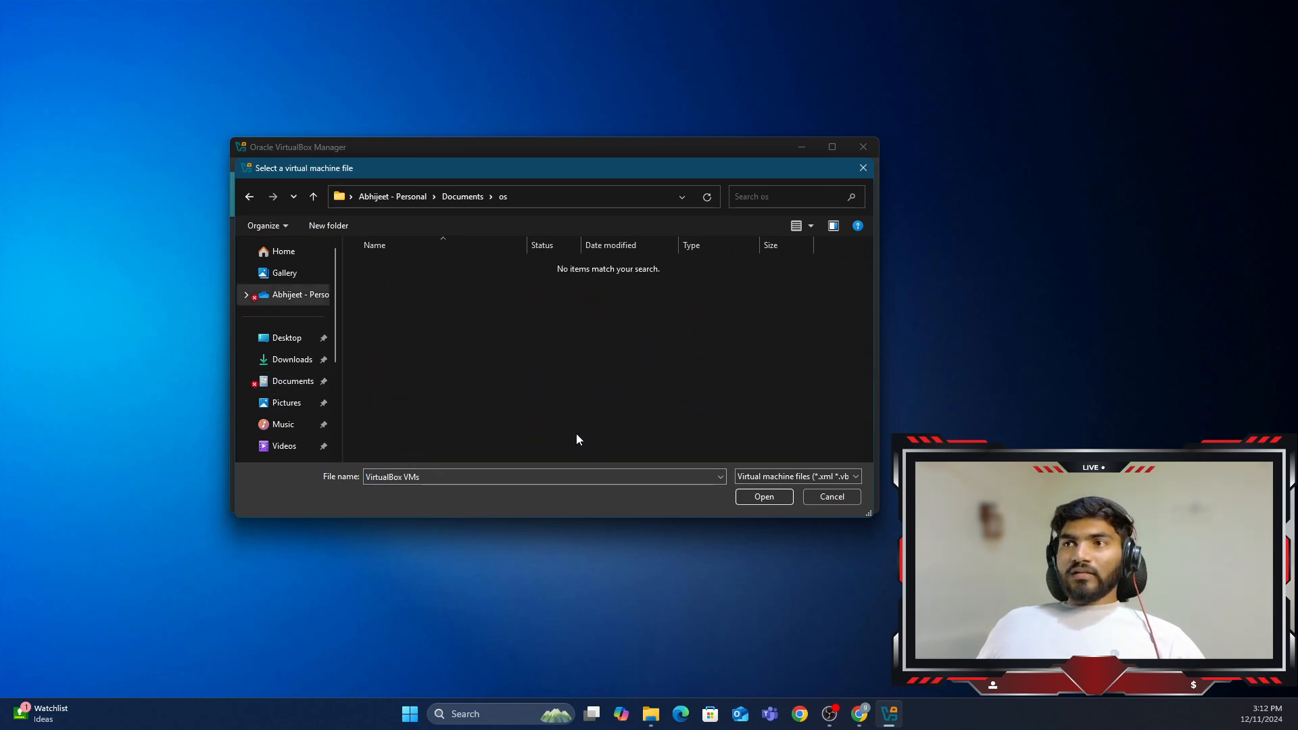
pyautogui.moveTo(882, 536)
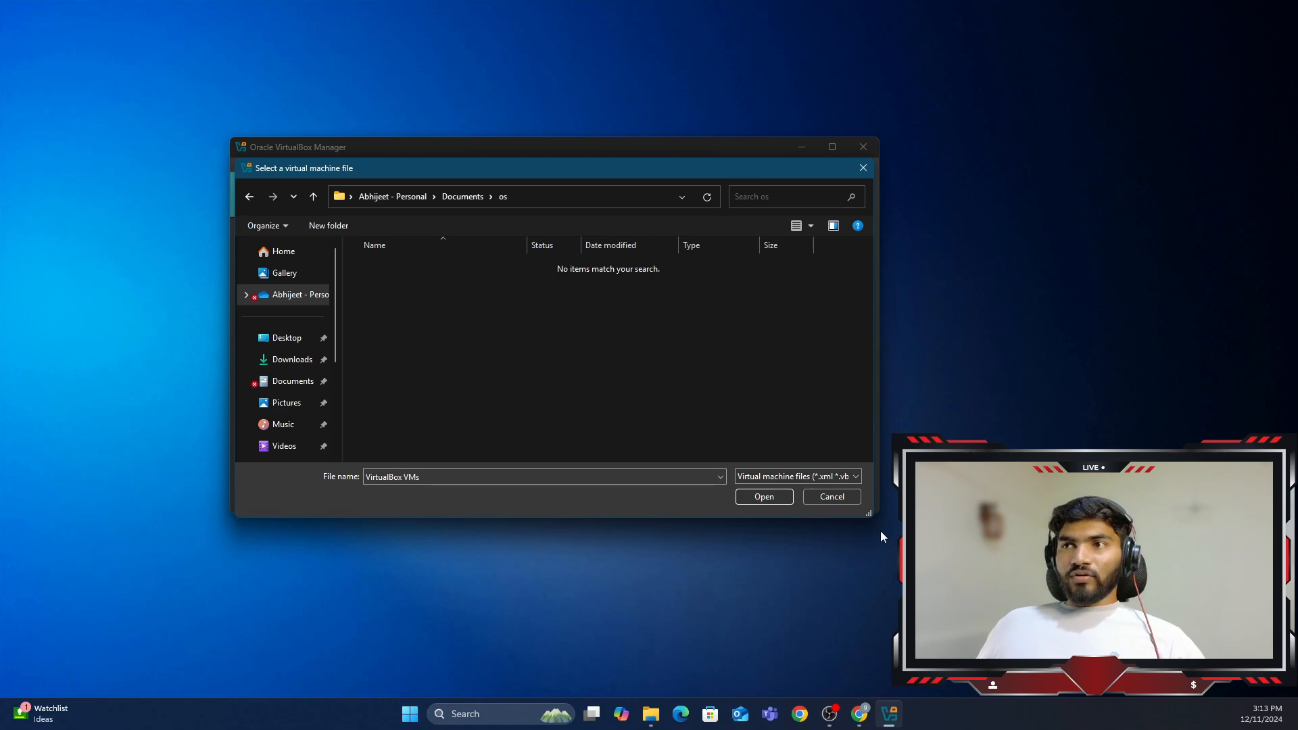
pyautogui.moveTo(832, 497)
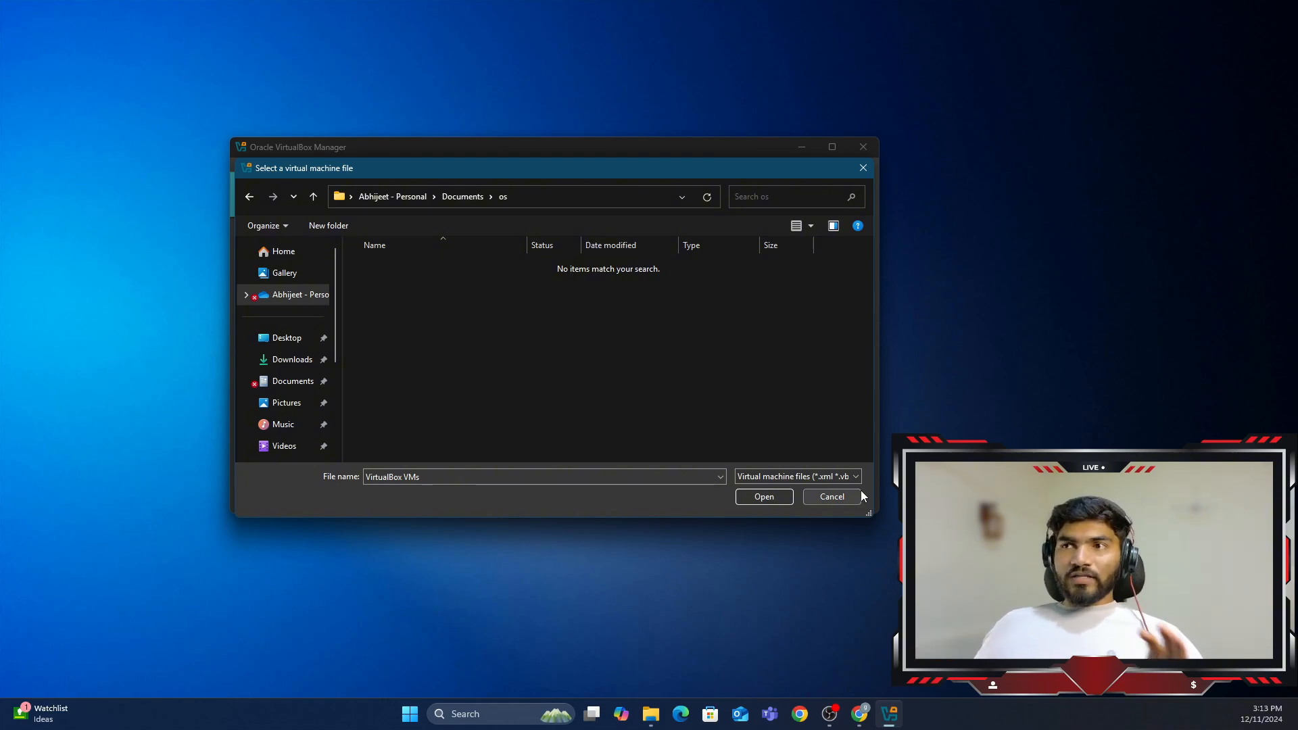
pyautogui.click(831, 497)
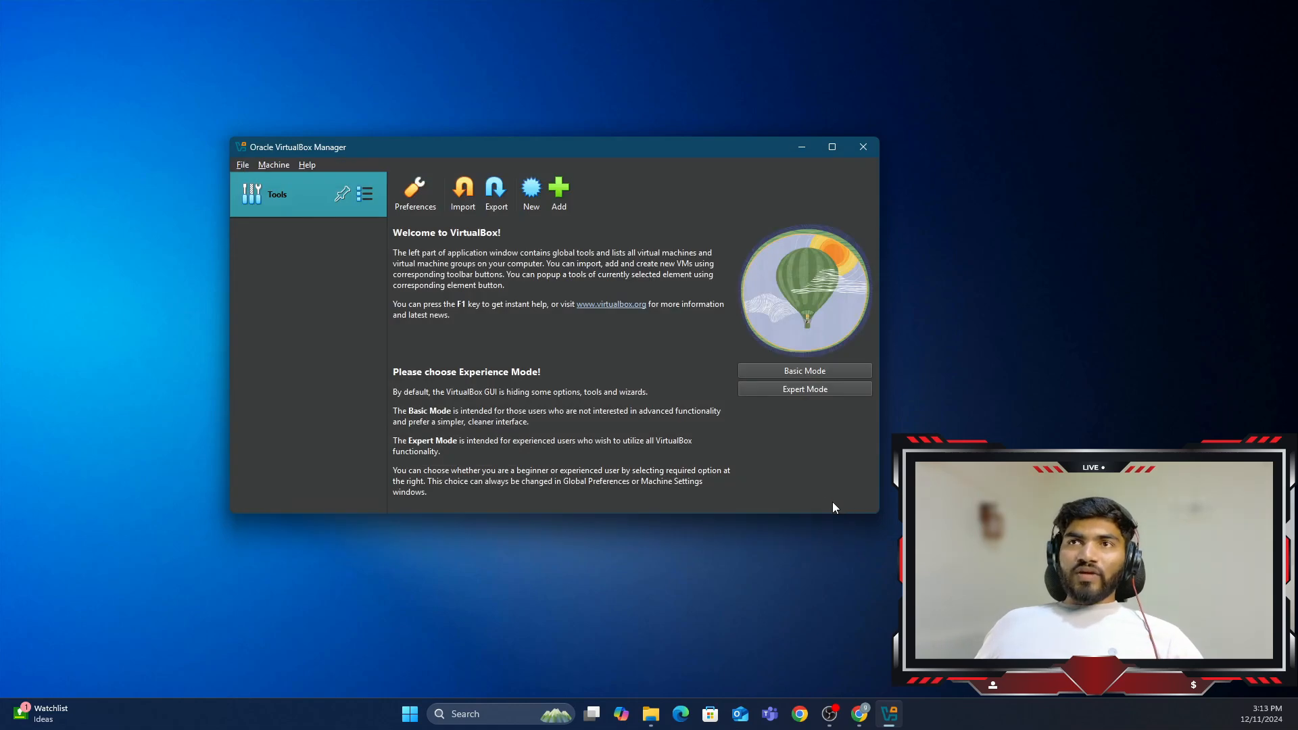
# Step: Name the new machine 'windows' as Windows 10 (64-bit) and continue
pyautogui.click(558, 190)
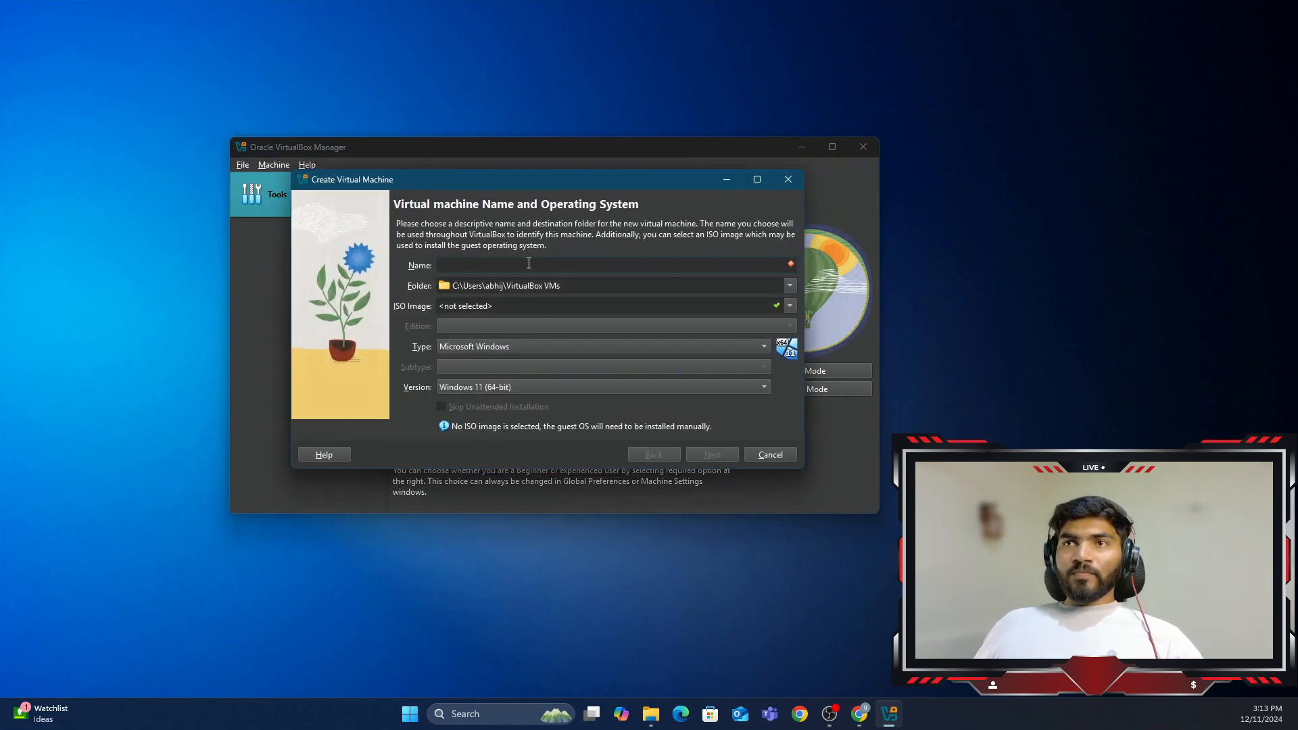
pyautogui.write('windows')
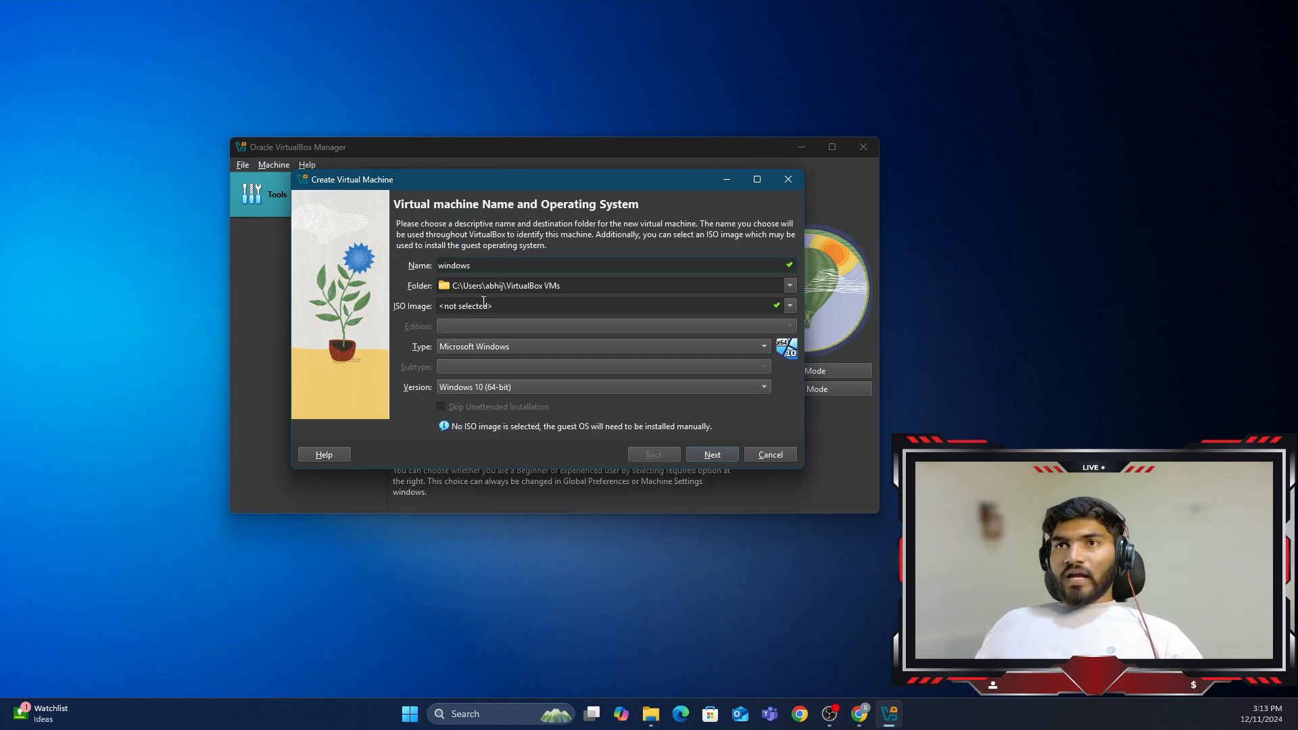
pyautogui.moveTo(526, 350)
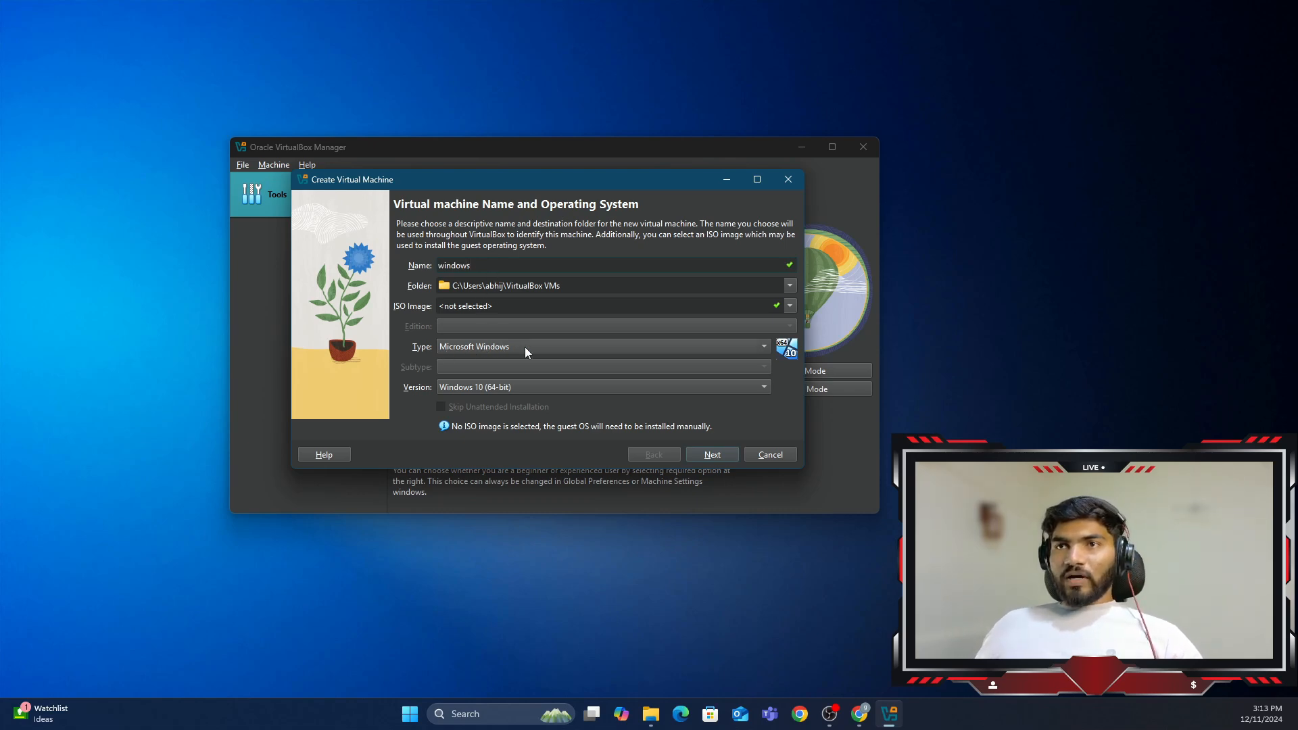
pyautogui.moveTo(617, 390)
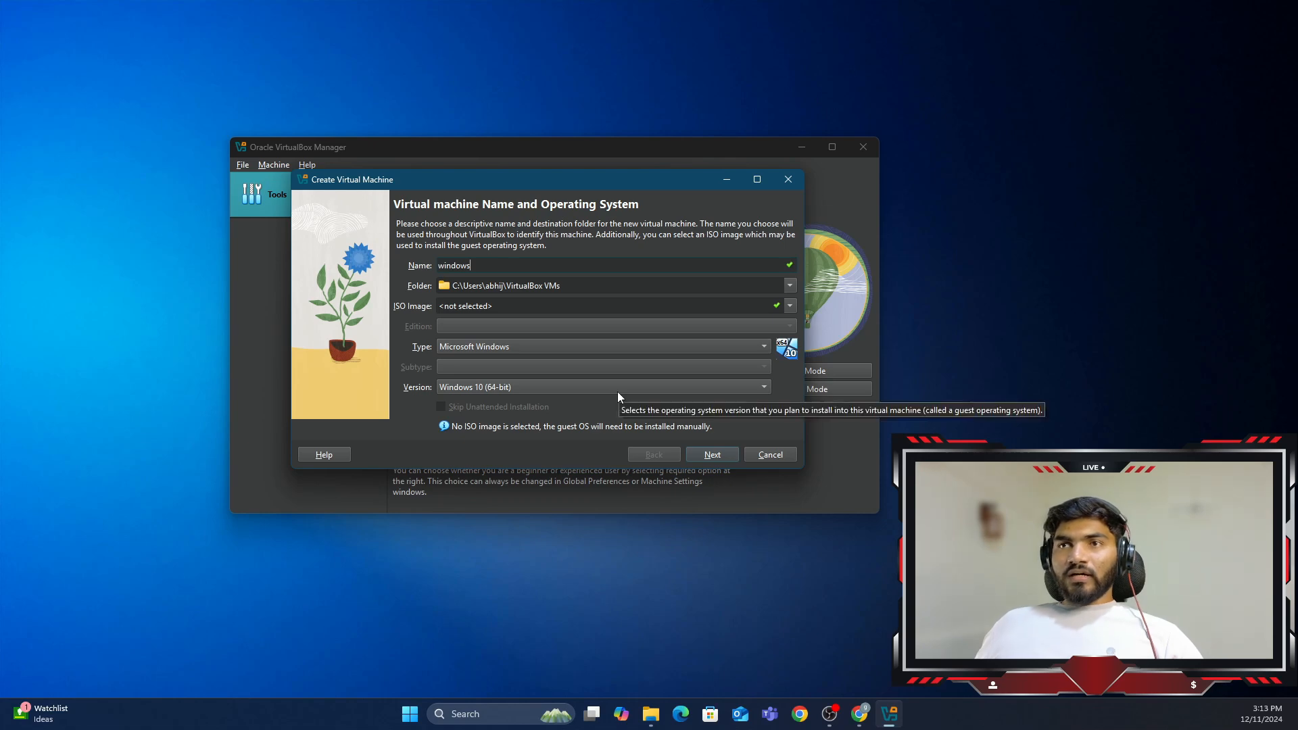
pyautogui.moveTo(694, 451)
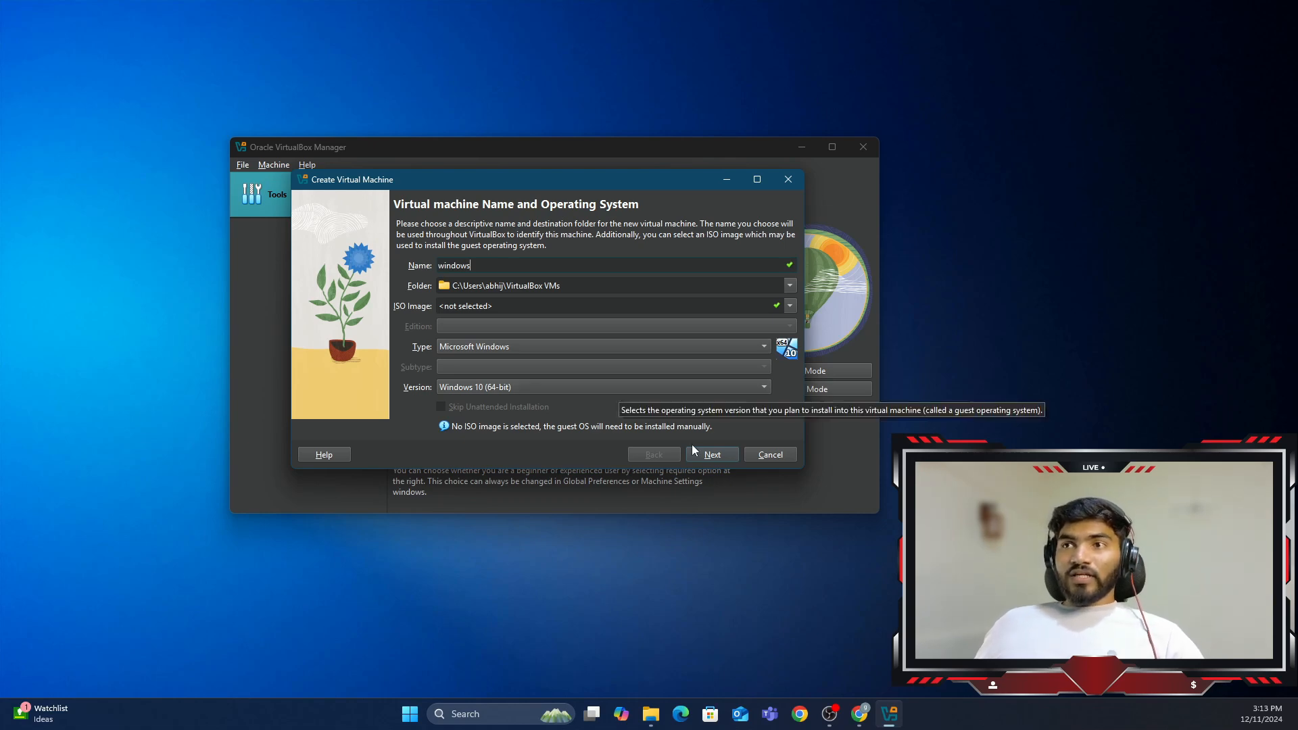
pyautogui.click(711, 454)
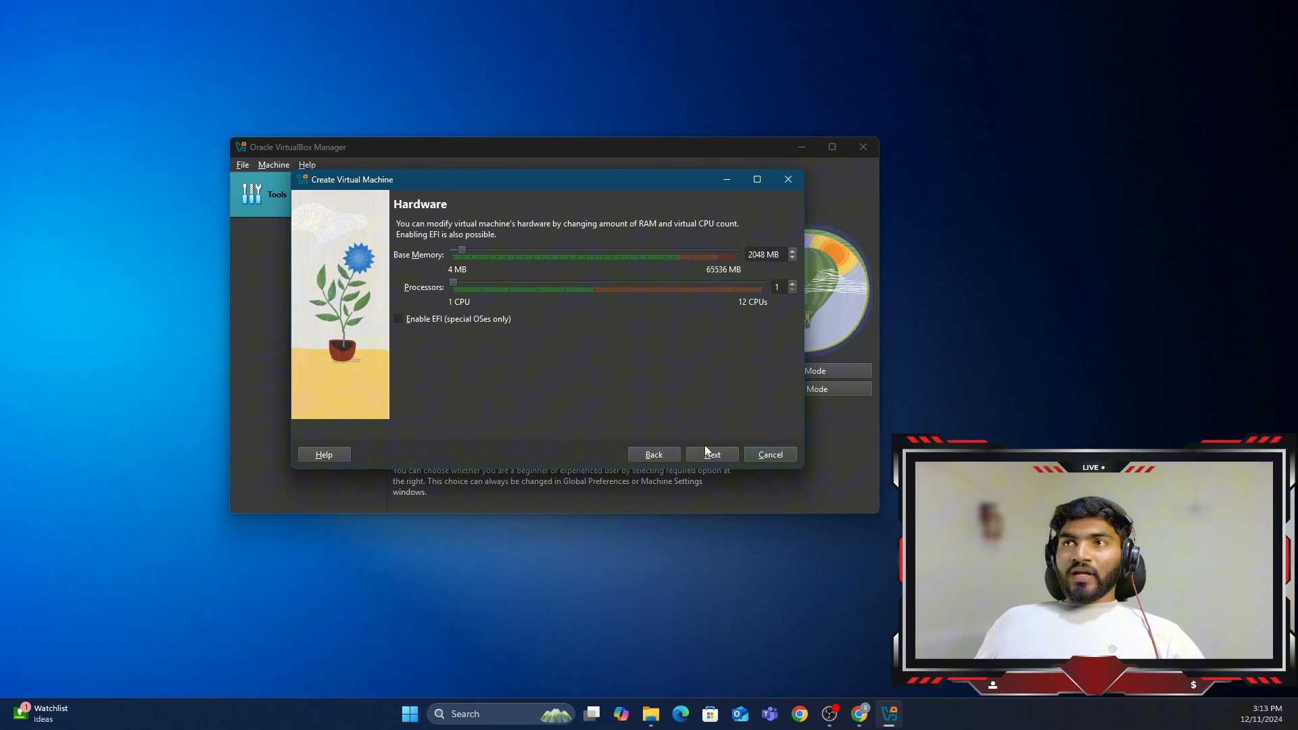
pyautogui.moveTo(464, 248)
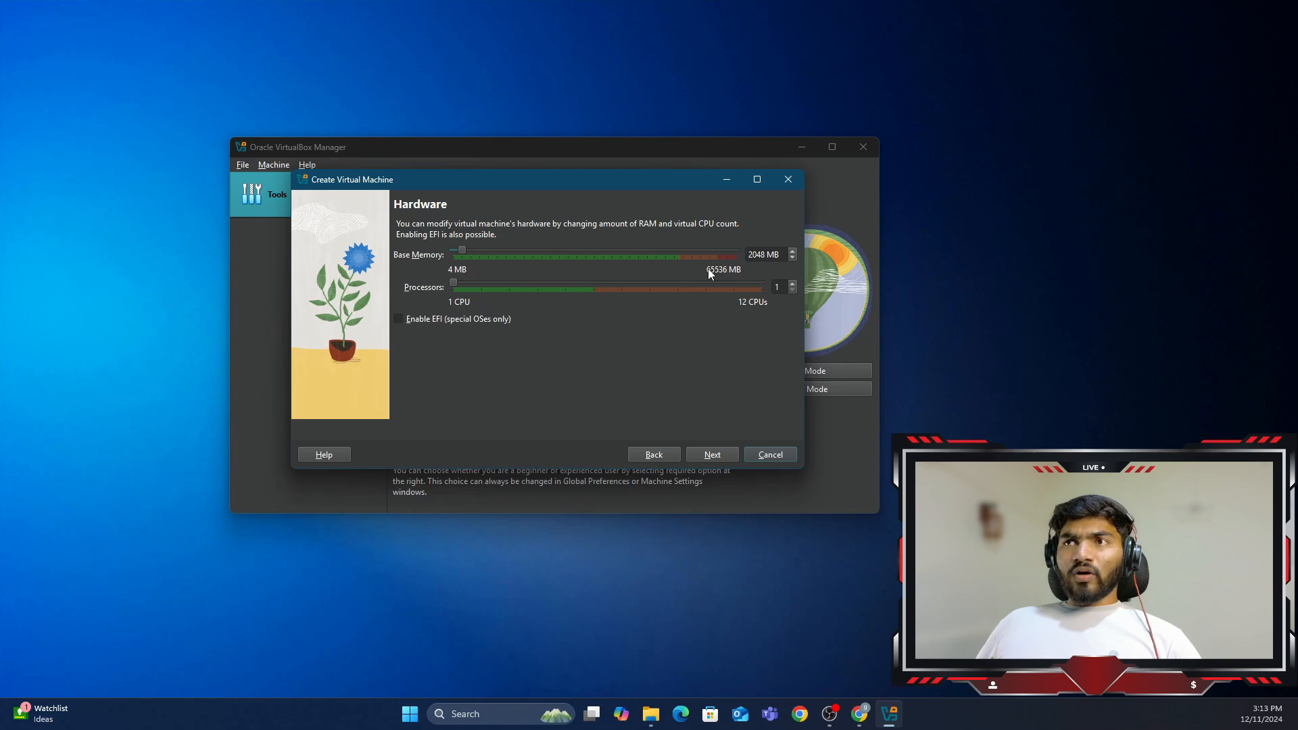
pyautogui.moveTo(461, 254)
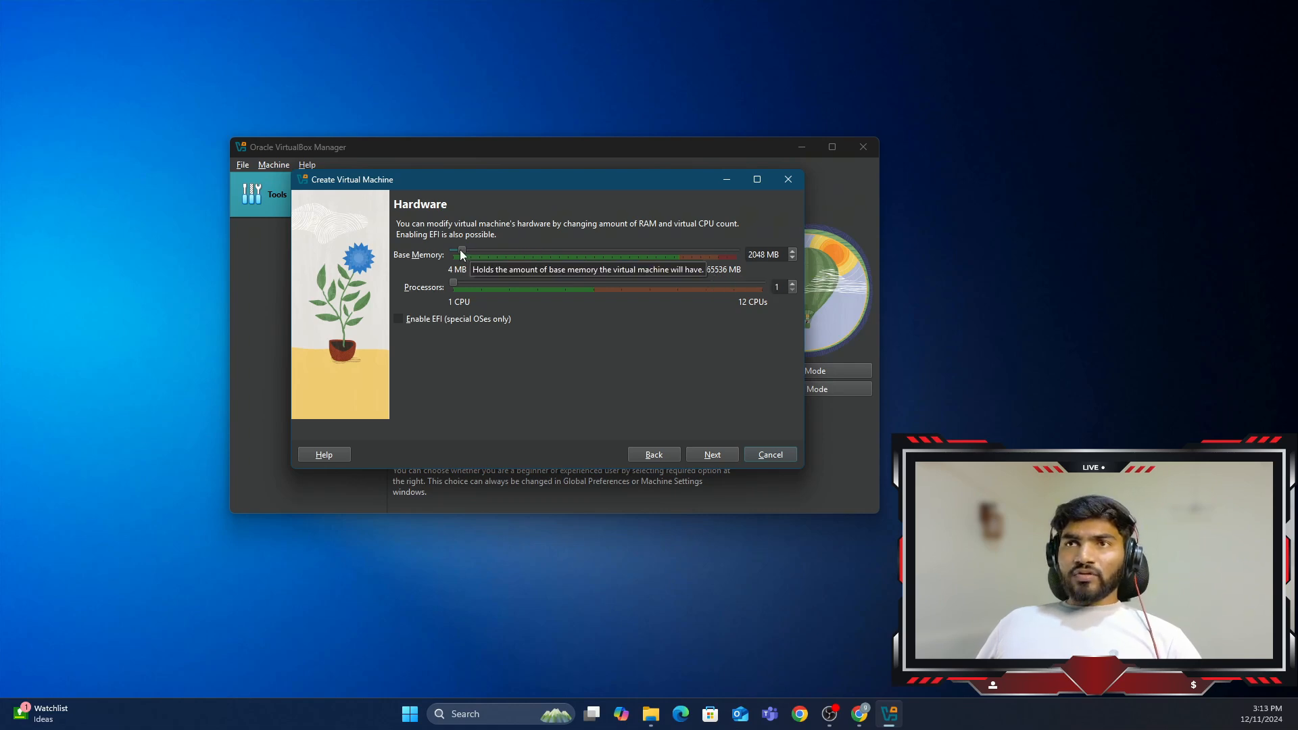
# Step: Set base memory to 10665 MB with 4 processors and continue
pyautogui.moveTo(461, 254); pyautogui.dragTo(499, 254)
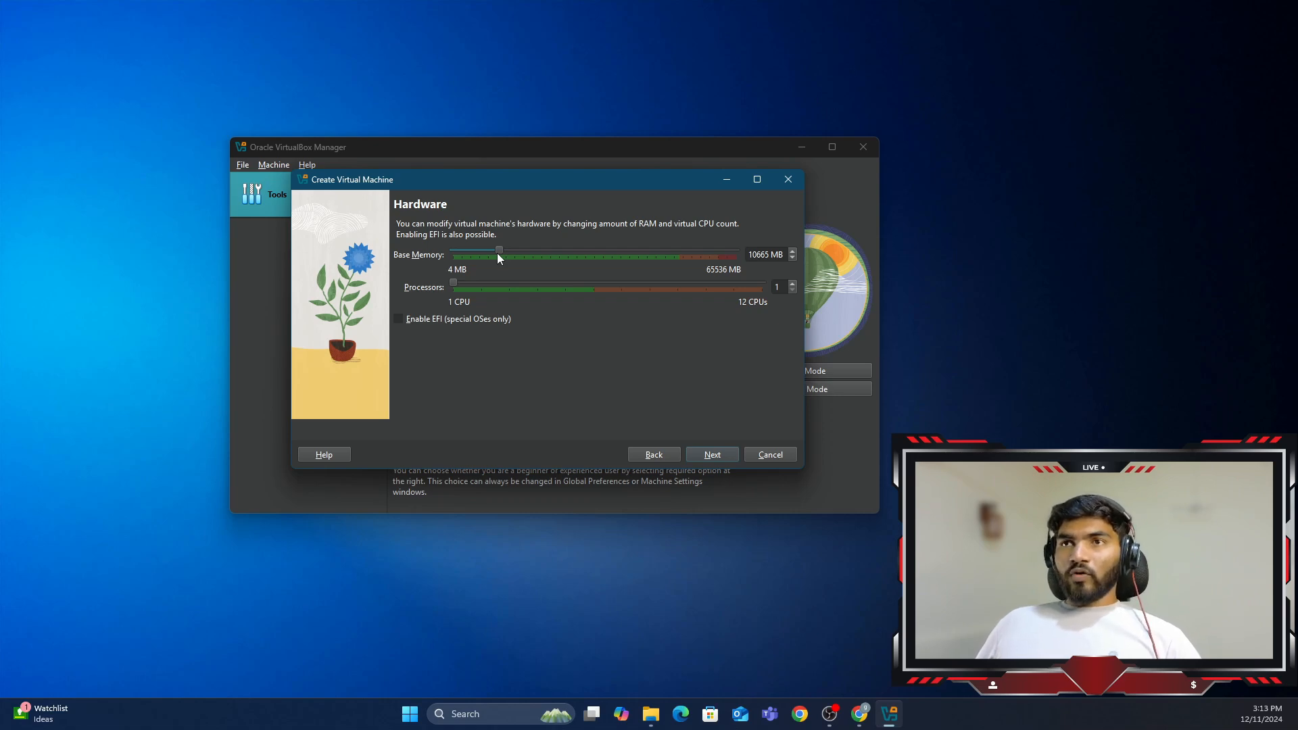
pyautogui.moveTo(453, 282)
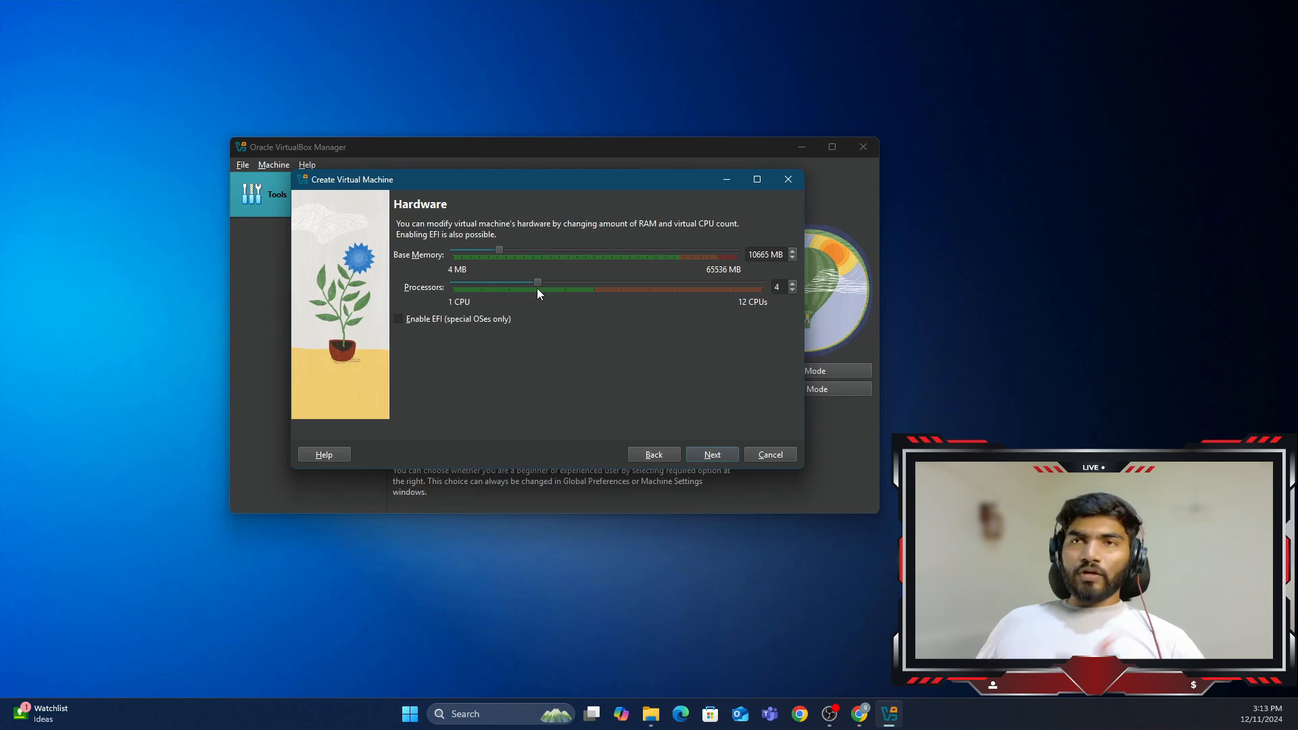
pyautogui.click(711, 454)
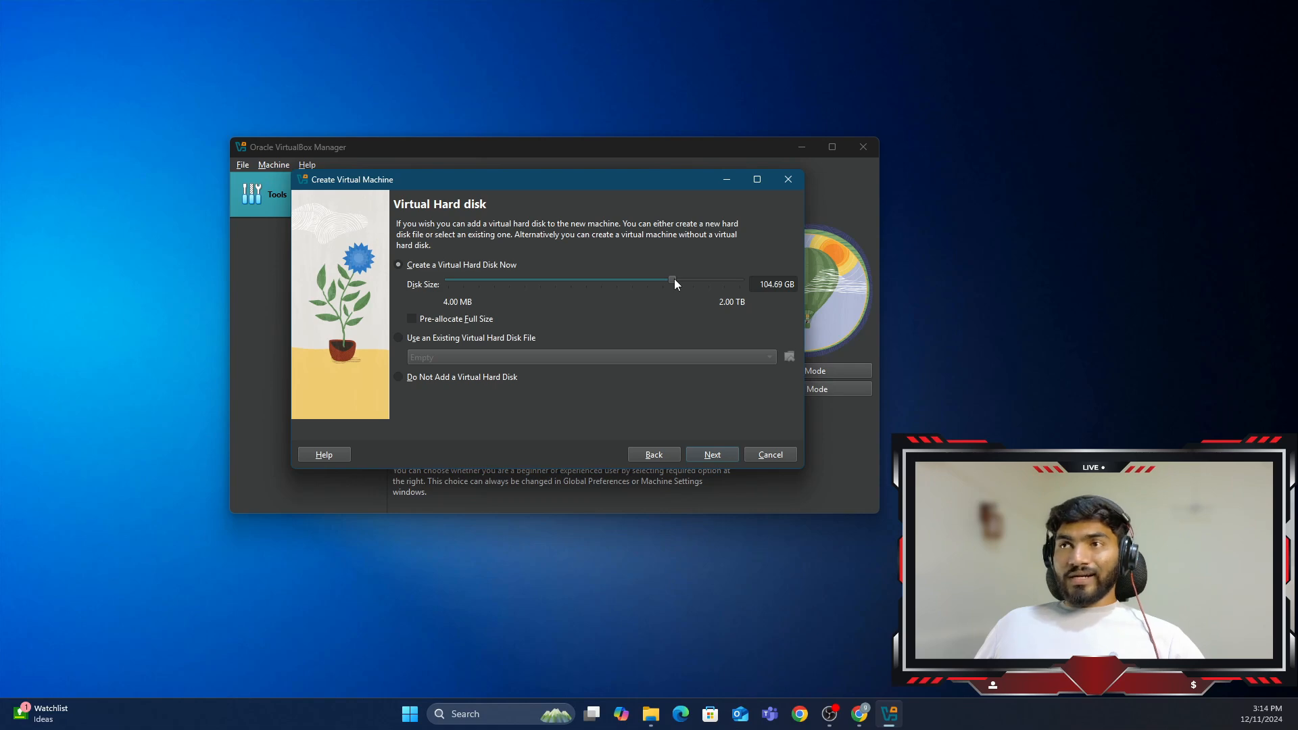
pyautogui.moveTo(712, 453)
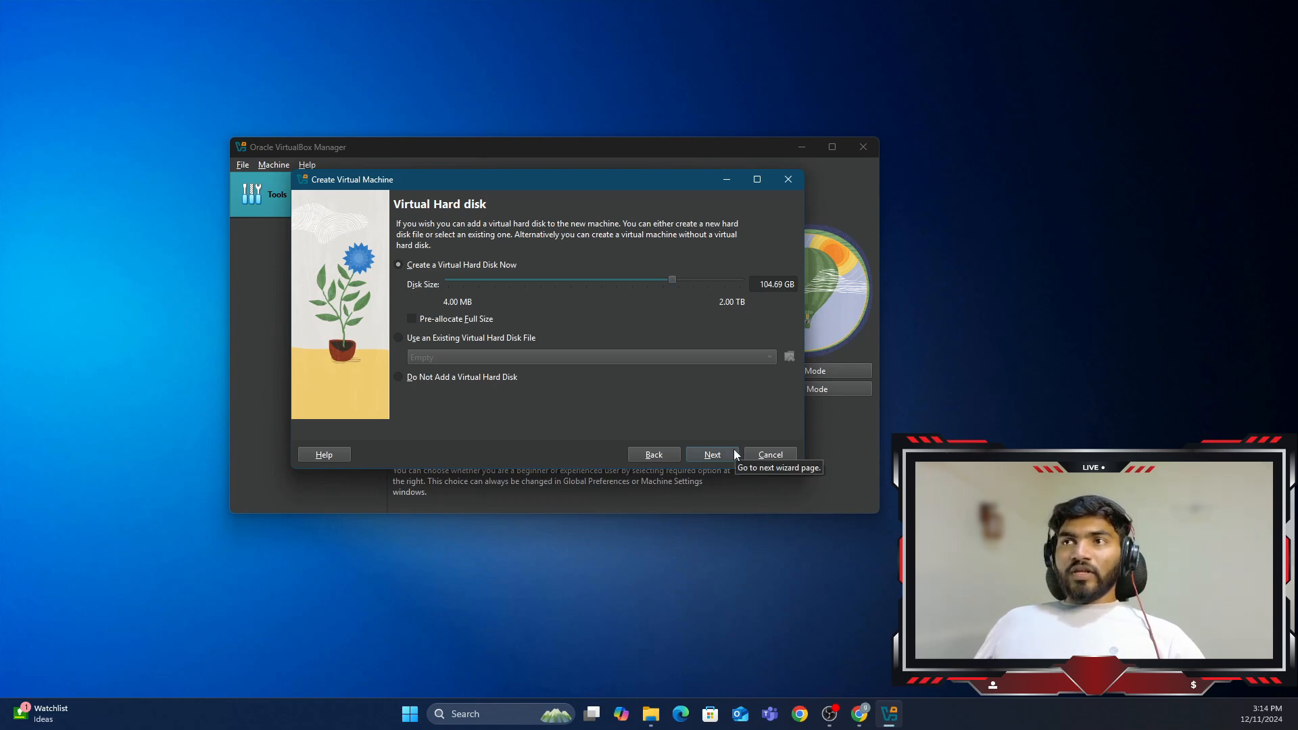
pyautogui.moveTo(660, 265)
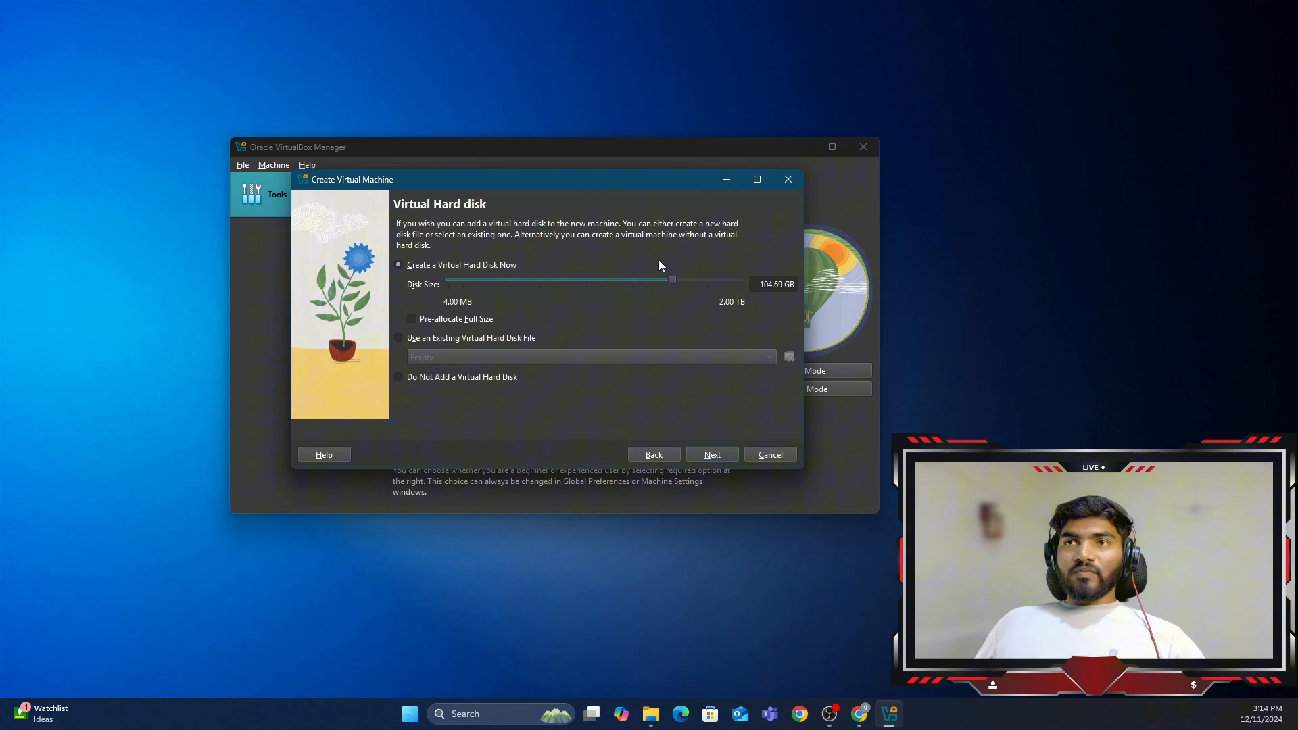
pyautogui.moveTo(683, 271)
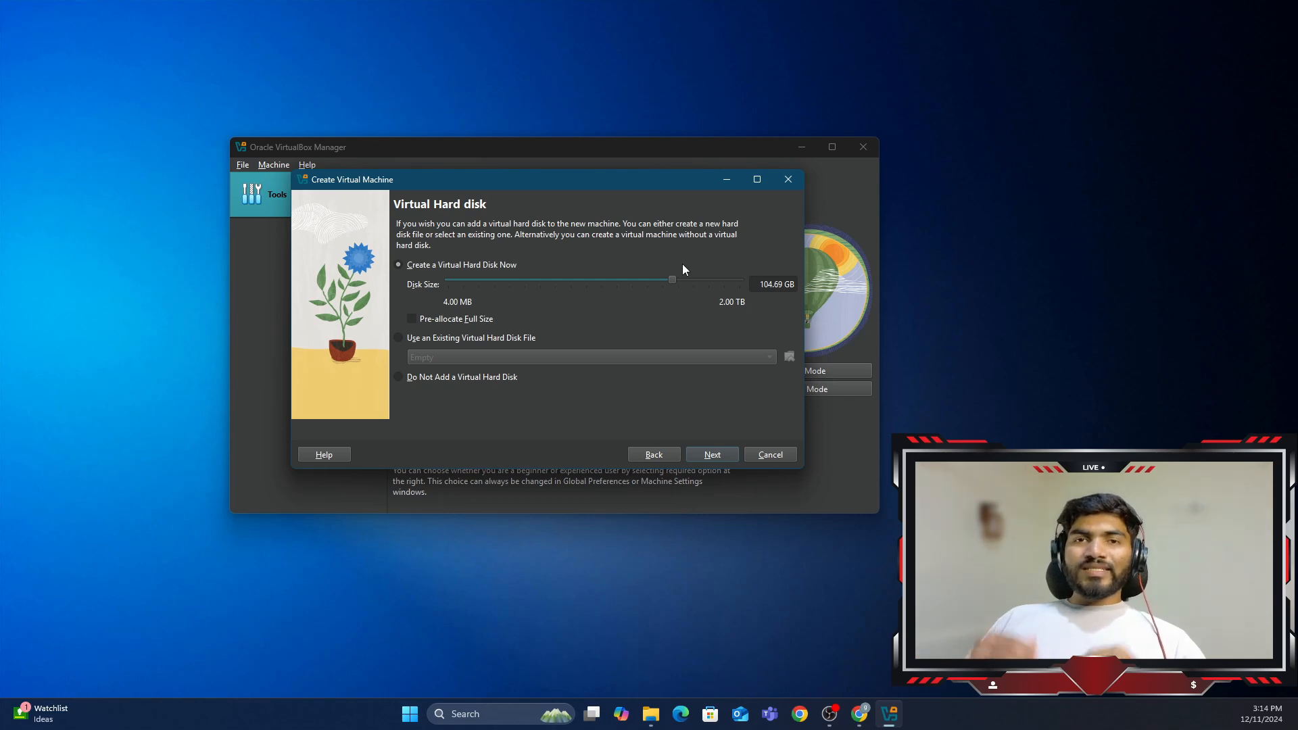
pyautogui.moveTo(686, 283)
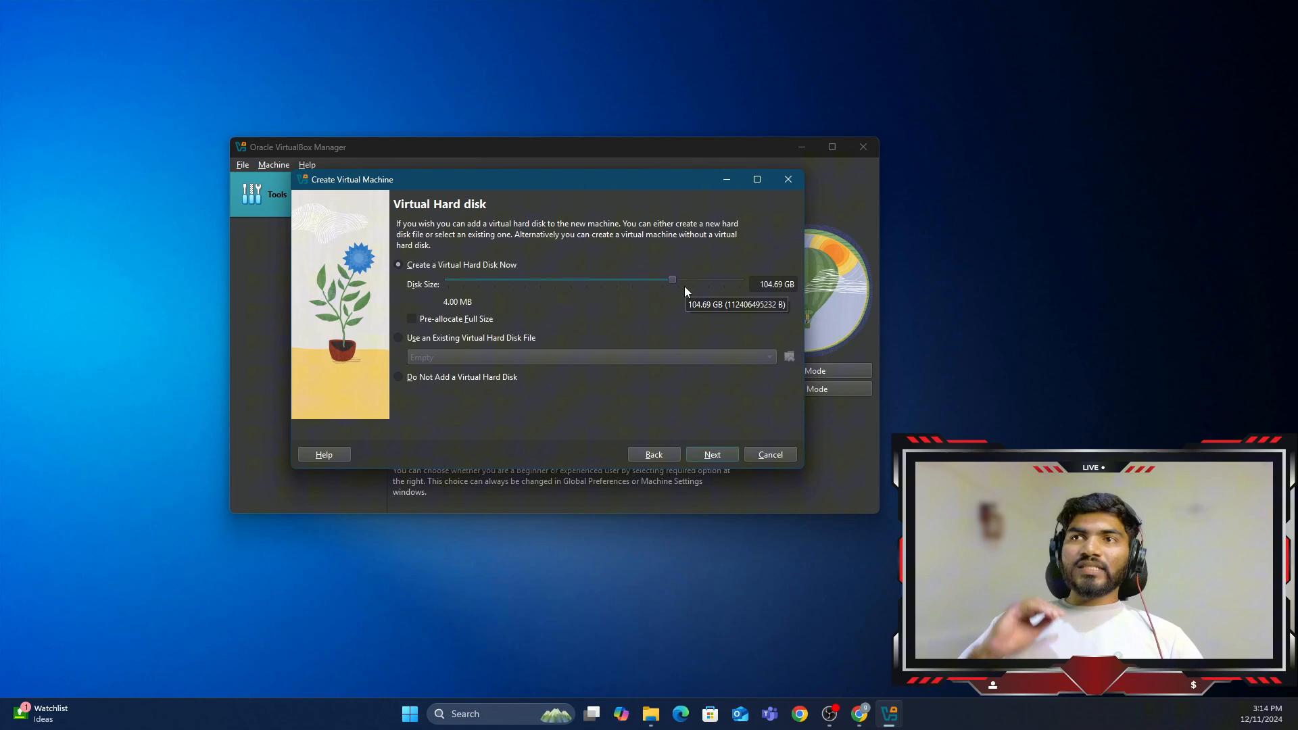
pyautogui.moveTo(660, 454)
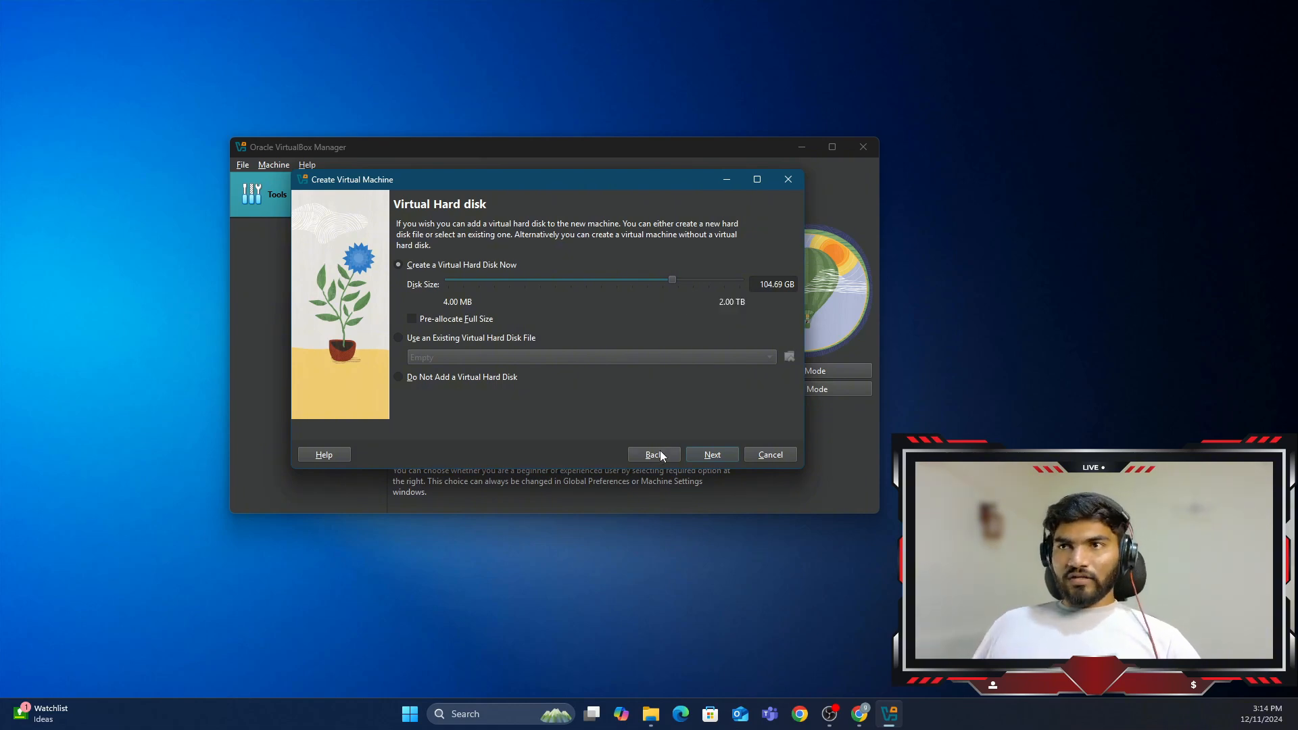
# Step: Accept the 104.69 GB virtual disk and finish the wizard from the summary
pyautogui.click(711, 453)
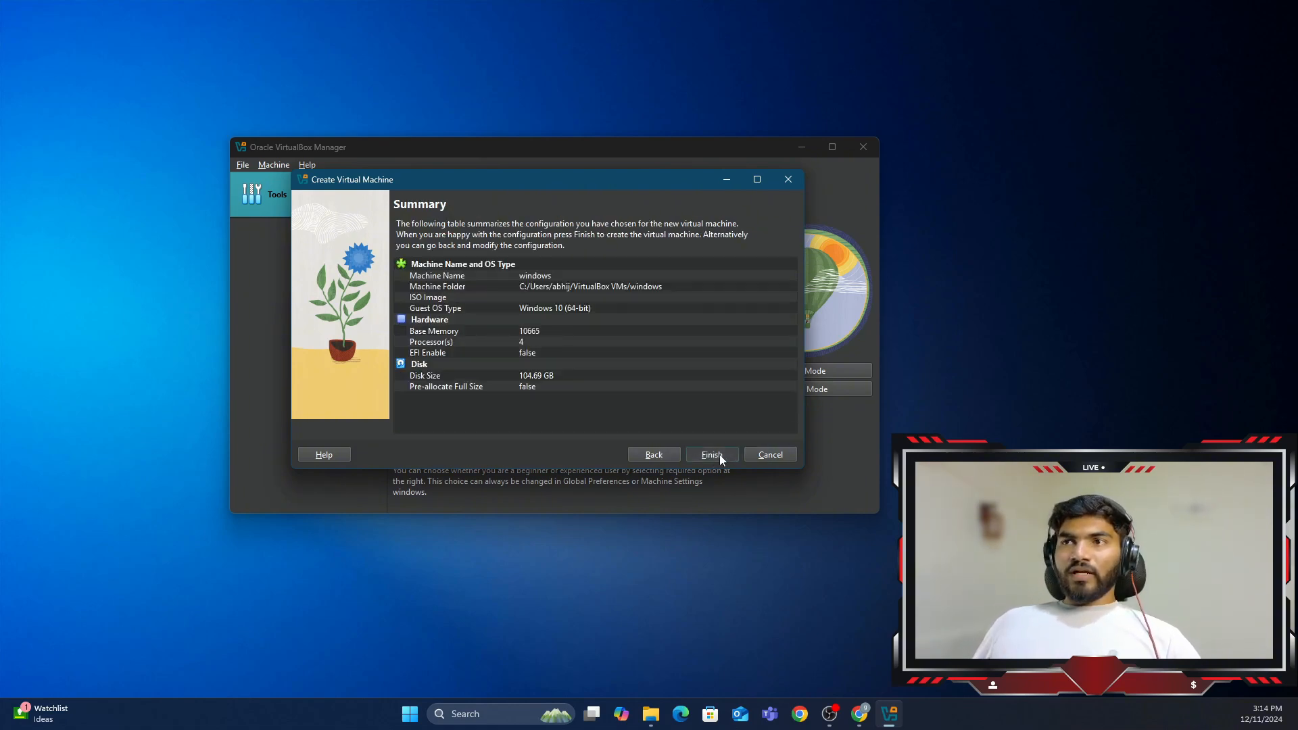
pyautogui.click(711, 454)
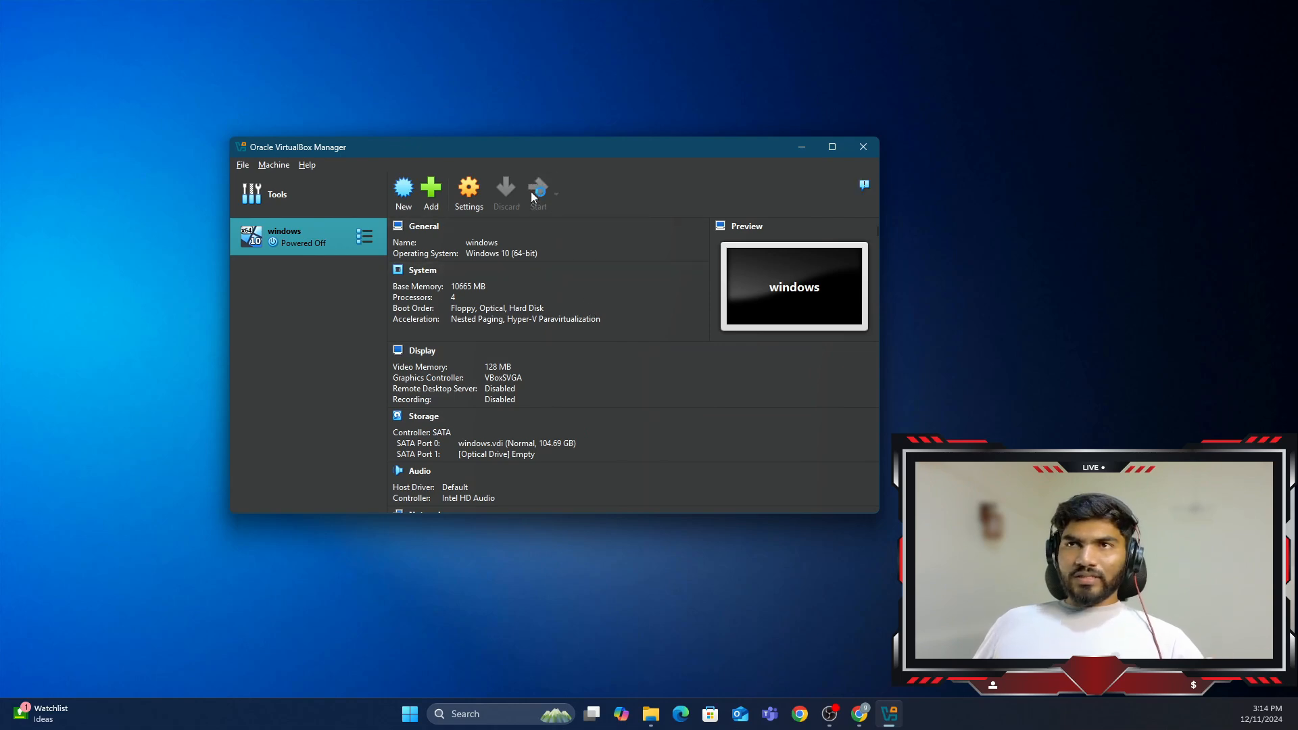
# Step: Start the 'windows' virtual machine
pyautogui.click(538, 191)
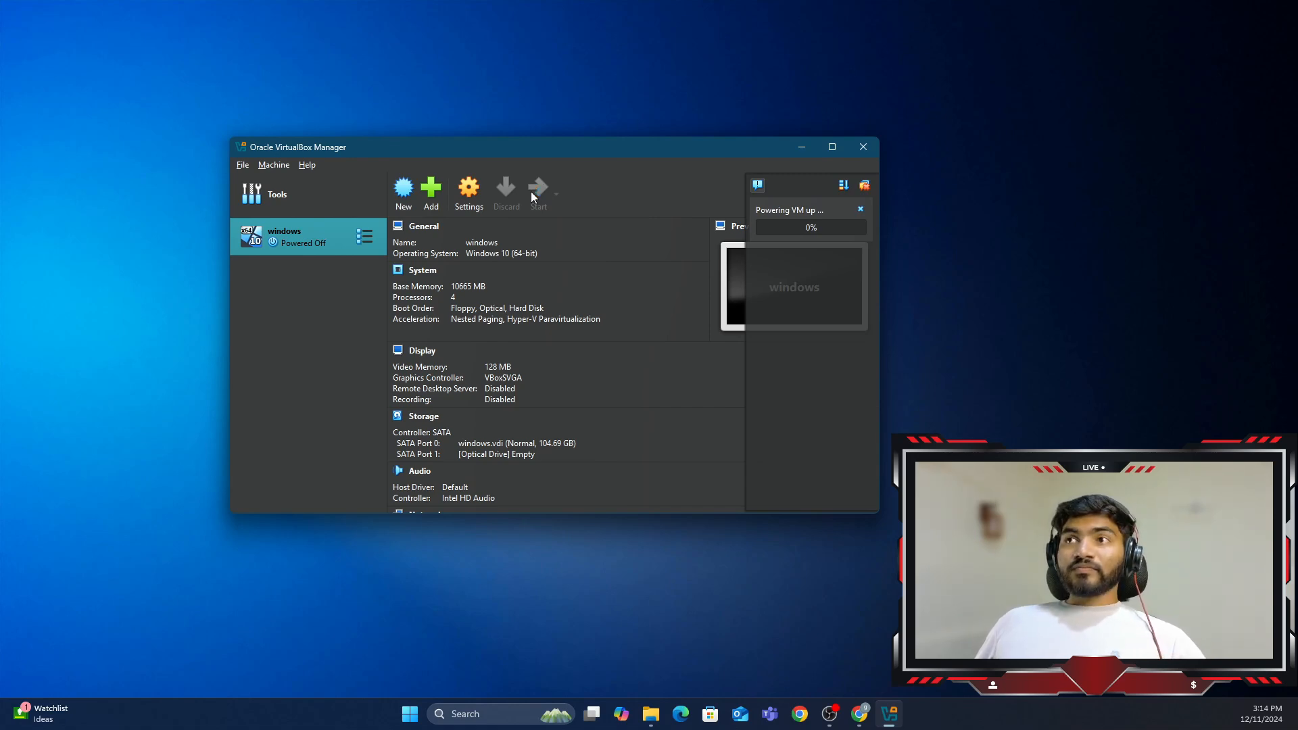
pyautogui.click(538, 191)
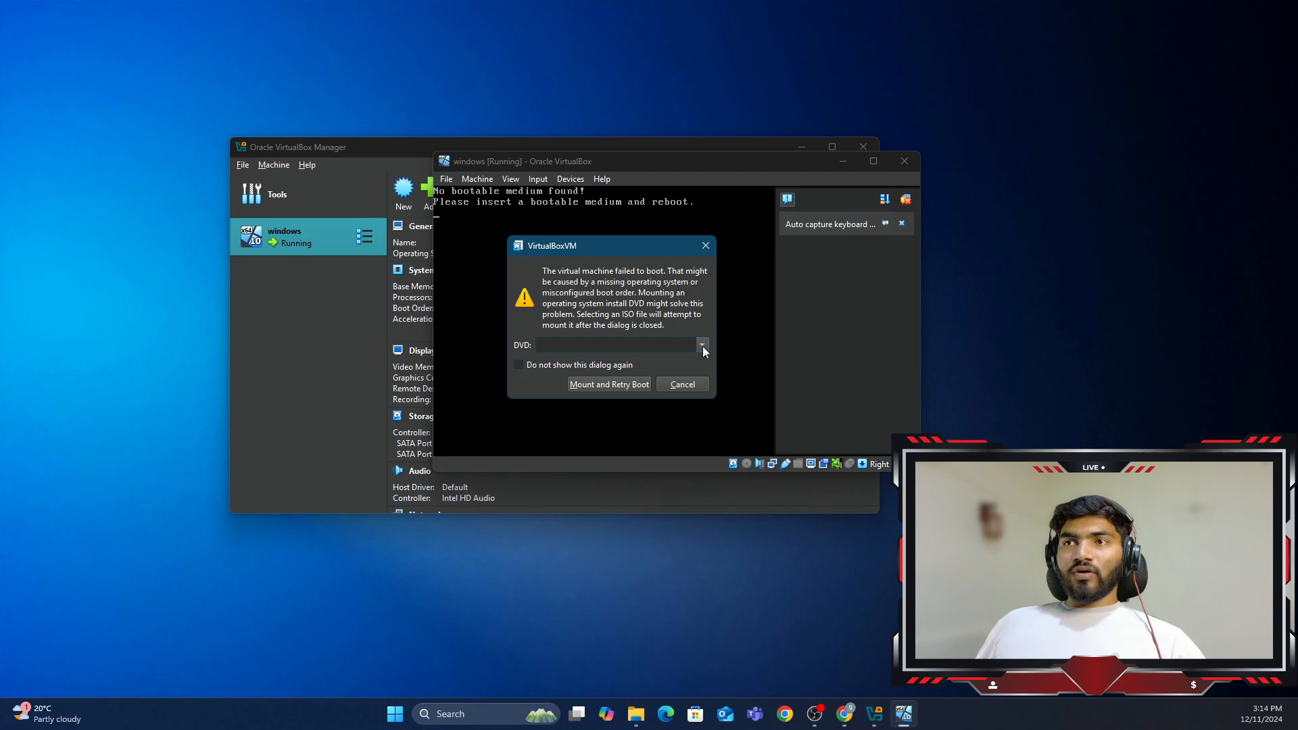
# Step: Mount the Win10_22H2_English_x64v1 ISO from Documents\os and retry the boot
pyautogui.click(702, 346)
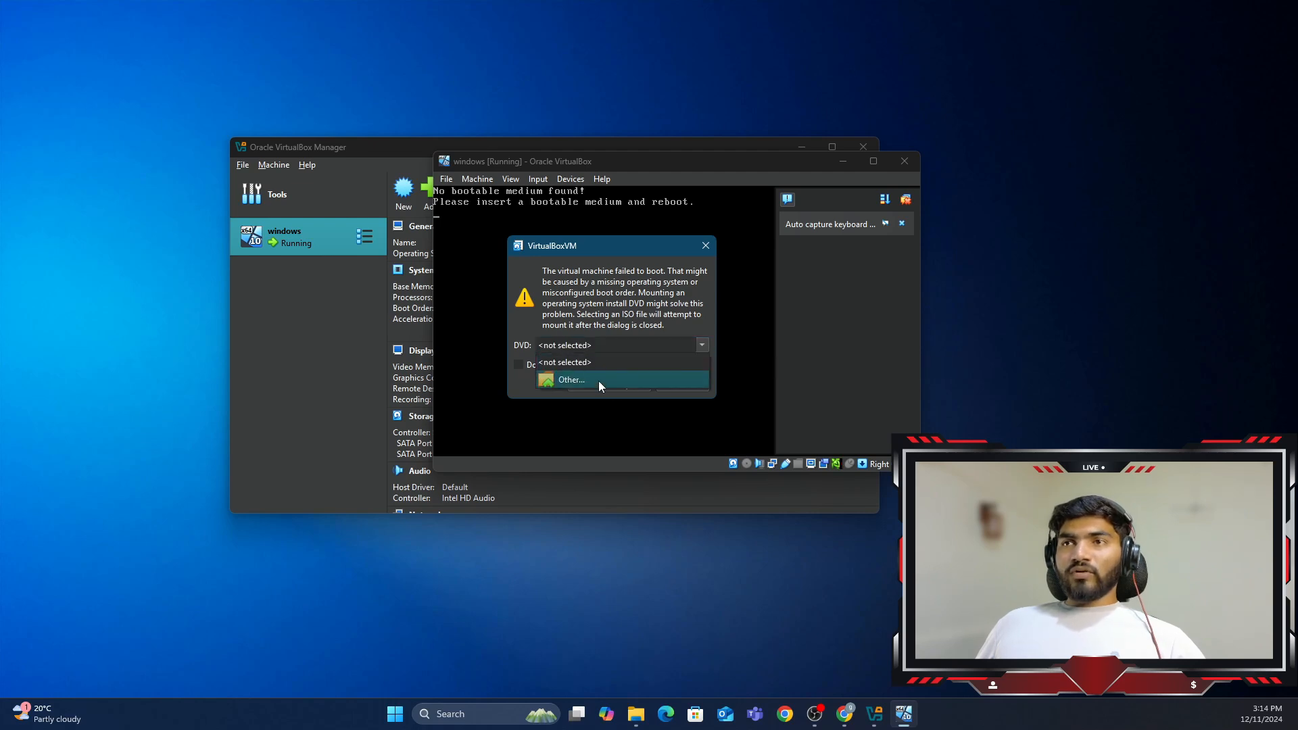
pyautogui.click(569, 380)
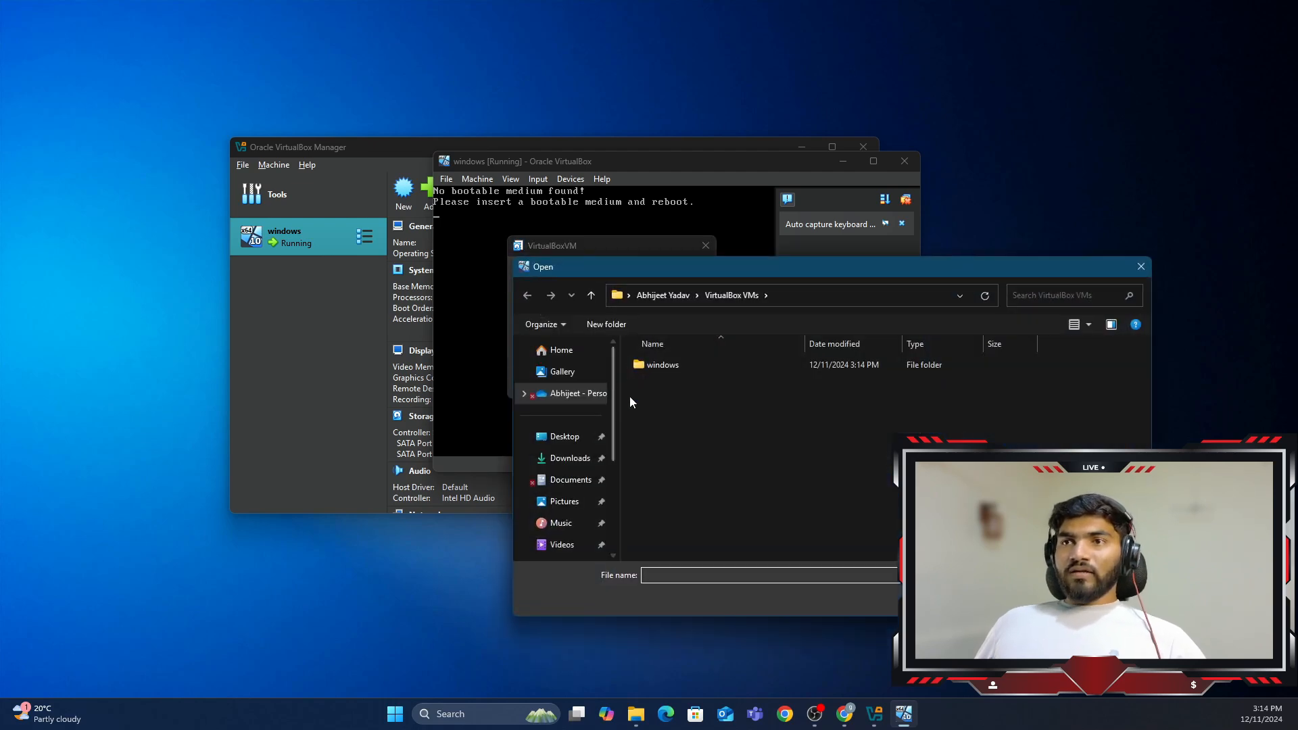
pyautogui.click(571, 479)
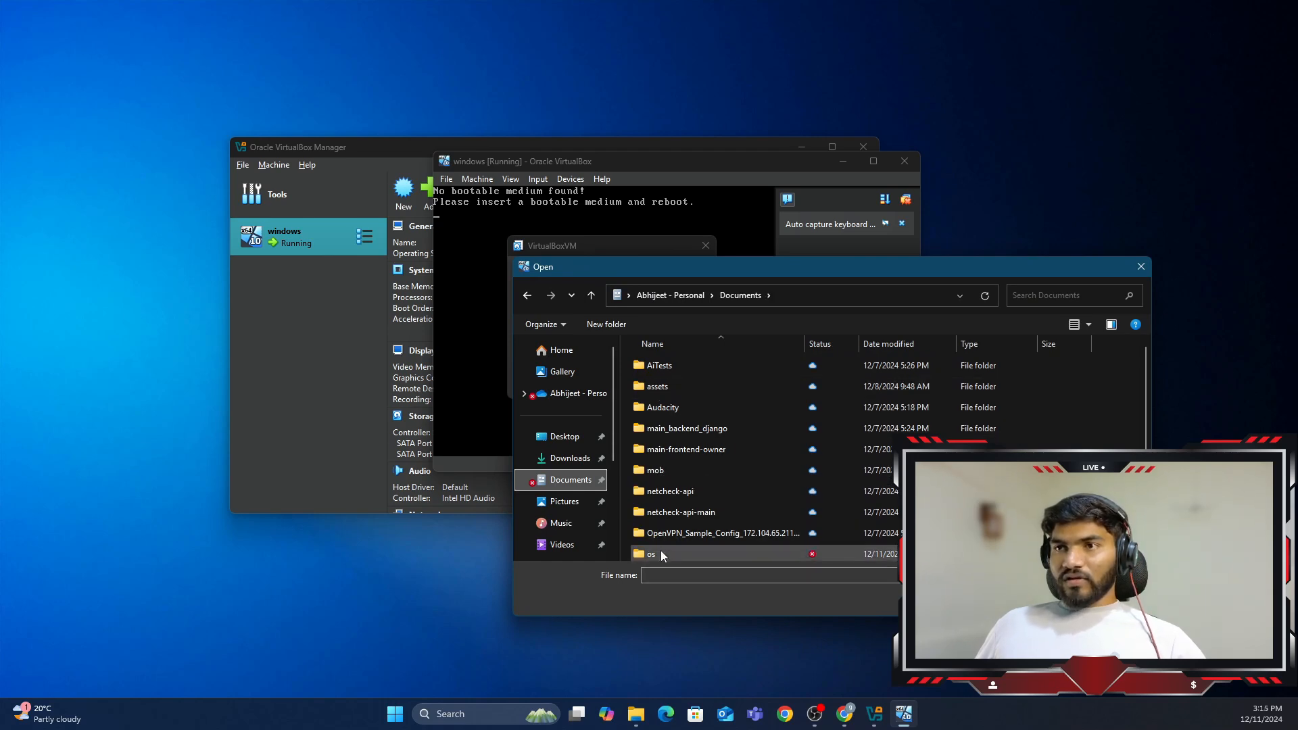
pyautogui.doubleClick(651, 554)
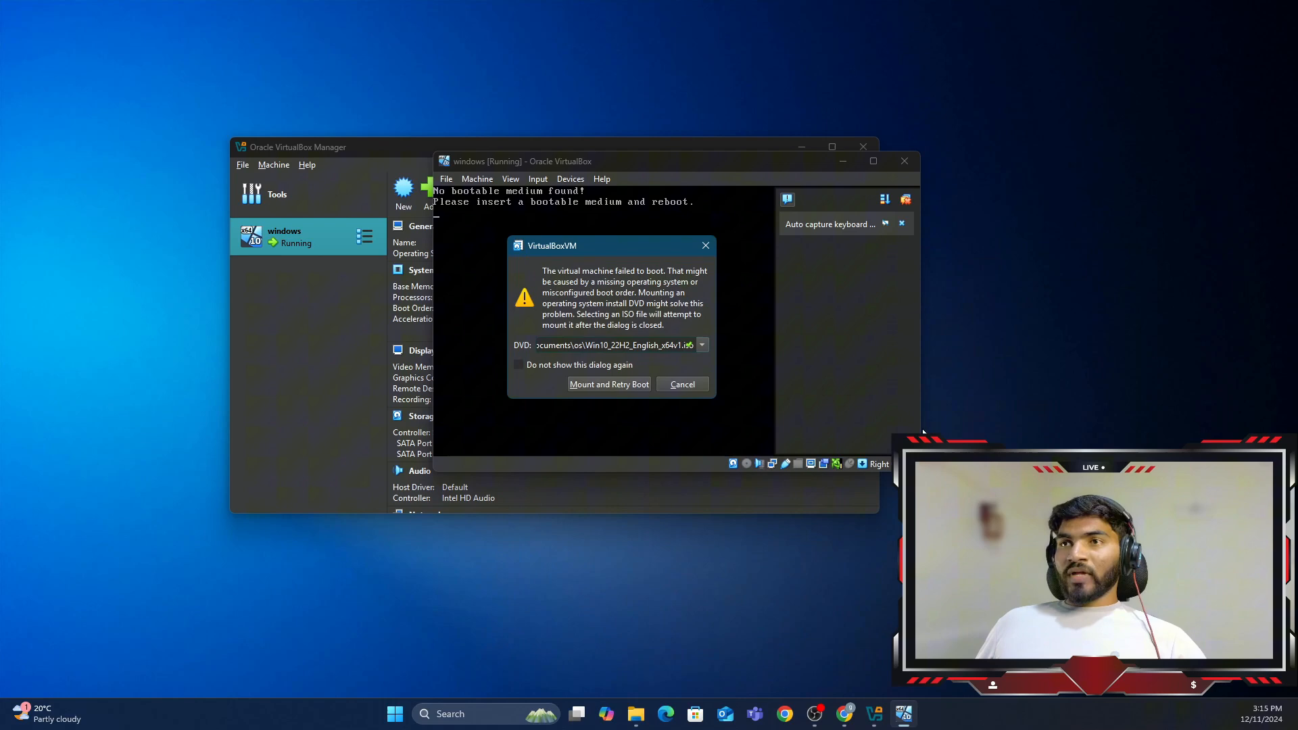
pyautogui.moveTo(581, 391)
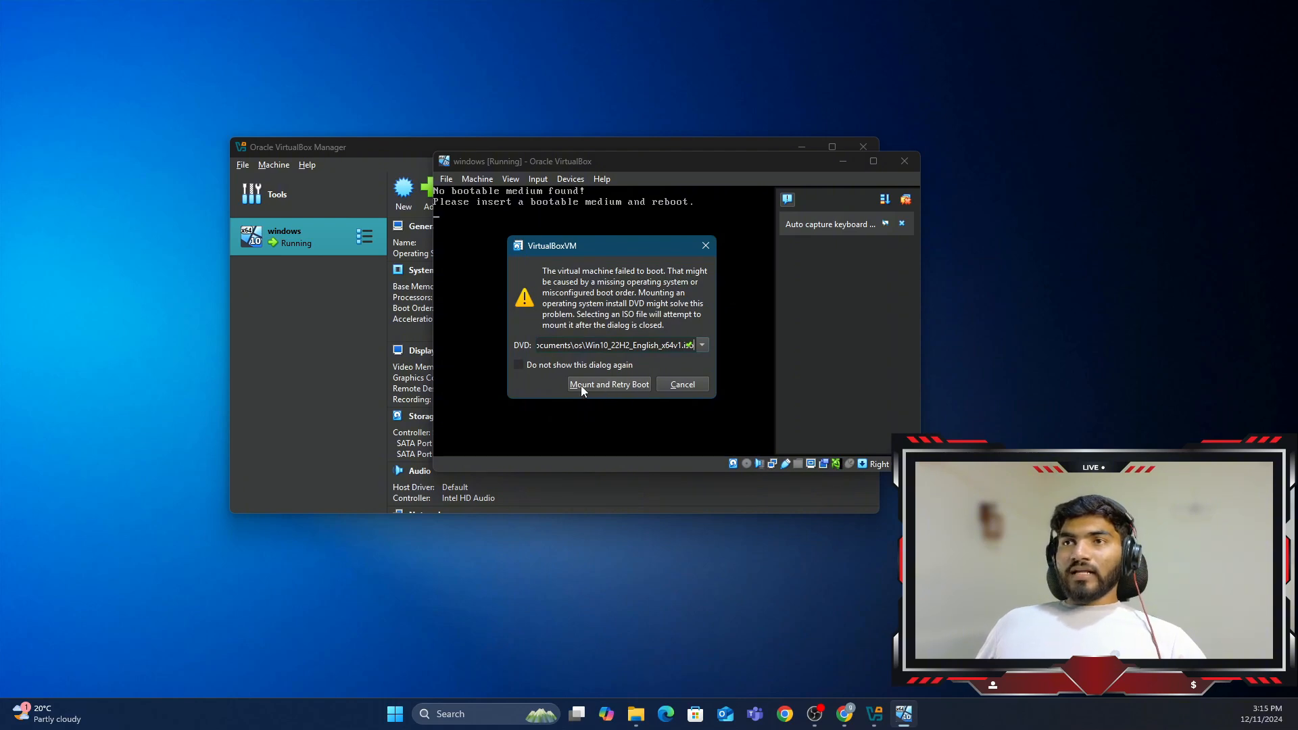
pyautogui.click(608, 384)
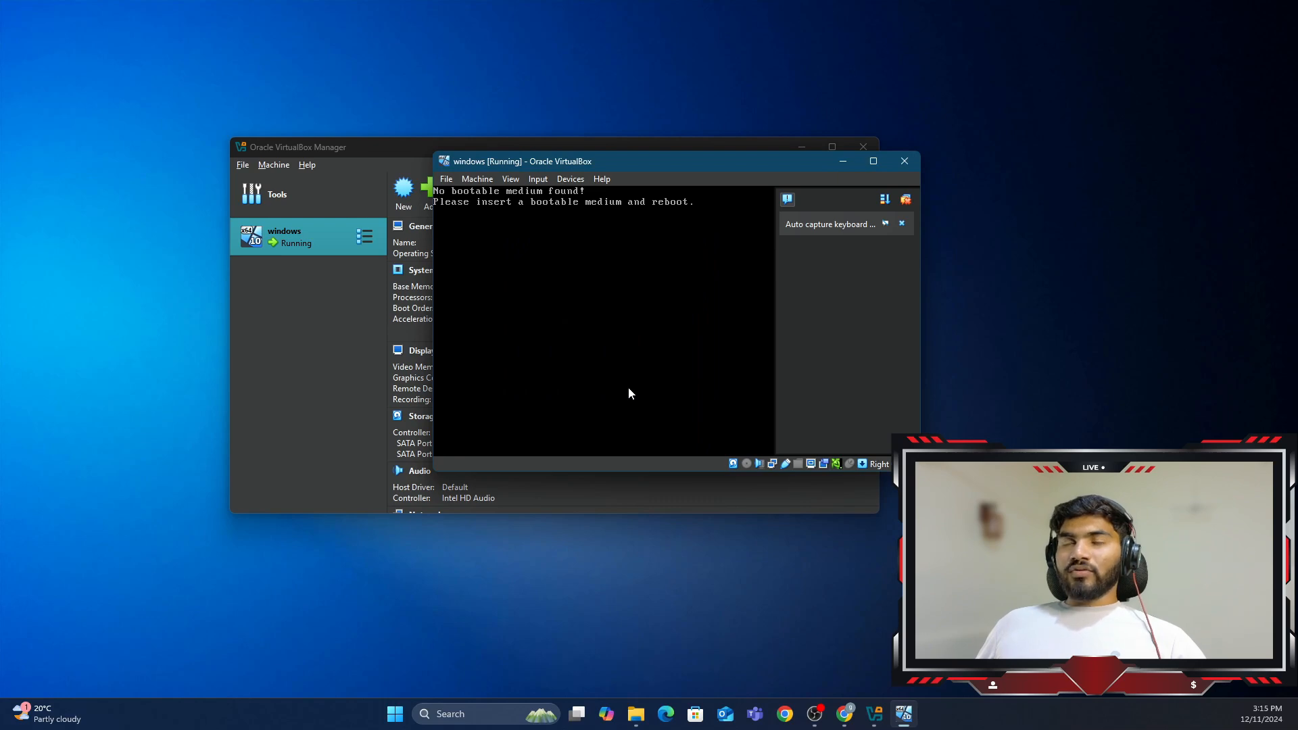
pyautogui.moveTo(904, 229)
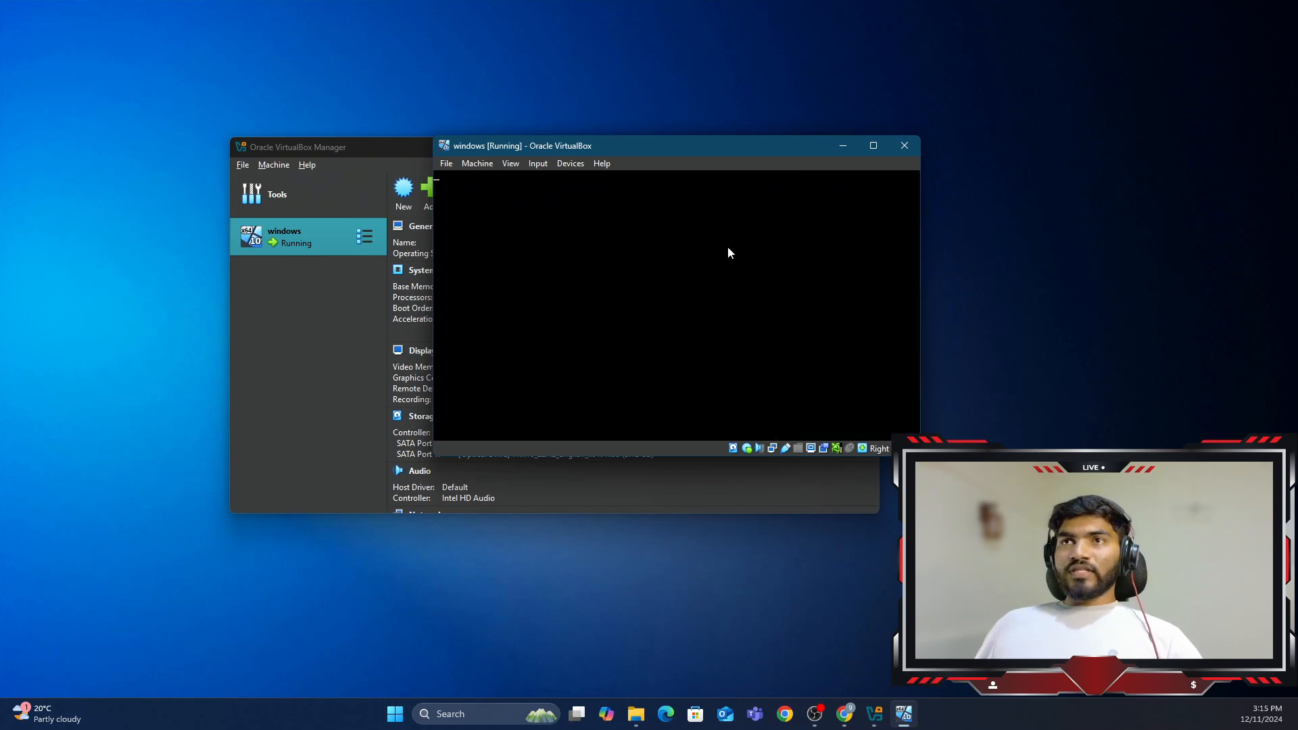
pyautogui.moveTo(716, 165)
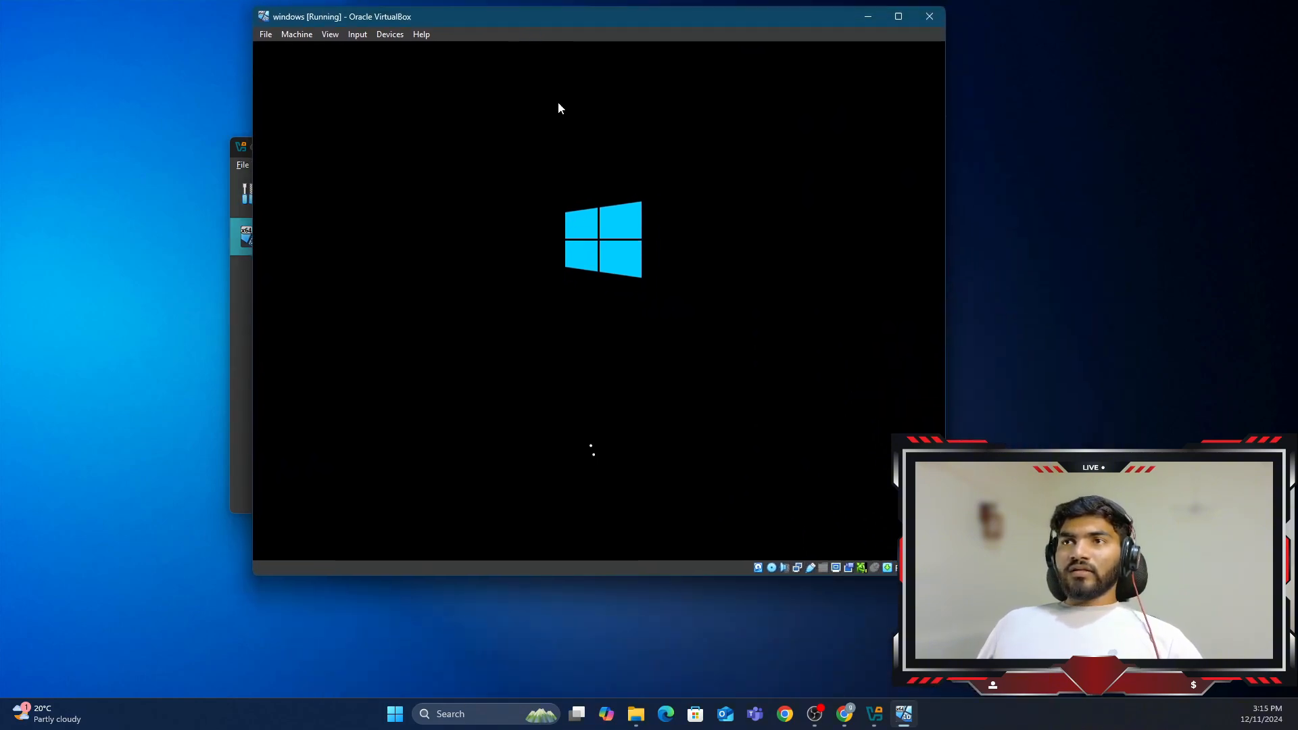
pyautogui.moveTo(738, 447)
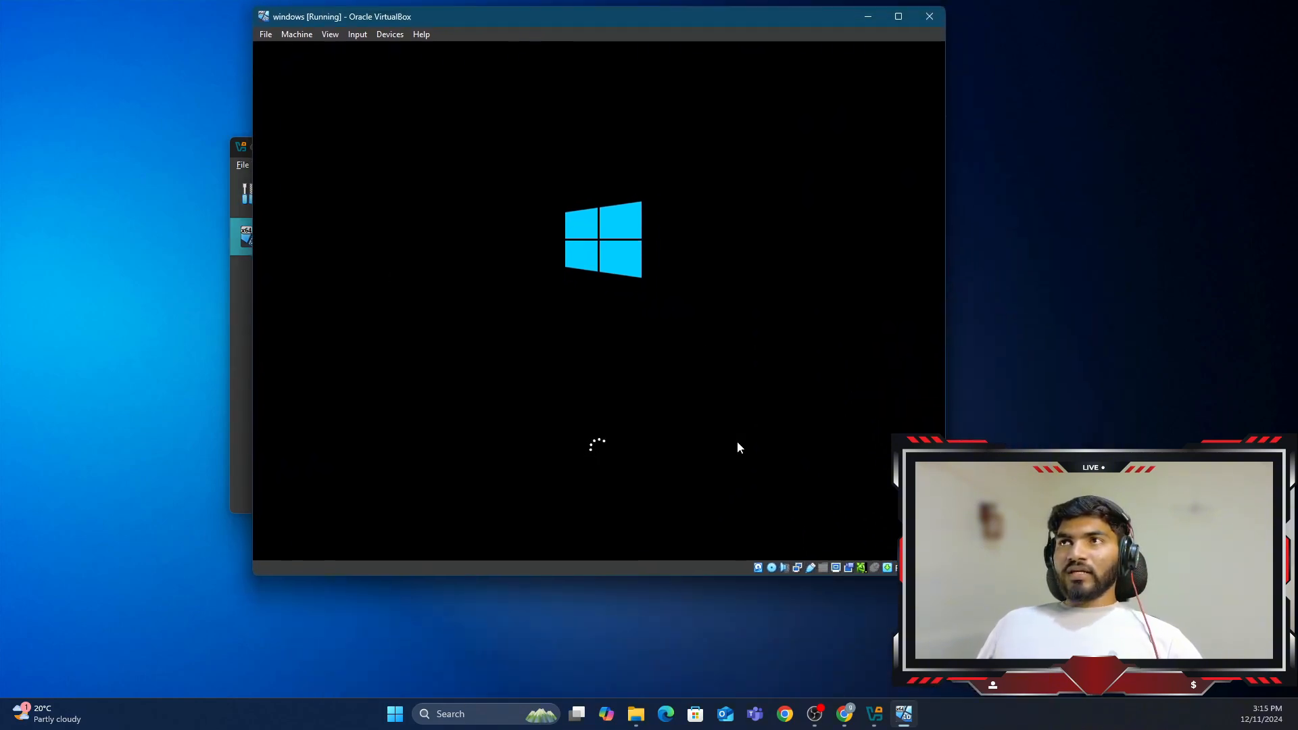
pyautogui.moveTo(899, 108)
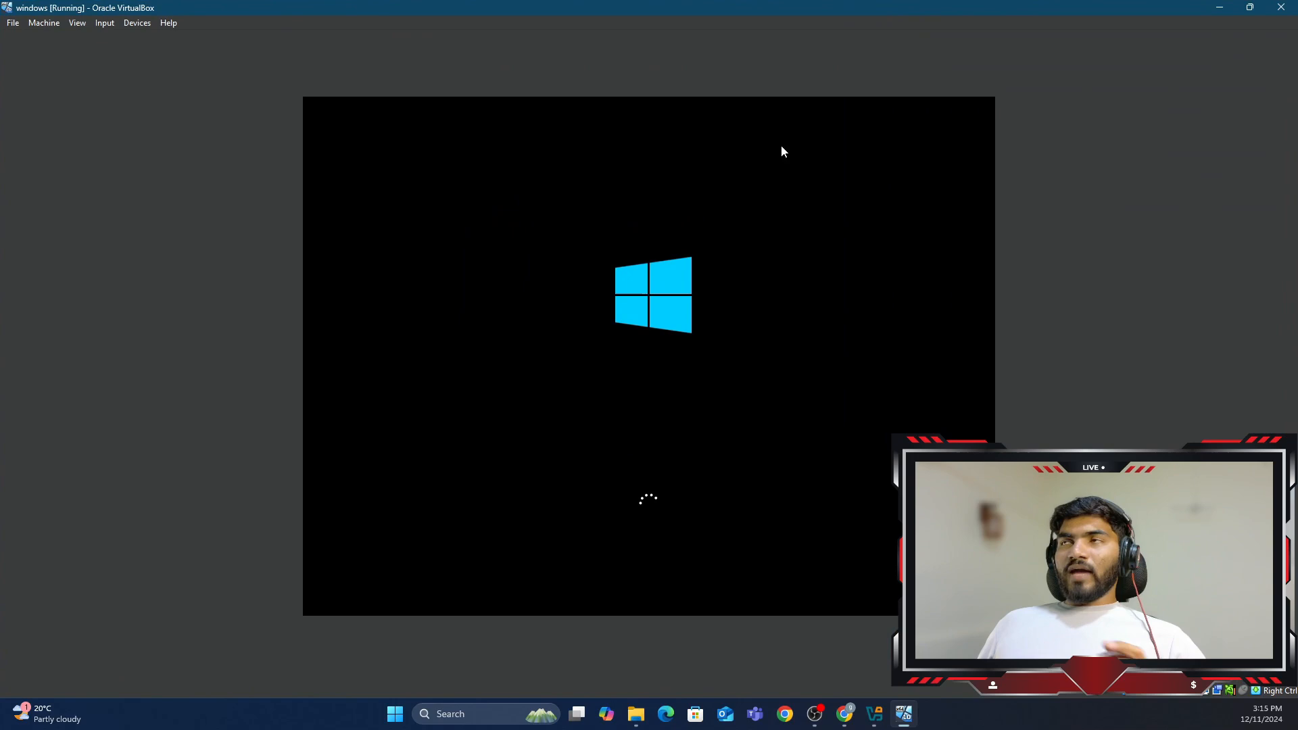
pyautogui.moveTo(542, 372)
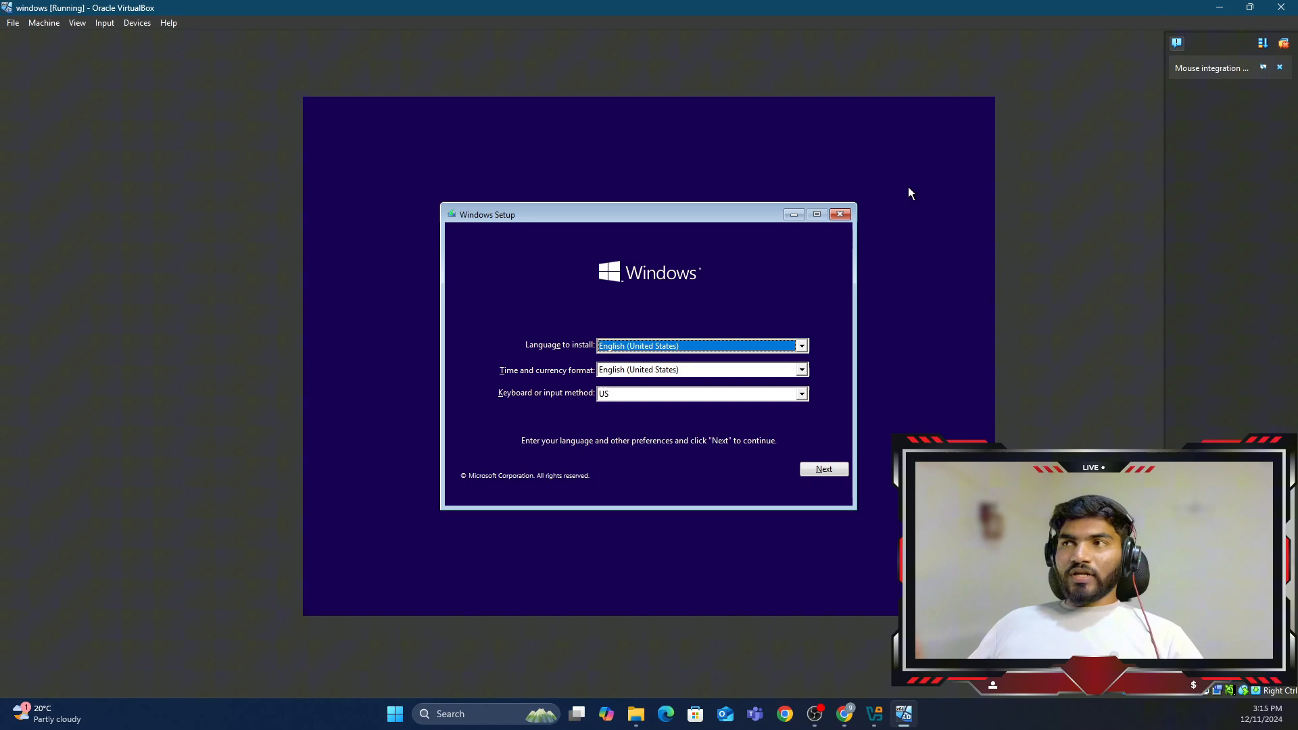
pyautogui.moveTo(931, 219)
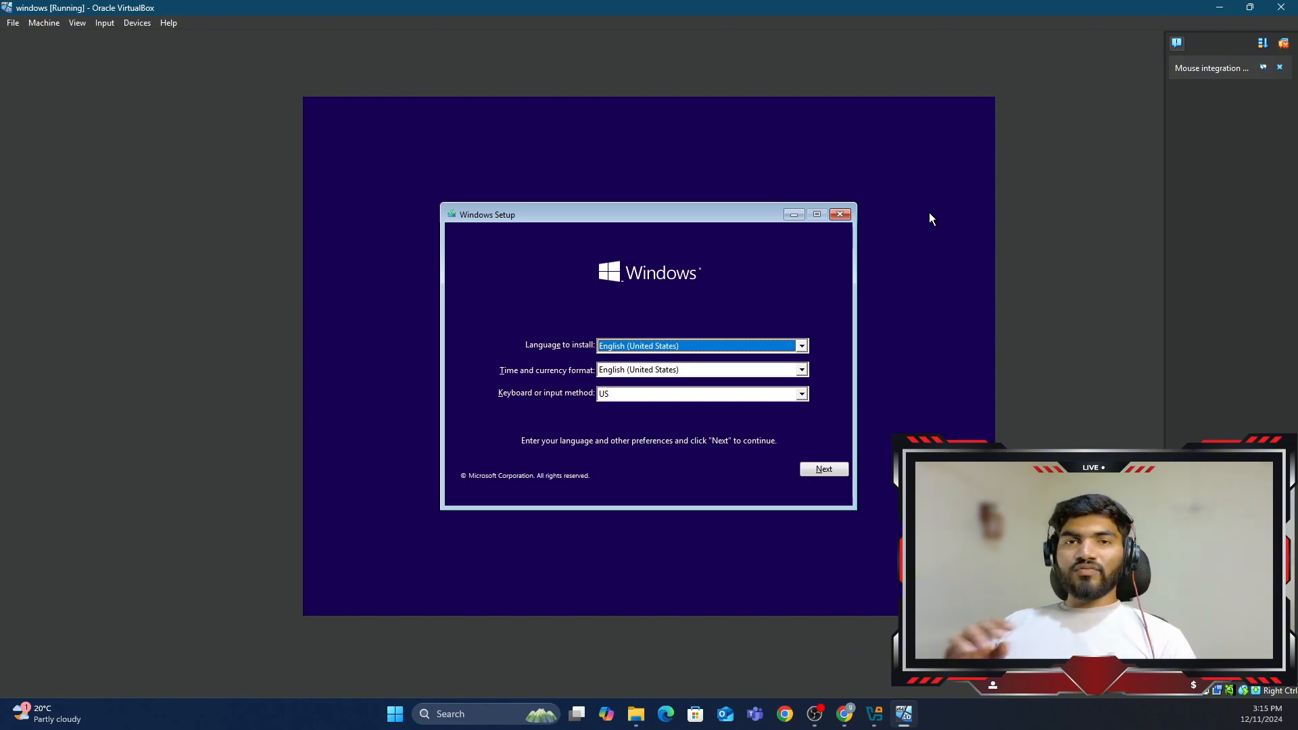
# Step: Keep the default language and start installing Windows without a product key
pyautogui.click(823, 469)
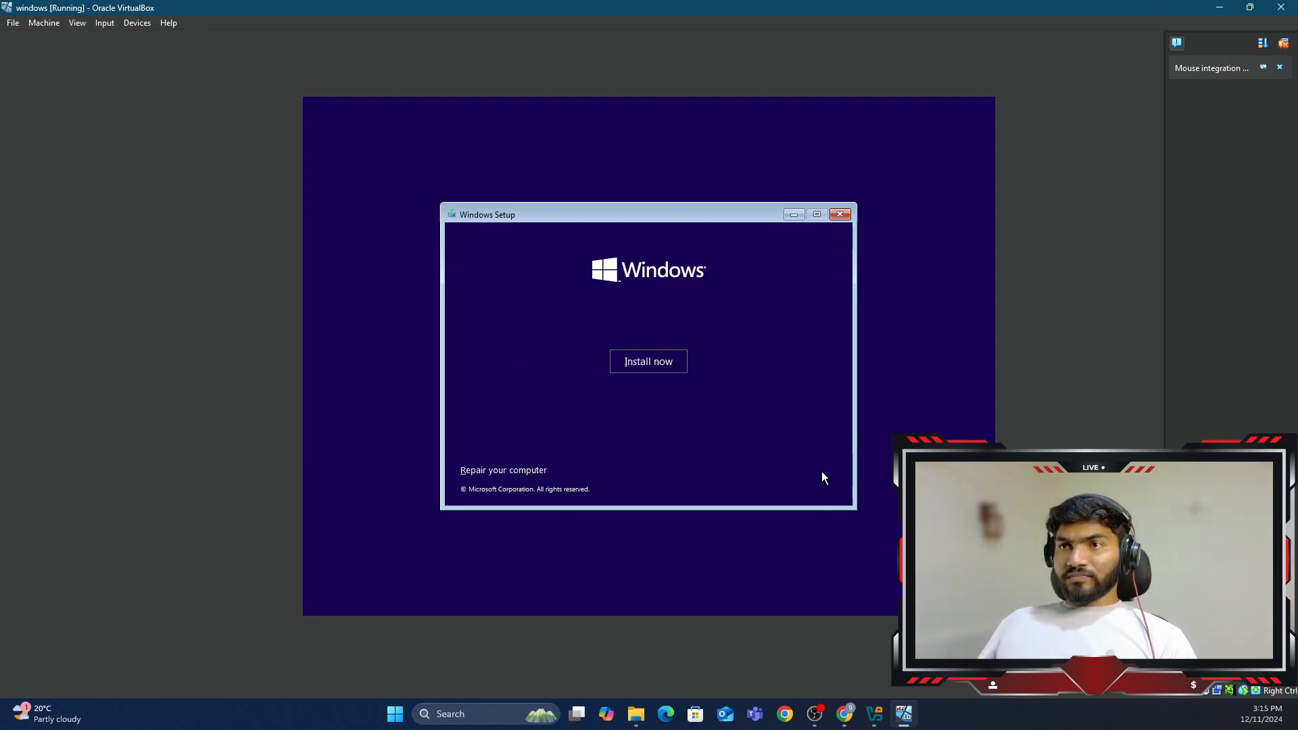
pyautogui.click(648, 361)
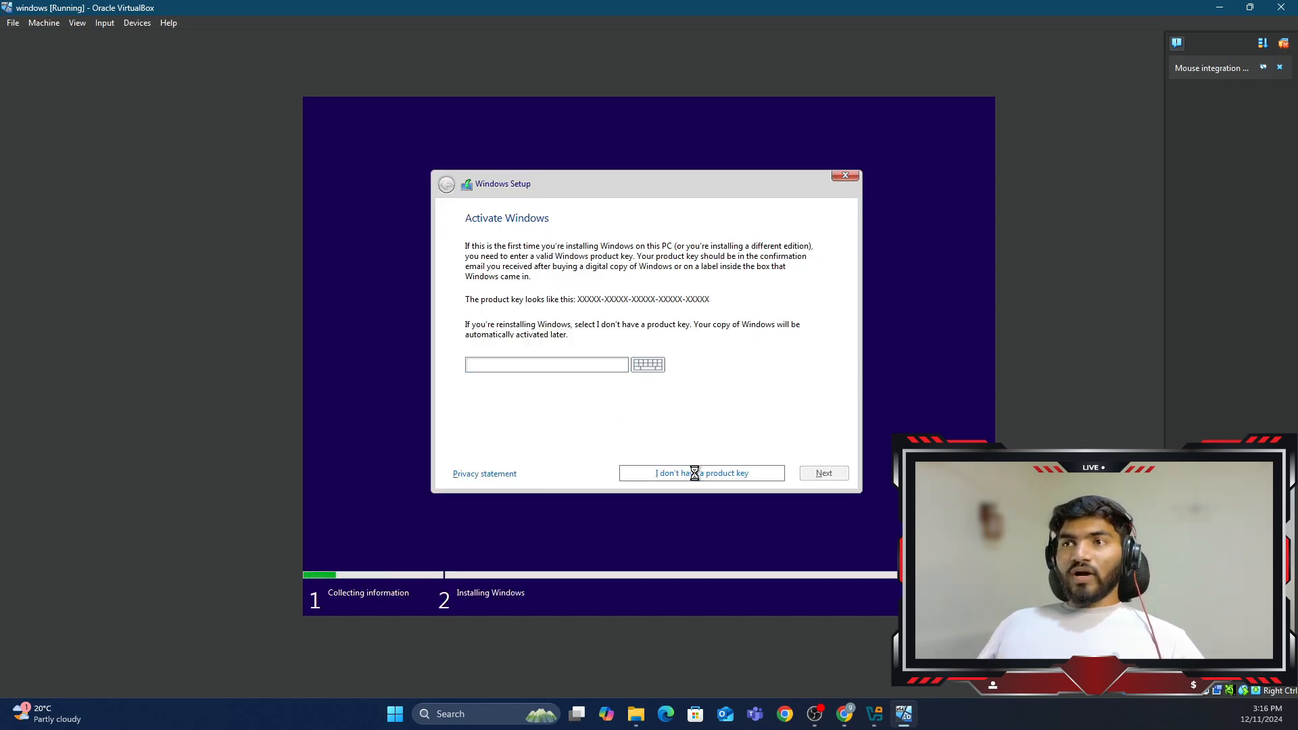
pyautogui.click(701, 472)
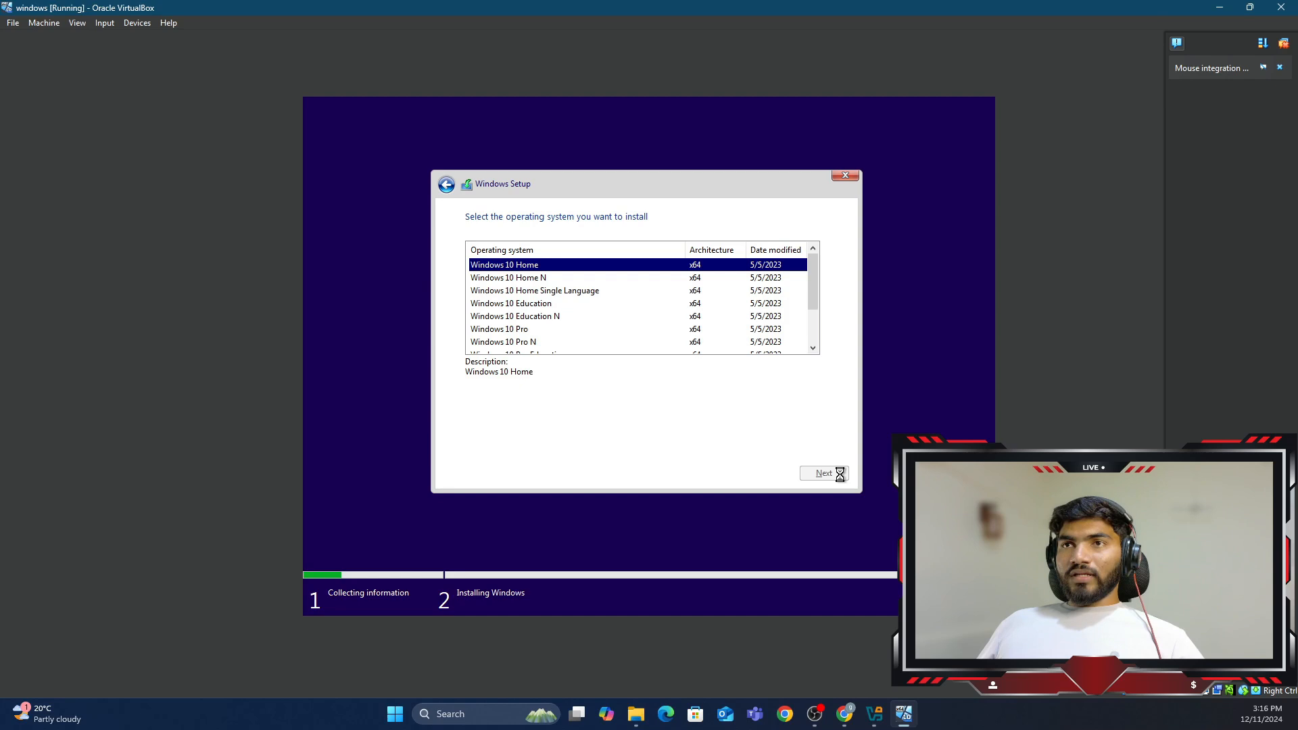
# Step: Choose Windows 10 Home, accept the license terms, and pick a Custom installation
pyautogui.click(823, 473)
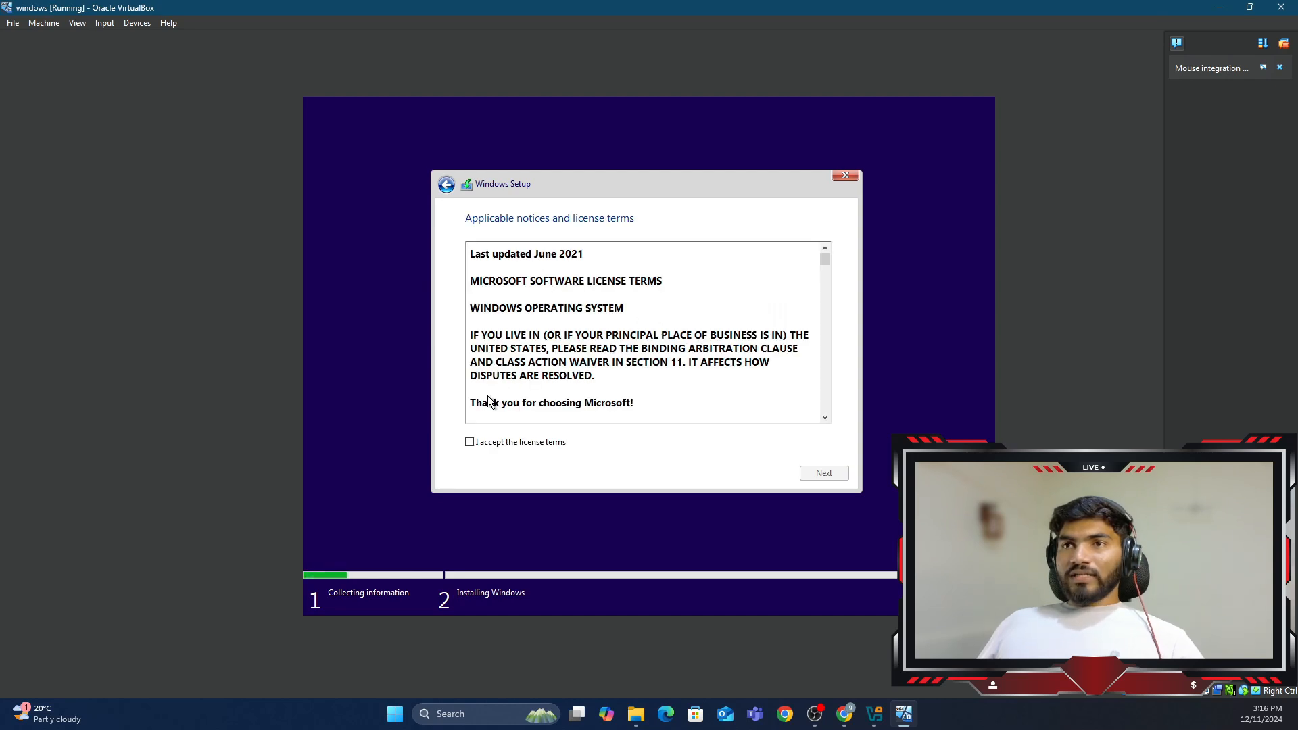
pyautogui.click(469, 442)
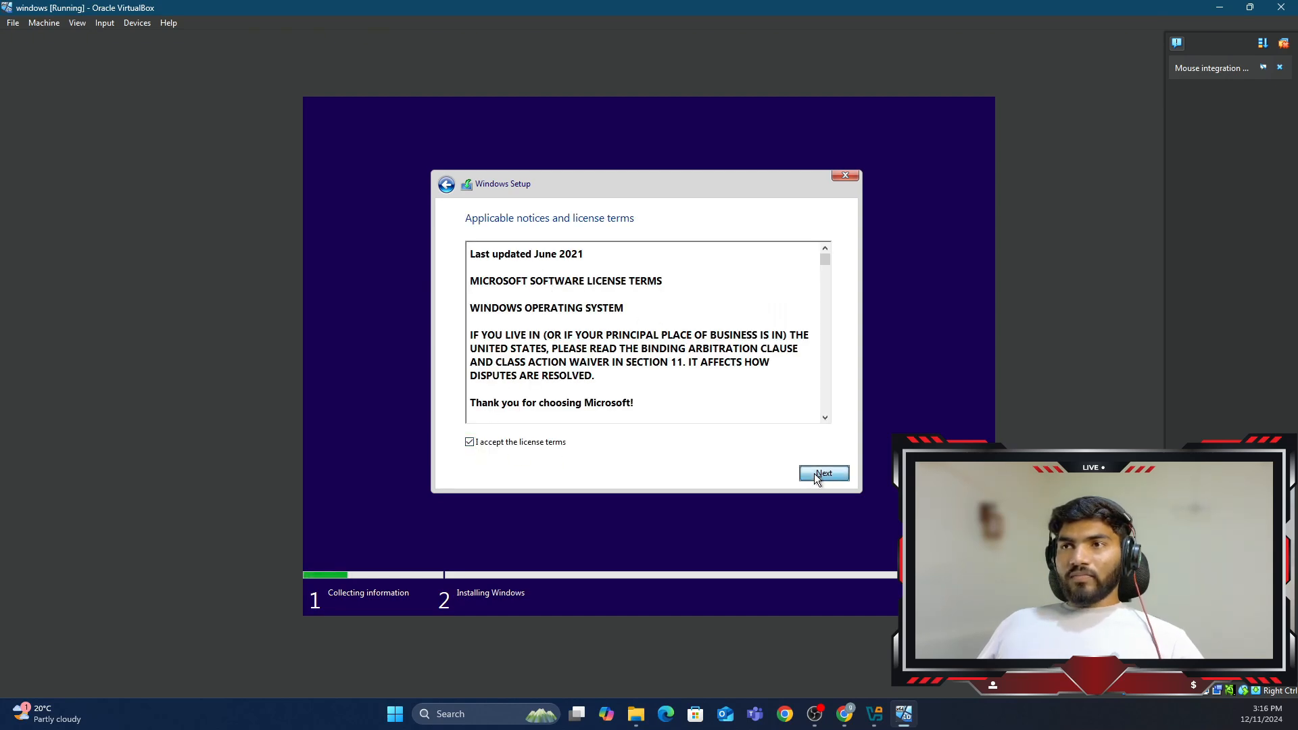
pyautogui.click(823, 472)
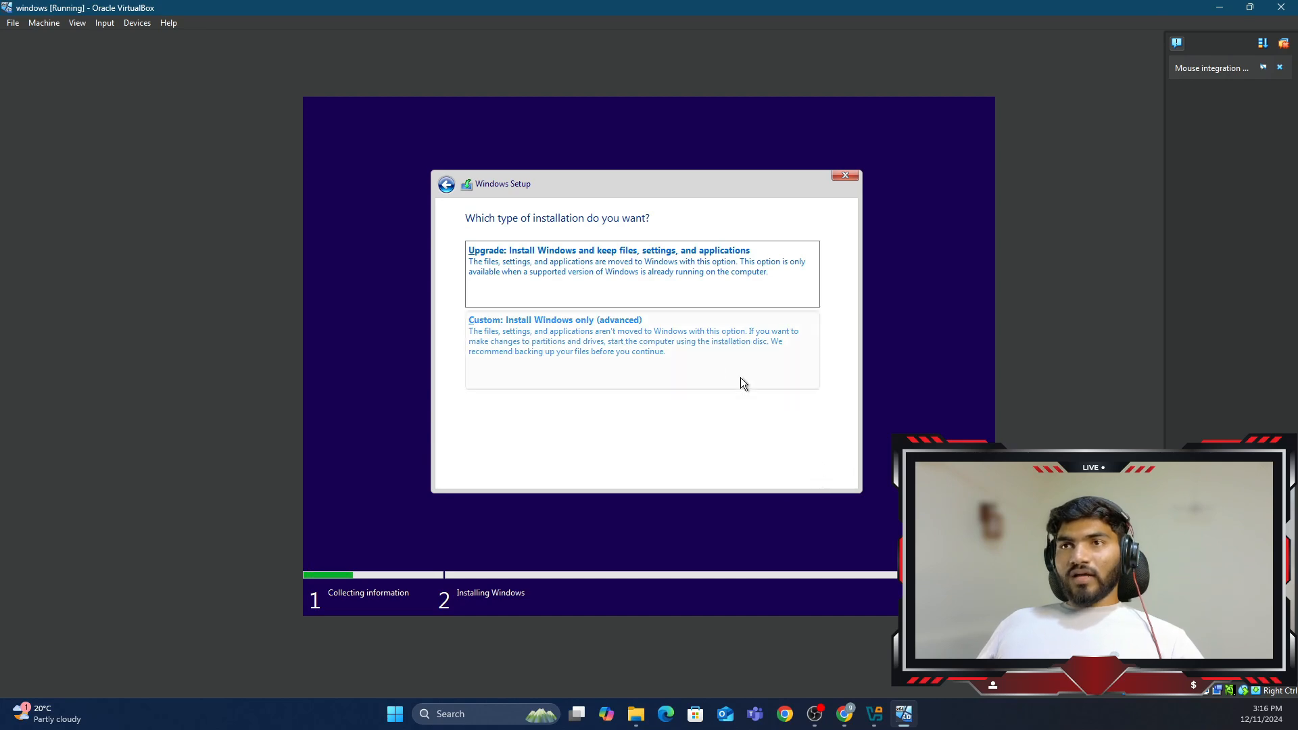
pyautogui.click(555, 320)
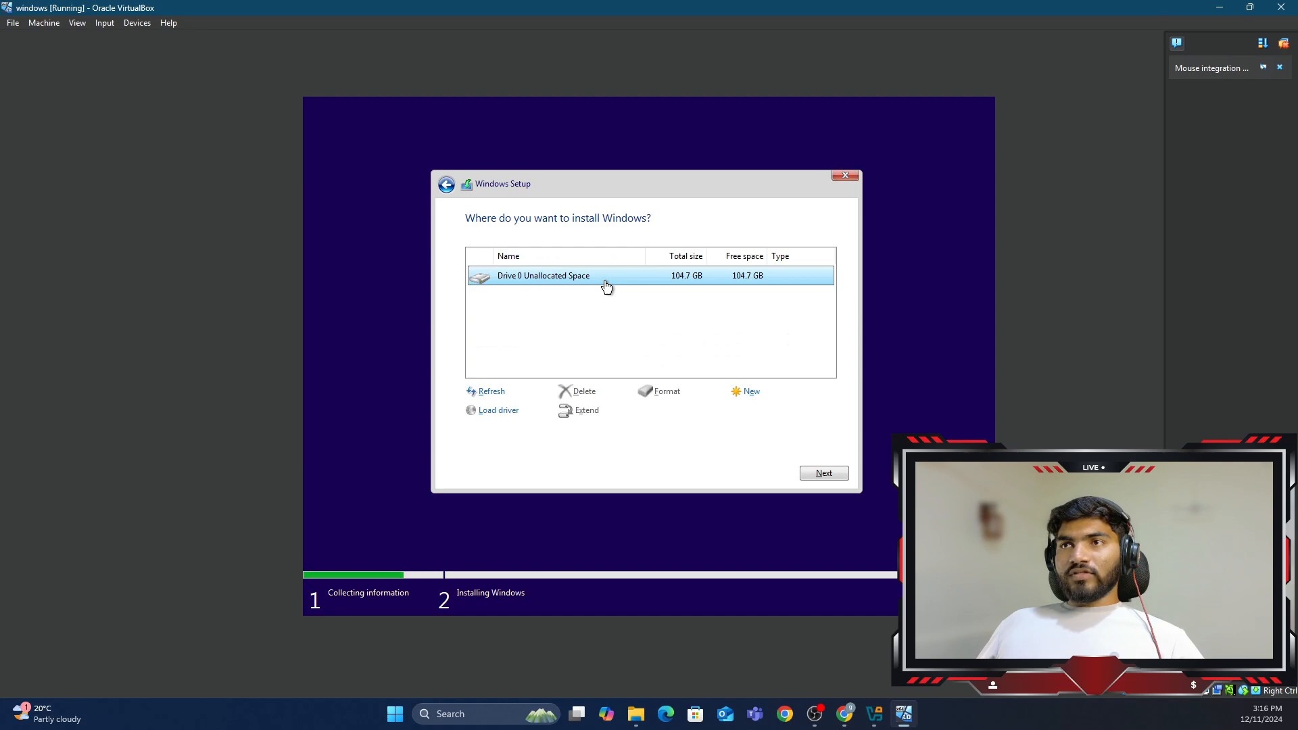
pyautogui.moveTo(680, 277)
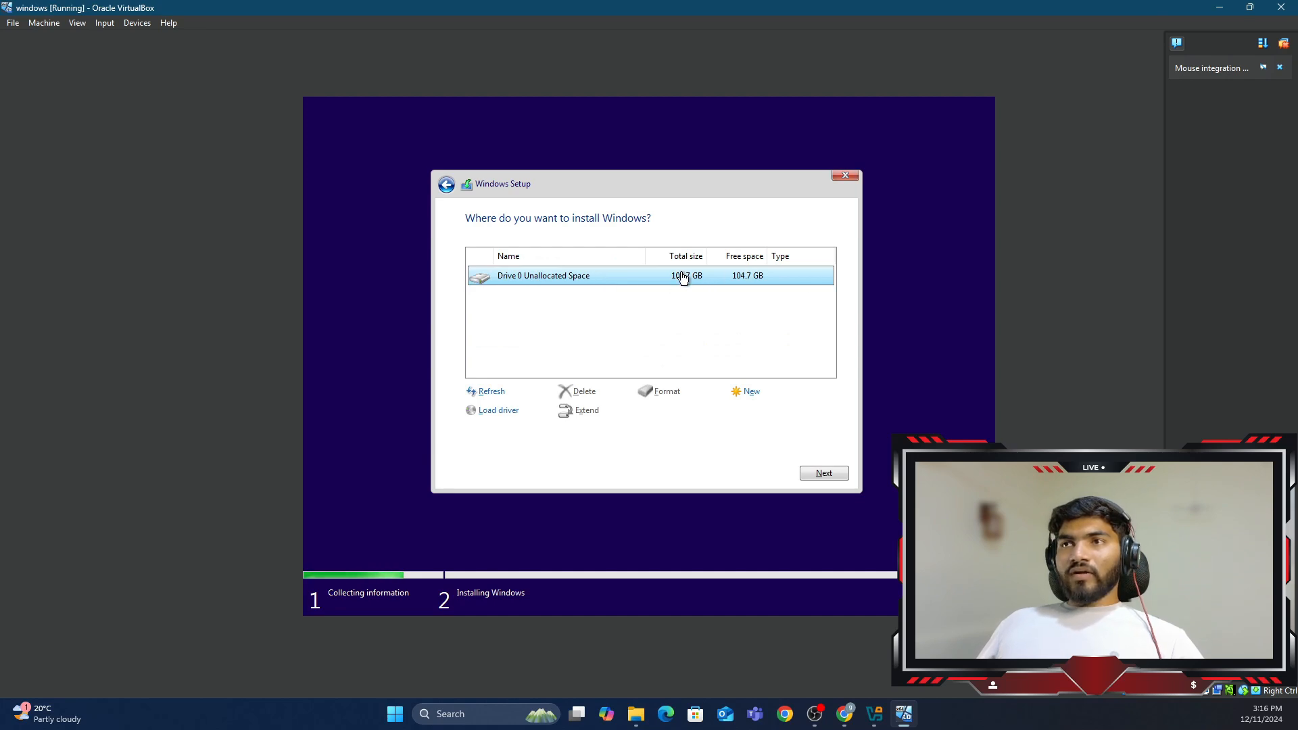
pyautogui.moveTo(815, 451)
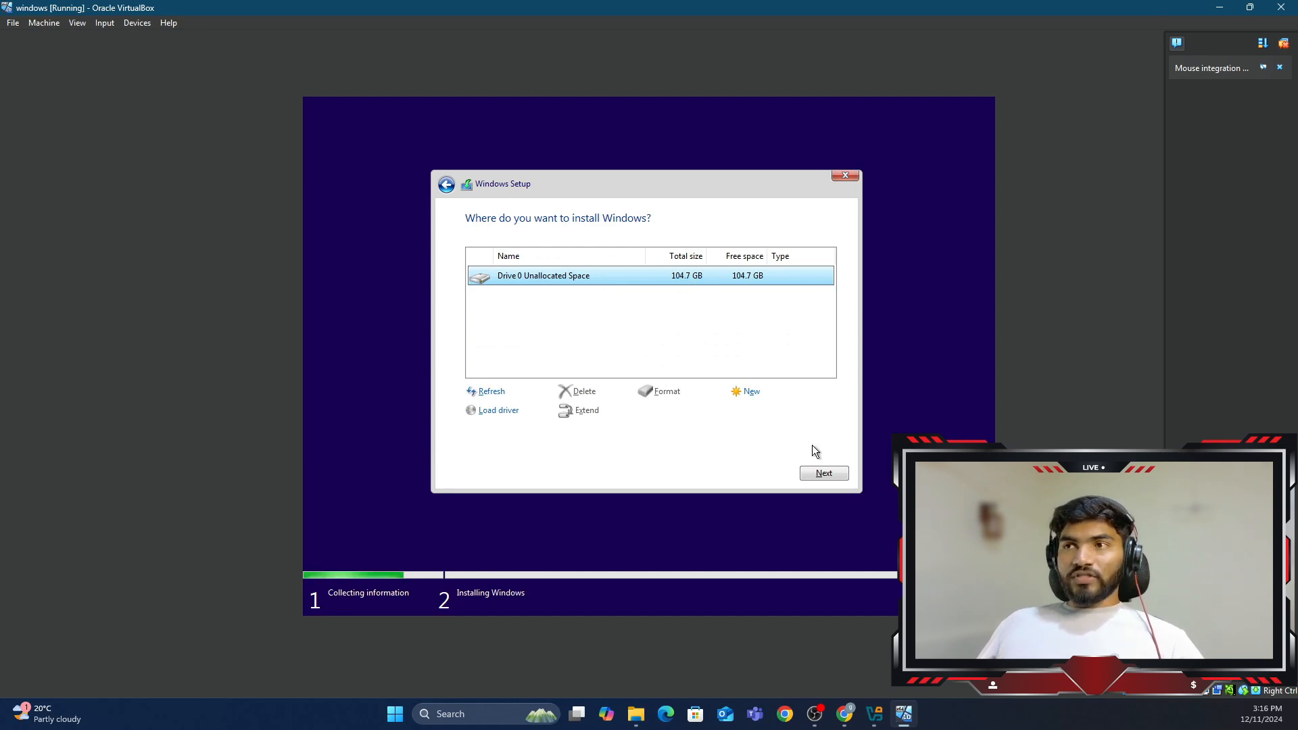
# Step: Install Windows onto Drive 0 Unallocated Space (104.7 GB)
pyautogui.click(823, 472)
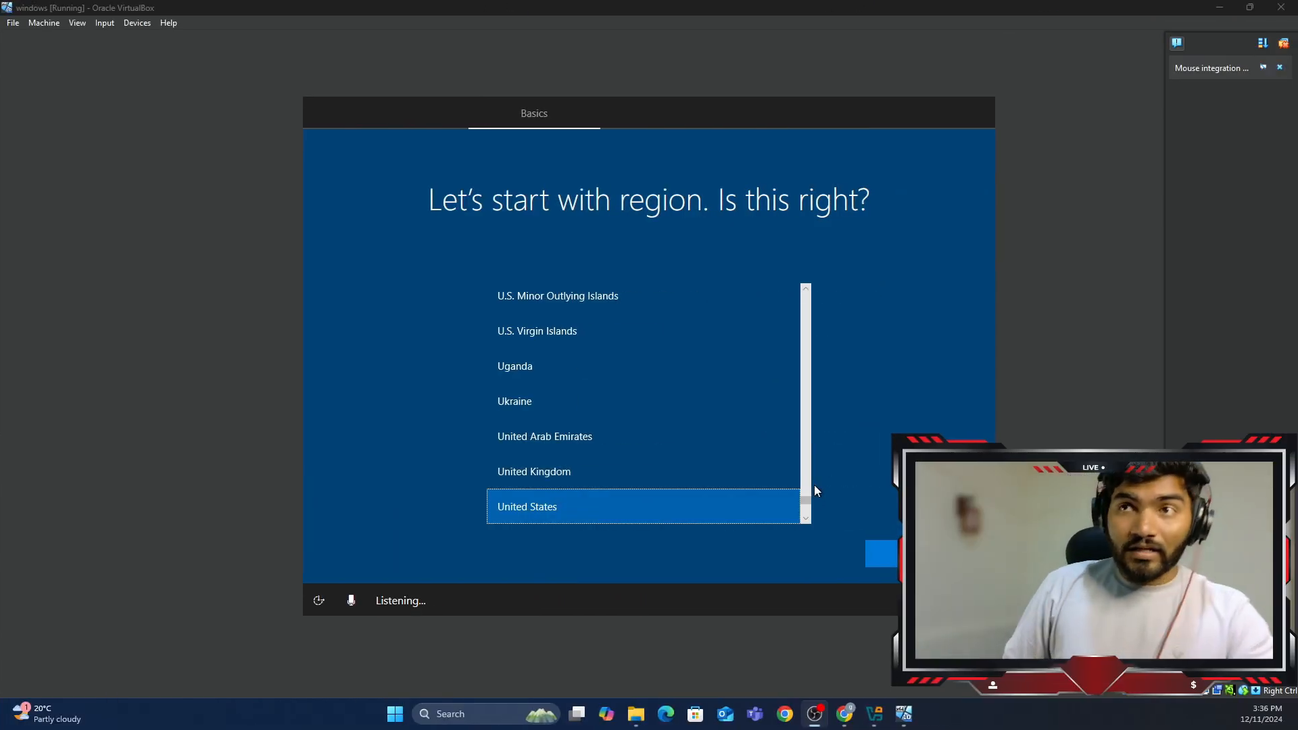
pyautogui.moveTo(608, 257)
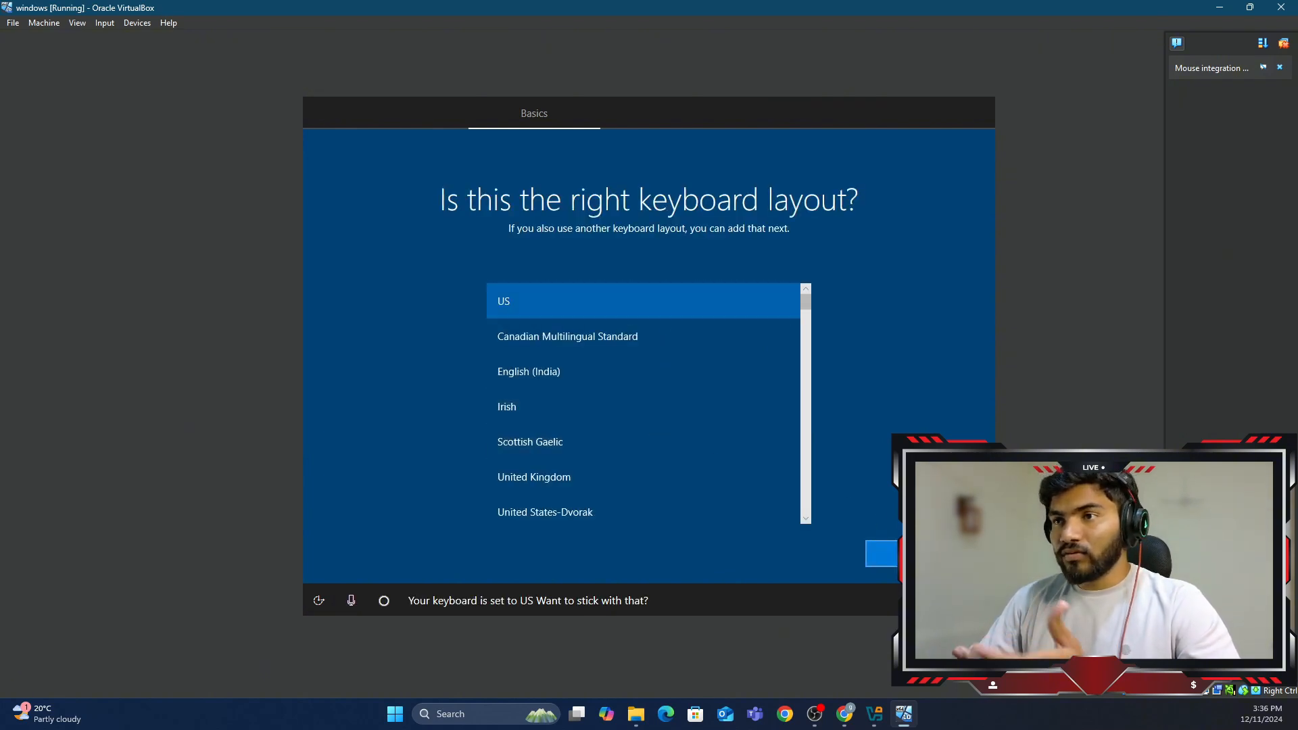
# Step: Confirm the US keyboard layout and finish first-run setup to the Windows 10 desktop
pyautogui.click(881, 554)
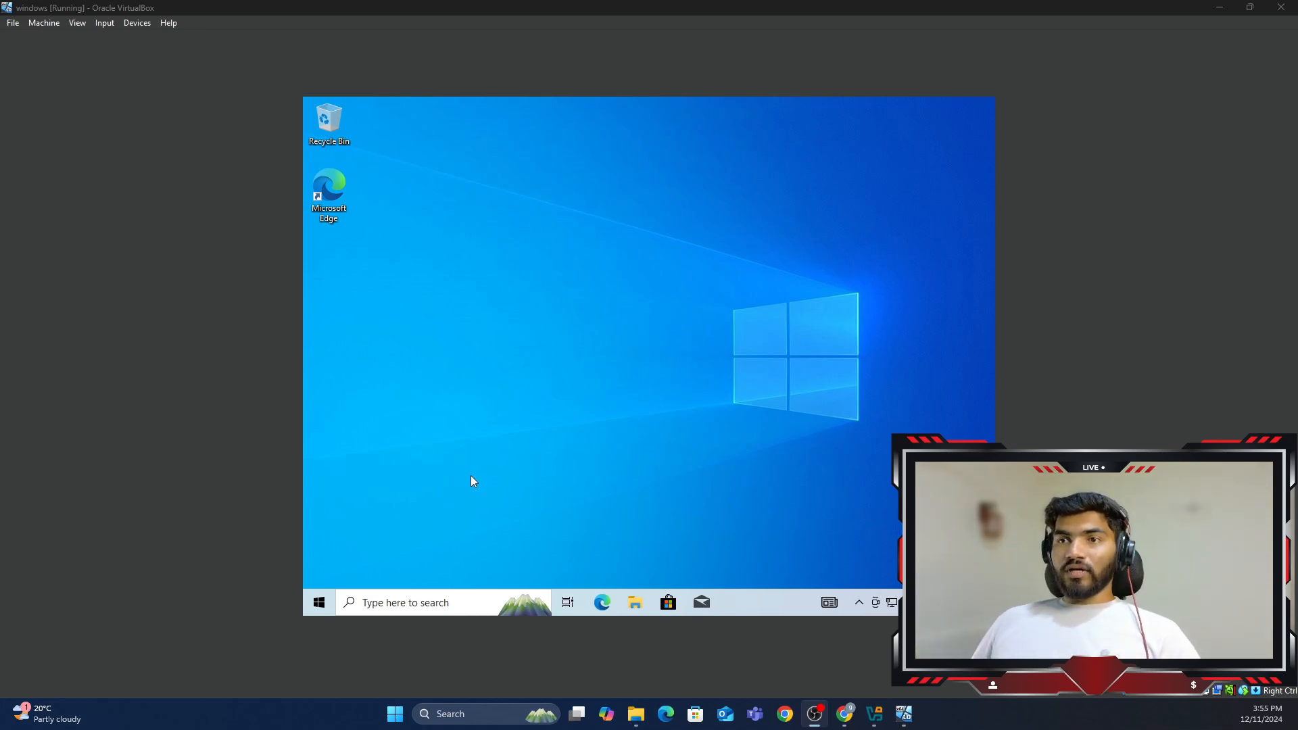
# Step: Open Settings via search, go to System > Display, and choose 1600 × 1200 resolution
pyautogui.click(405, 602)
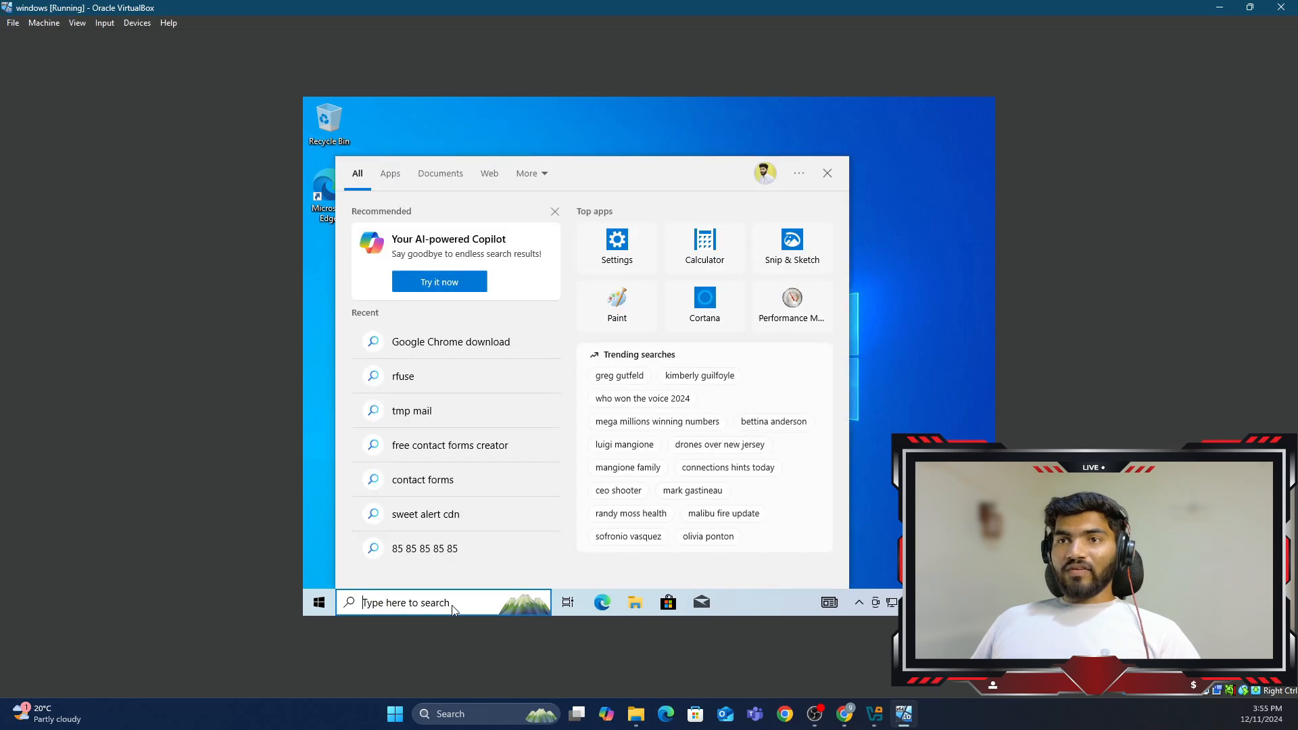
pyautogui.write('see')
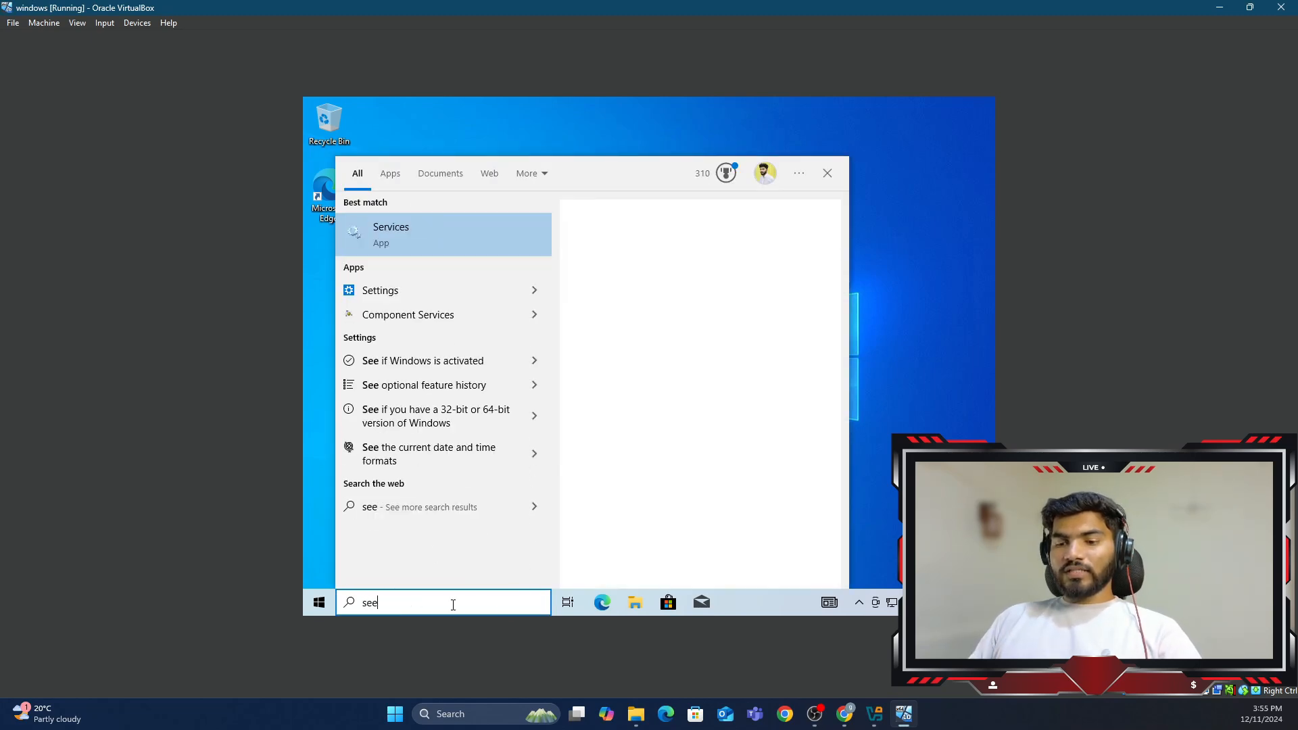
pyautogui.click(380, 291)
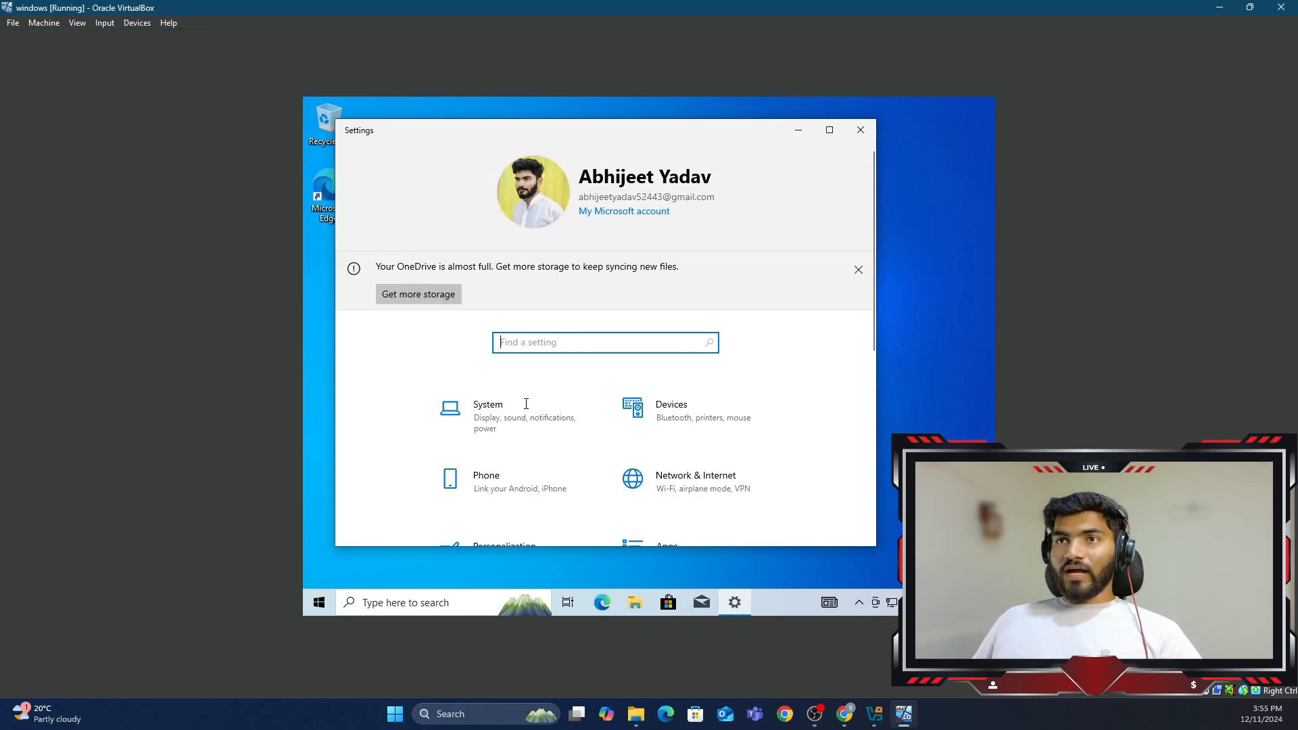
pyautogui.click(488, 414)
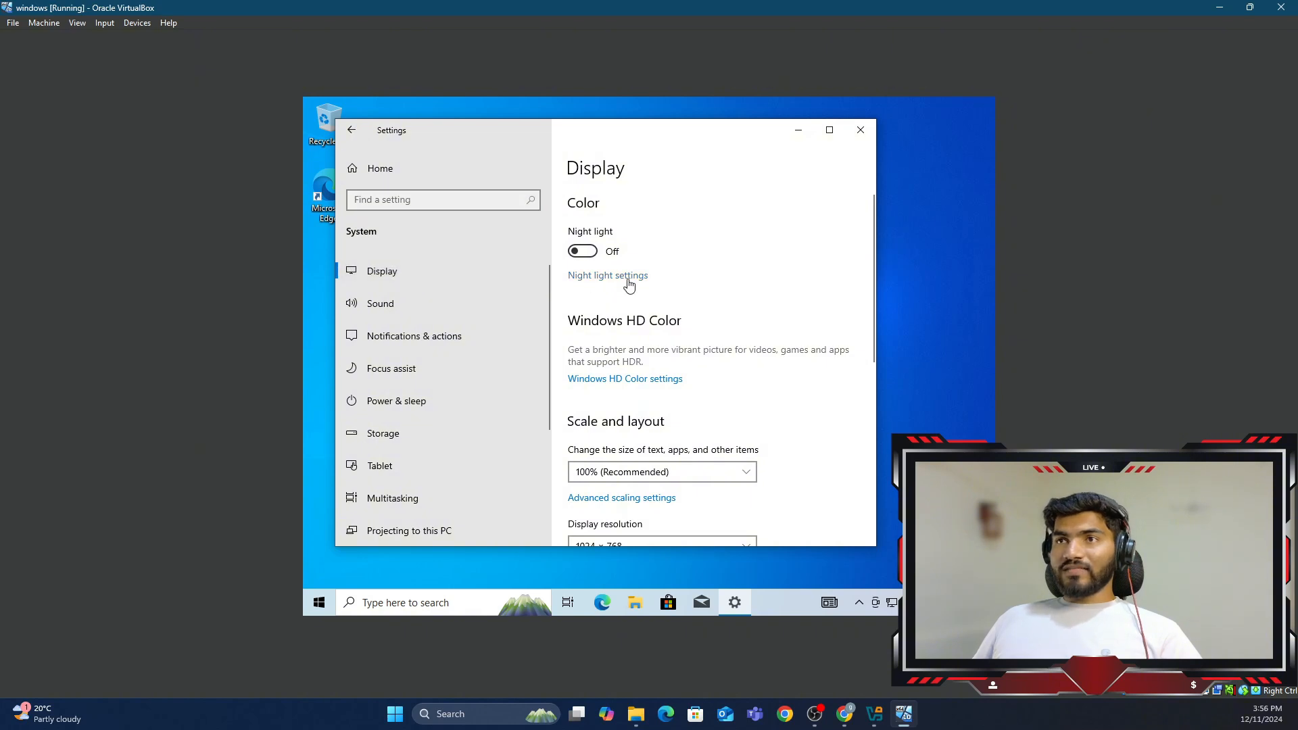
pyautogui.scroll(-3)
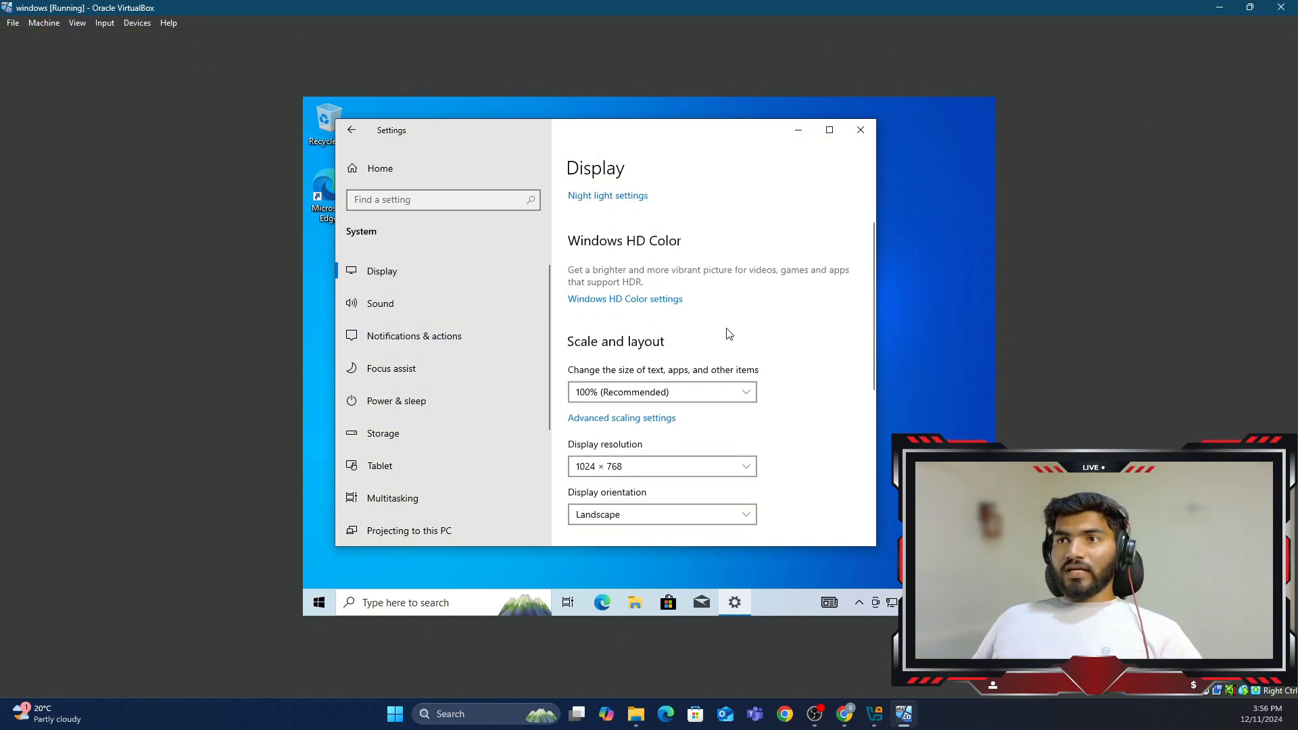
pyautogui.scroll(-3)
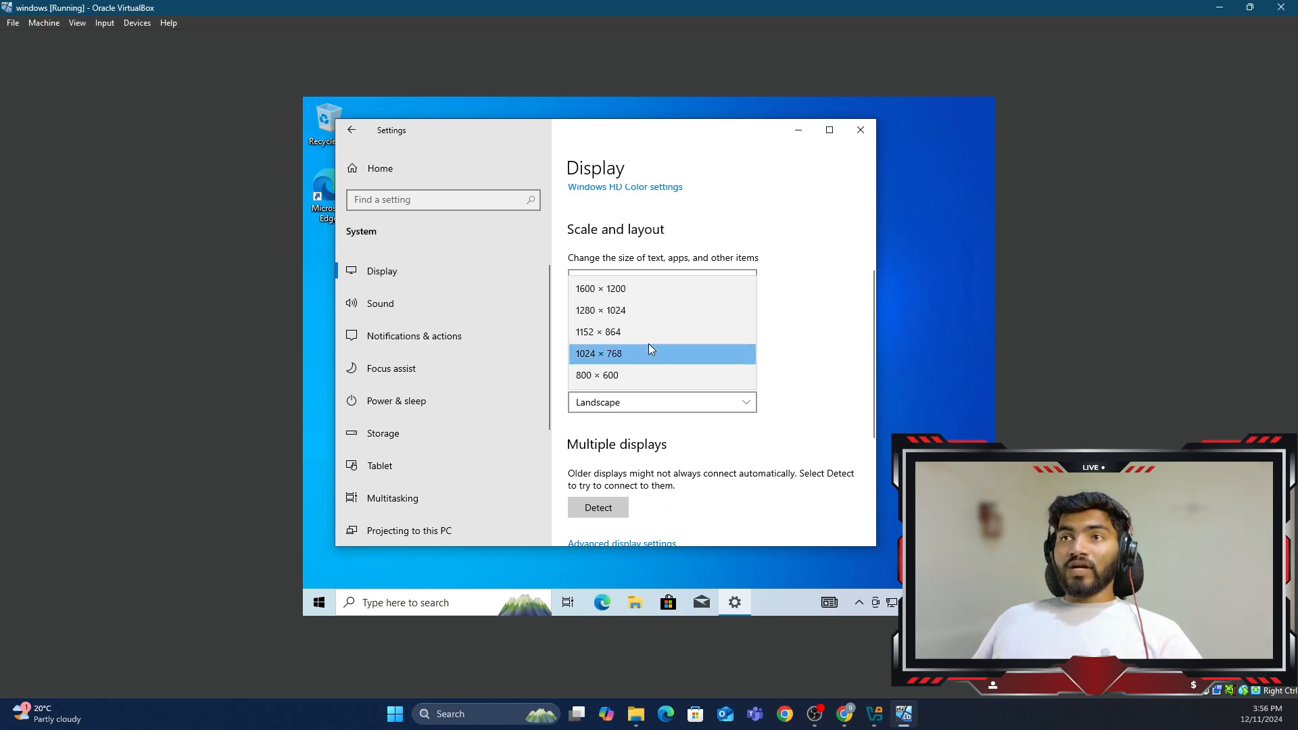
pyautogui.moveTo(661, 289)
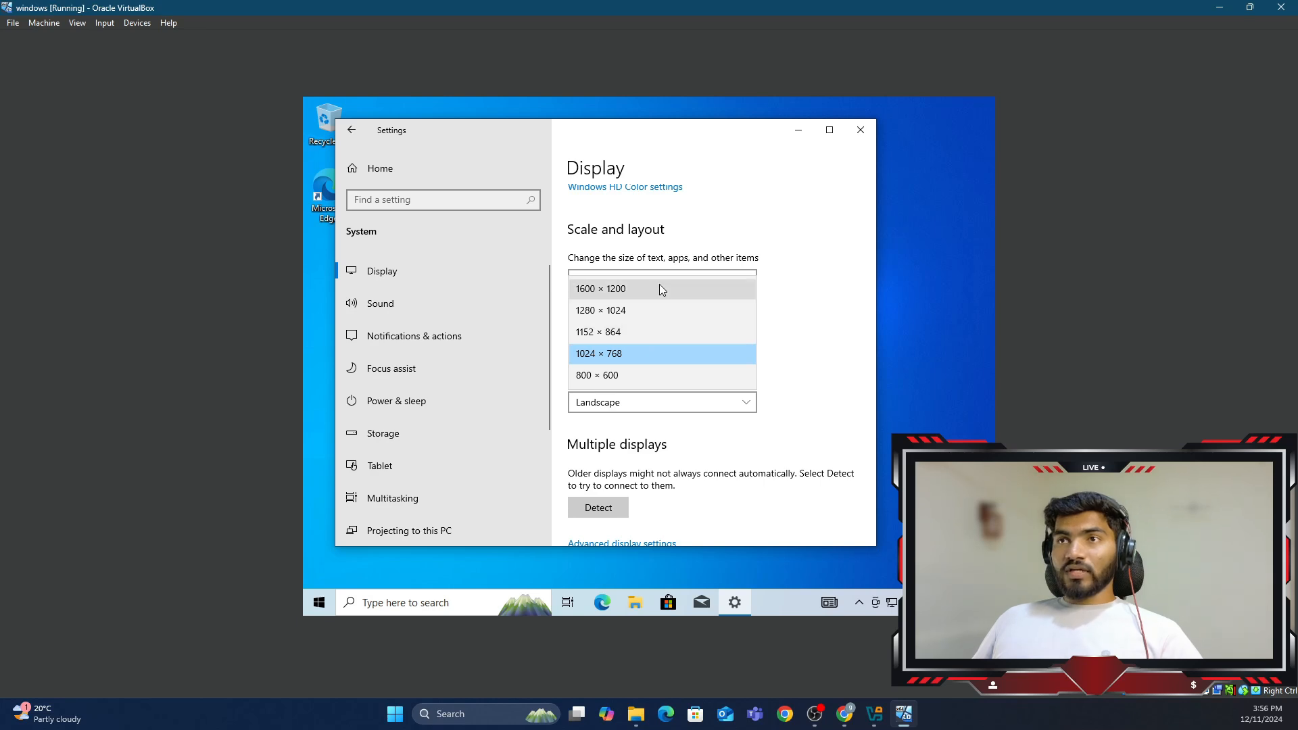
pyautogui.click(599, 354)
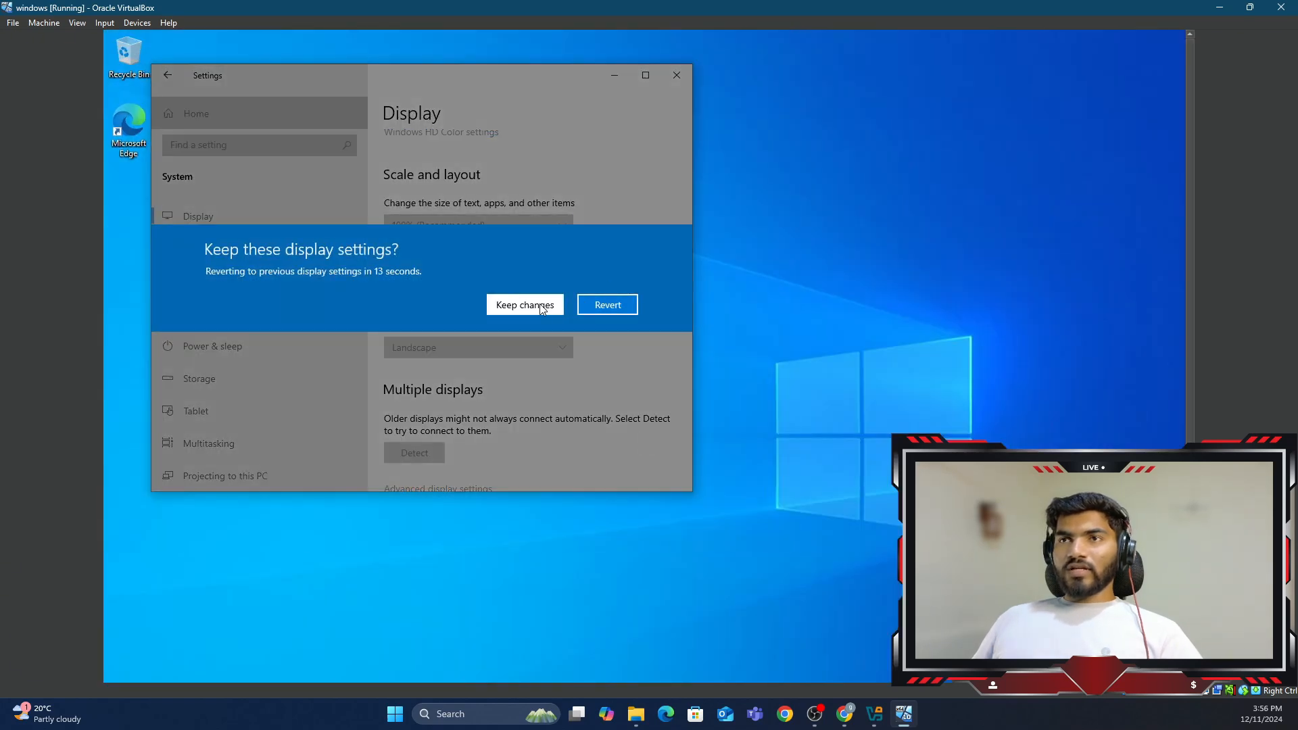
# Step: Keep the 1600 × 1200 resolution, recheck the dropdown, and close Settings
pyautogui.click(523, 305)
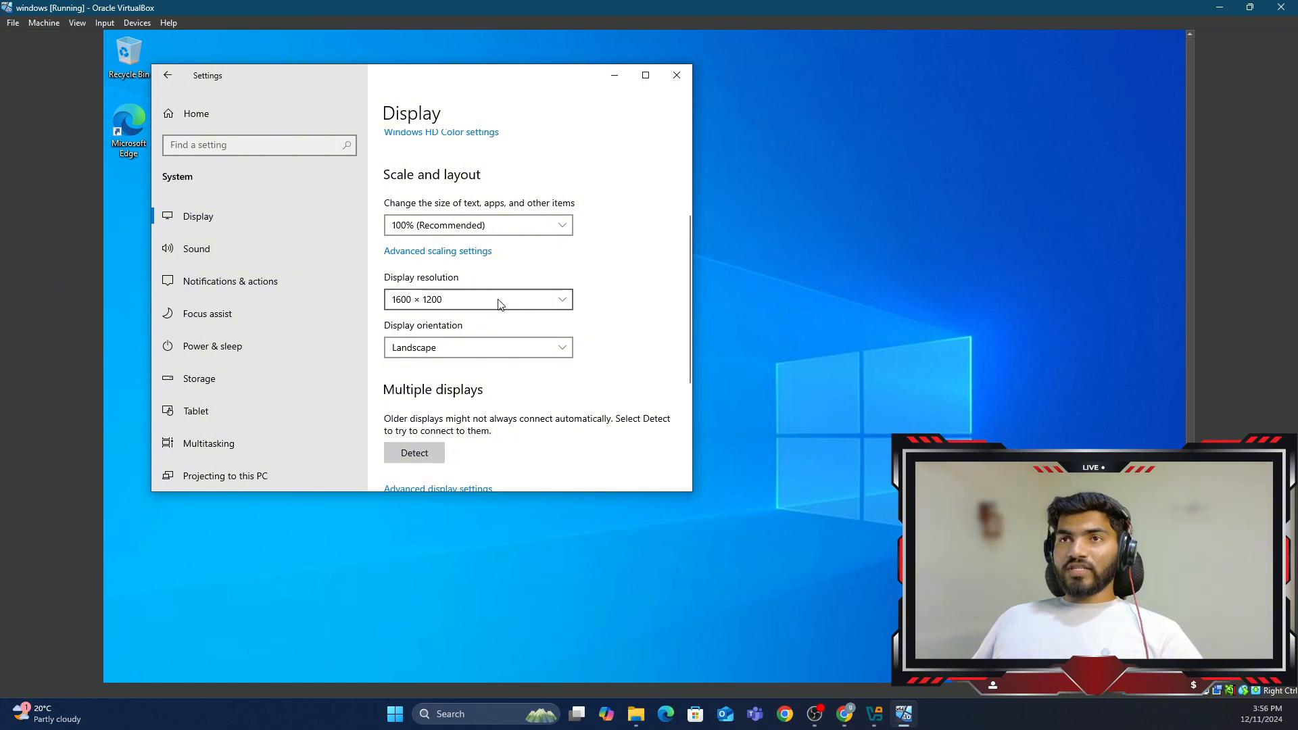
pyautogui.moveTo(844, 346)
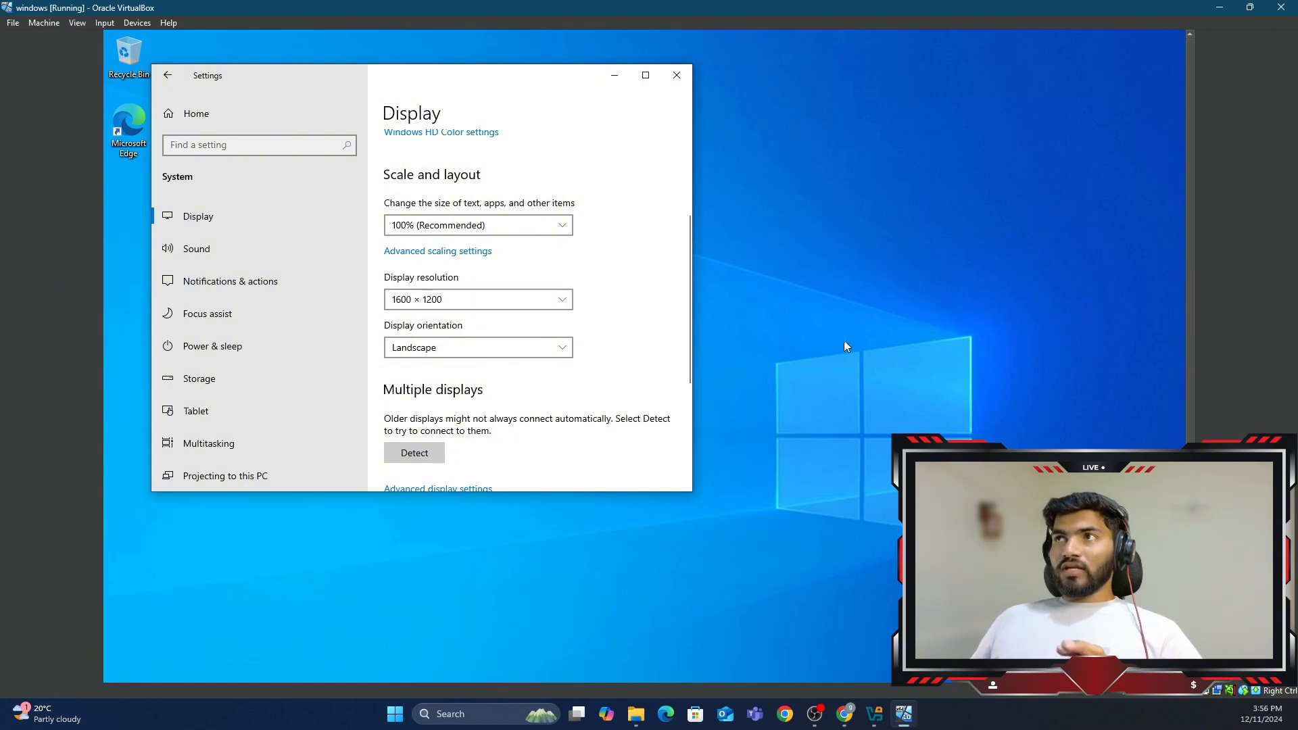
pyautogui.moveTo(661, 330)
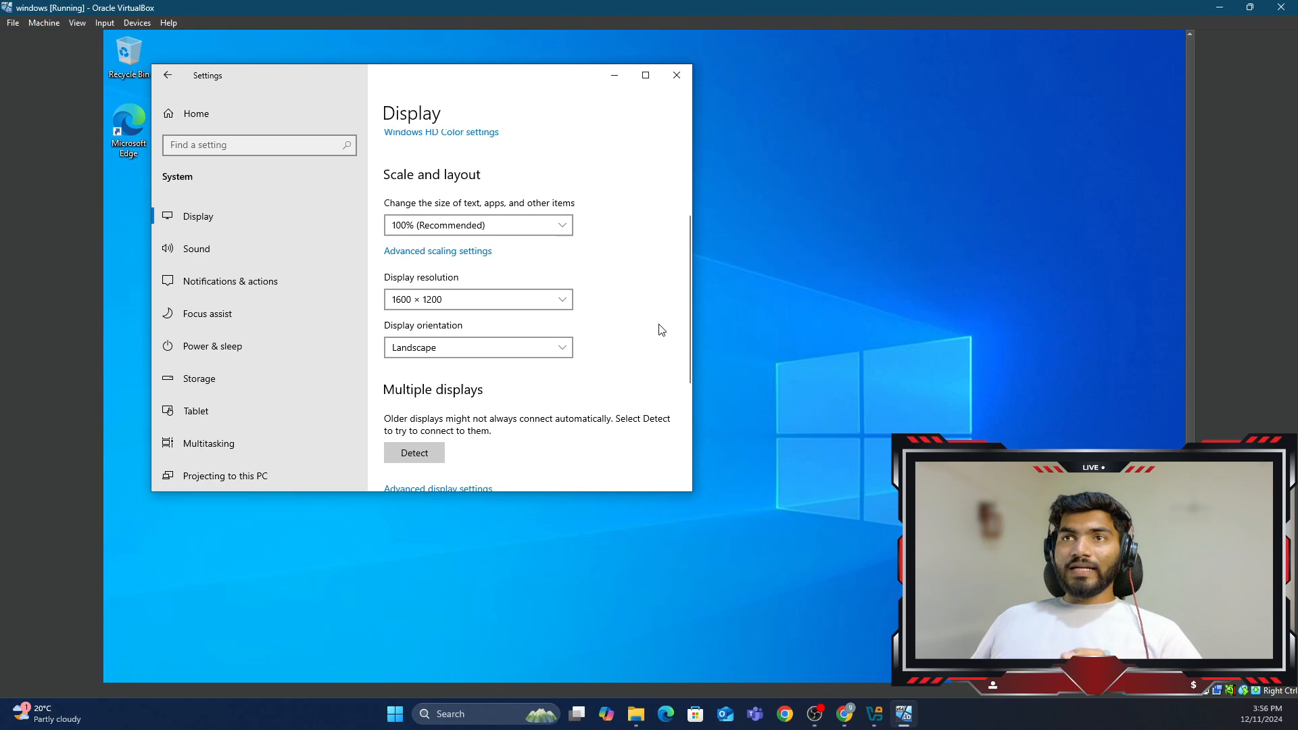
pyautogui.click(478, 299)
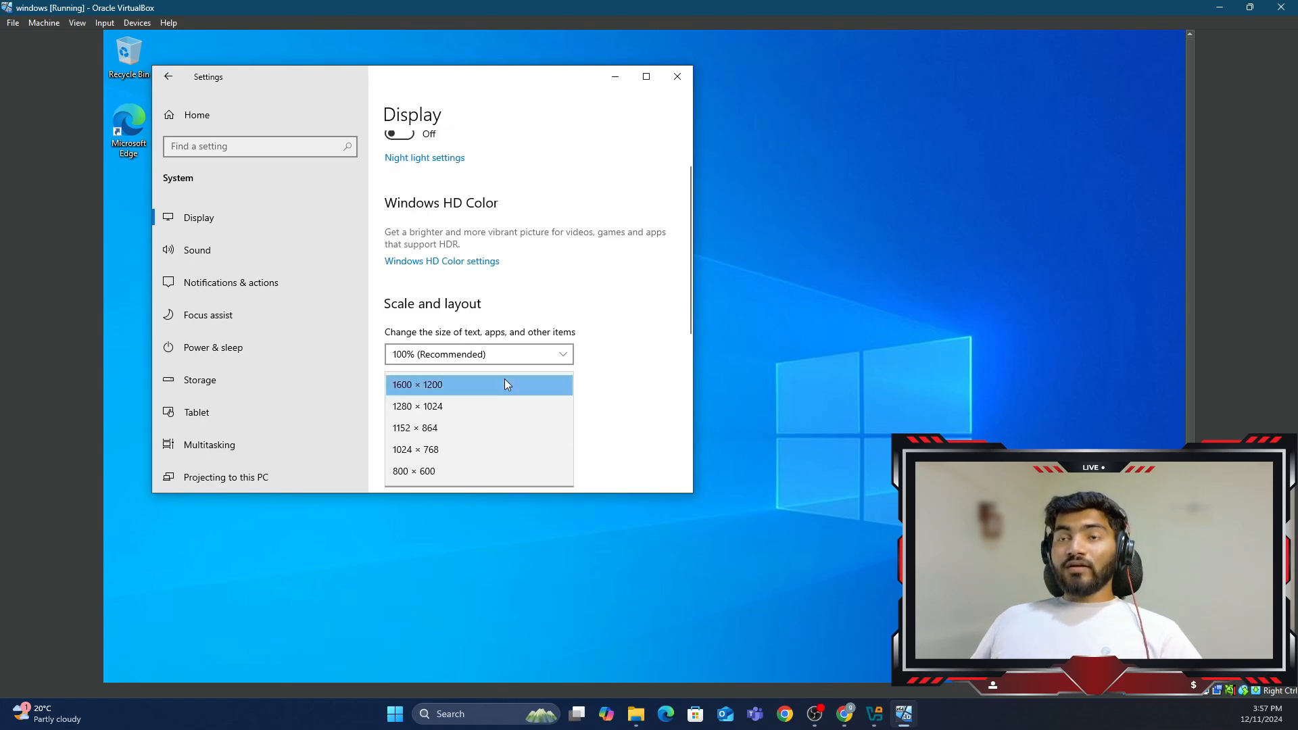
pyautogui.moveTo(624, 336)
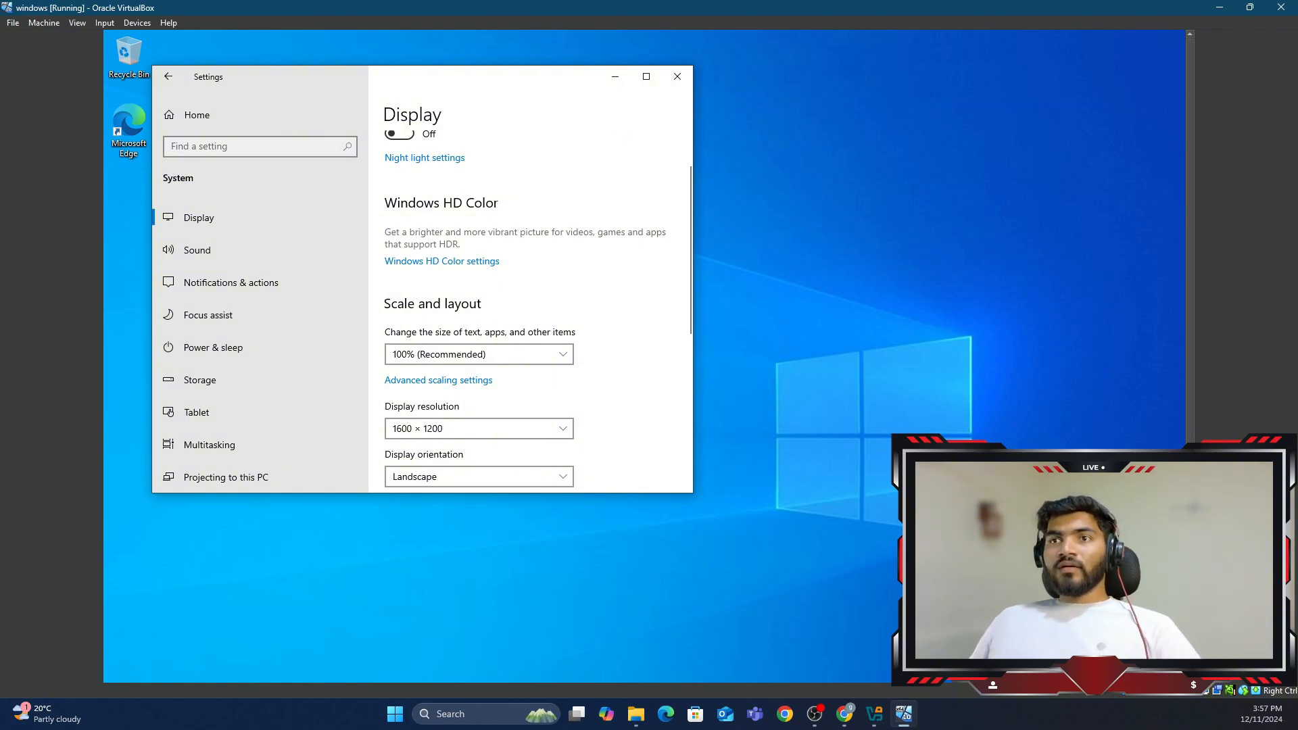
pyautogui.click(676, 76)
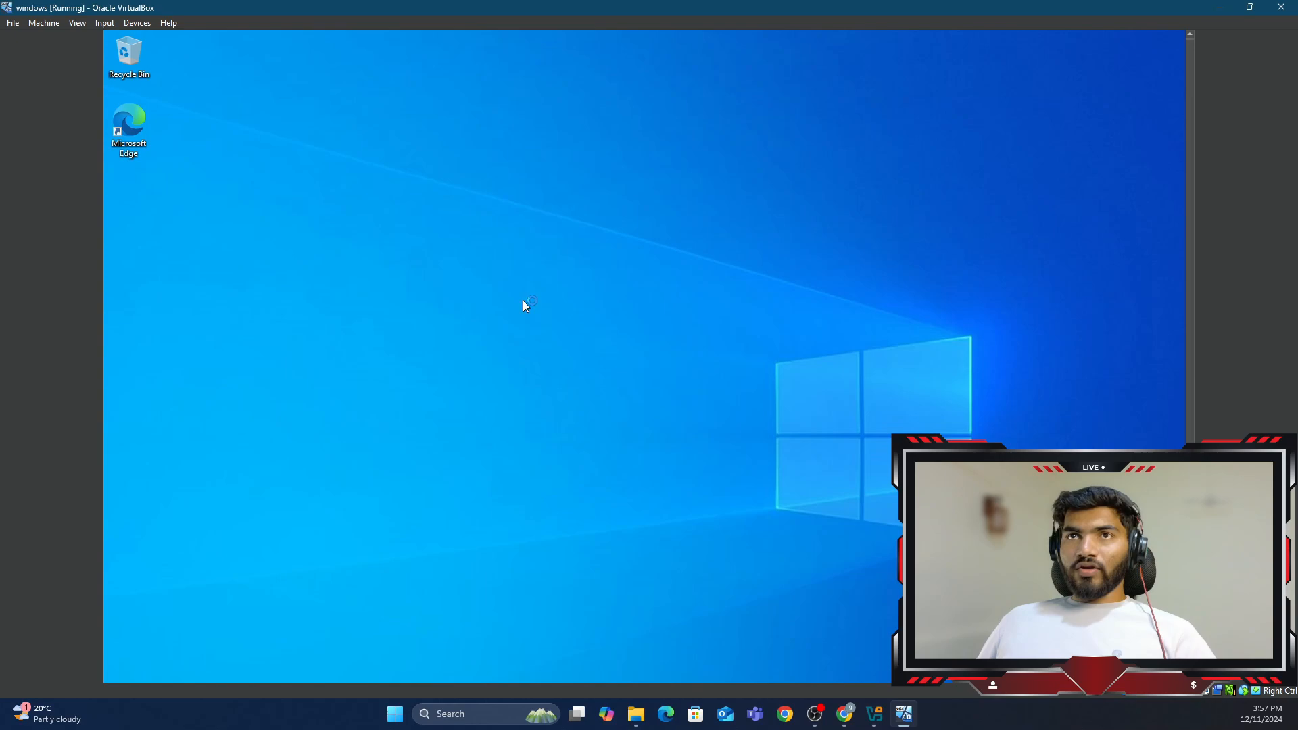